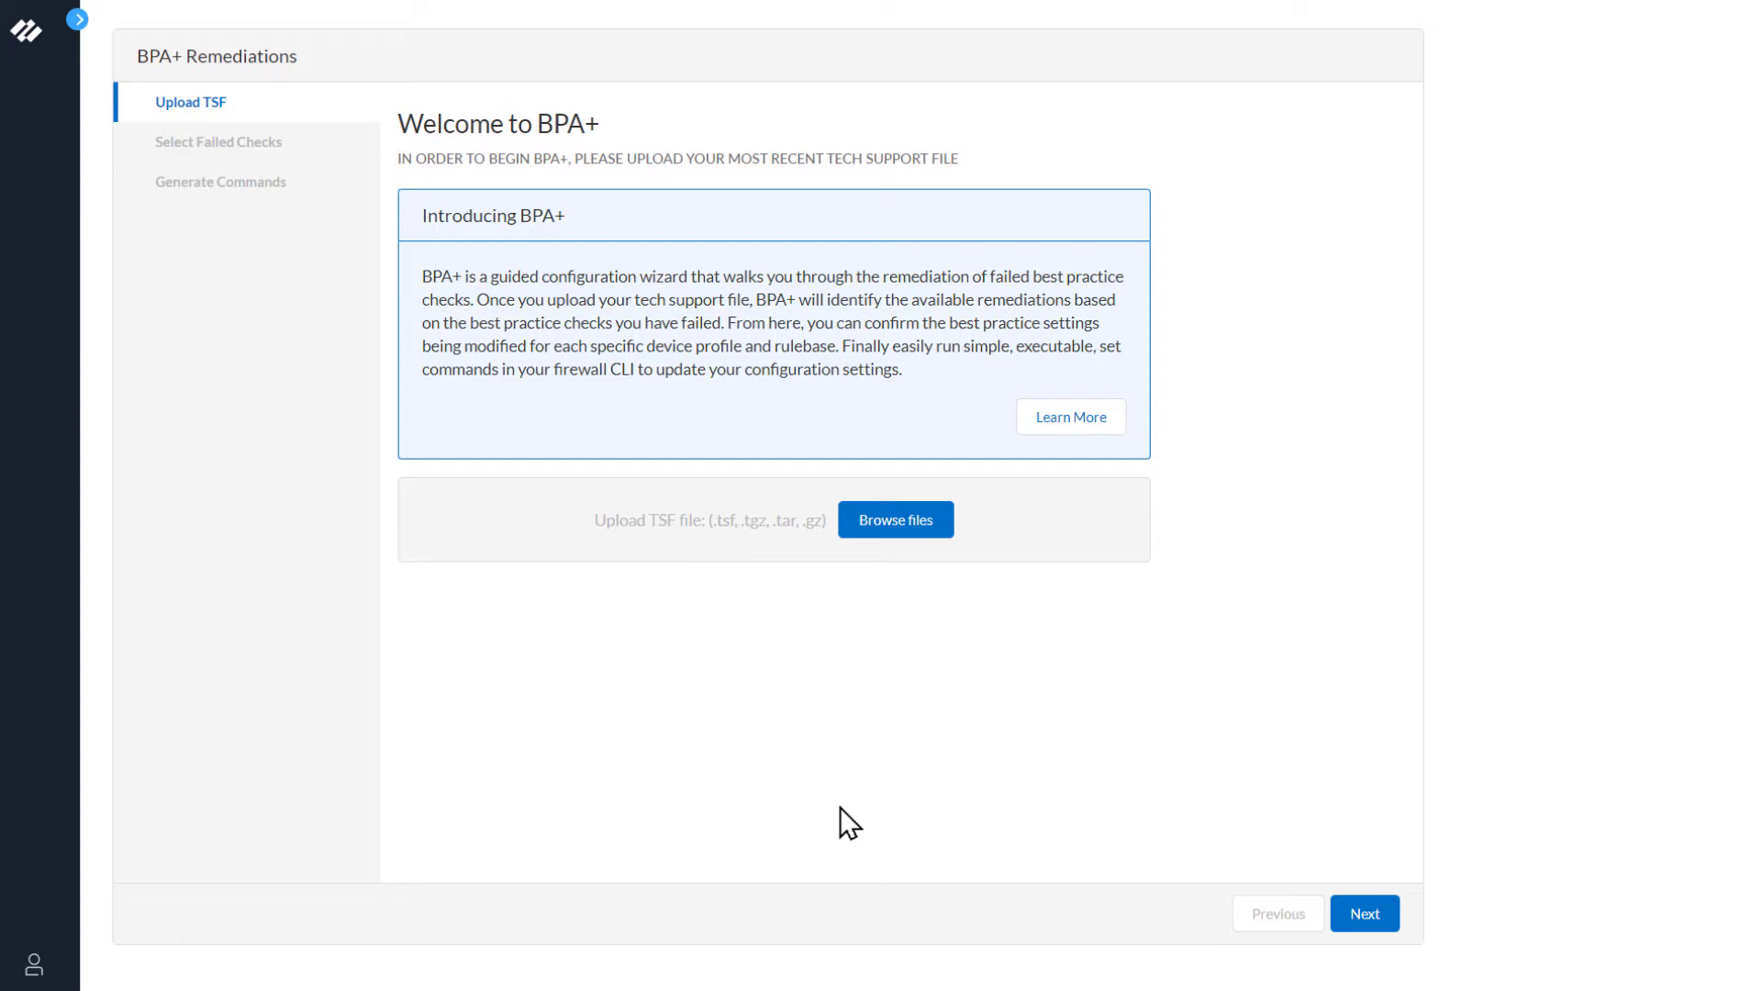
mouse_move(895, 519)
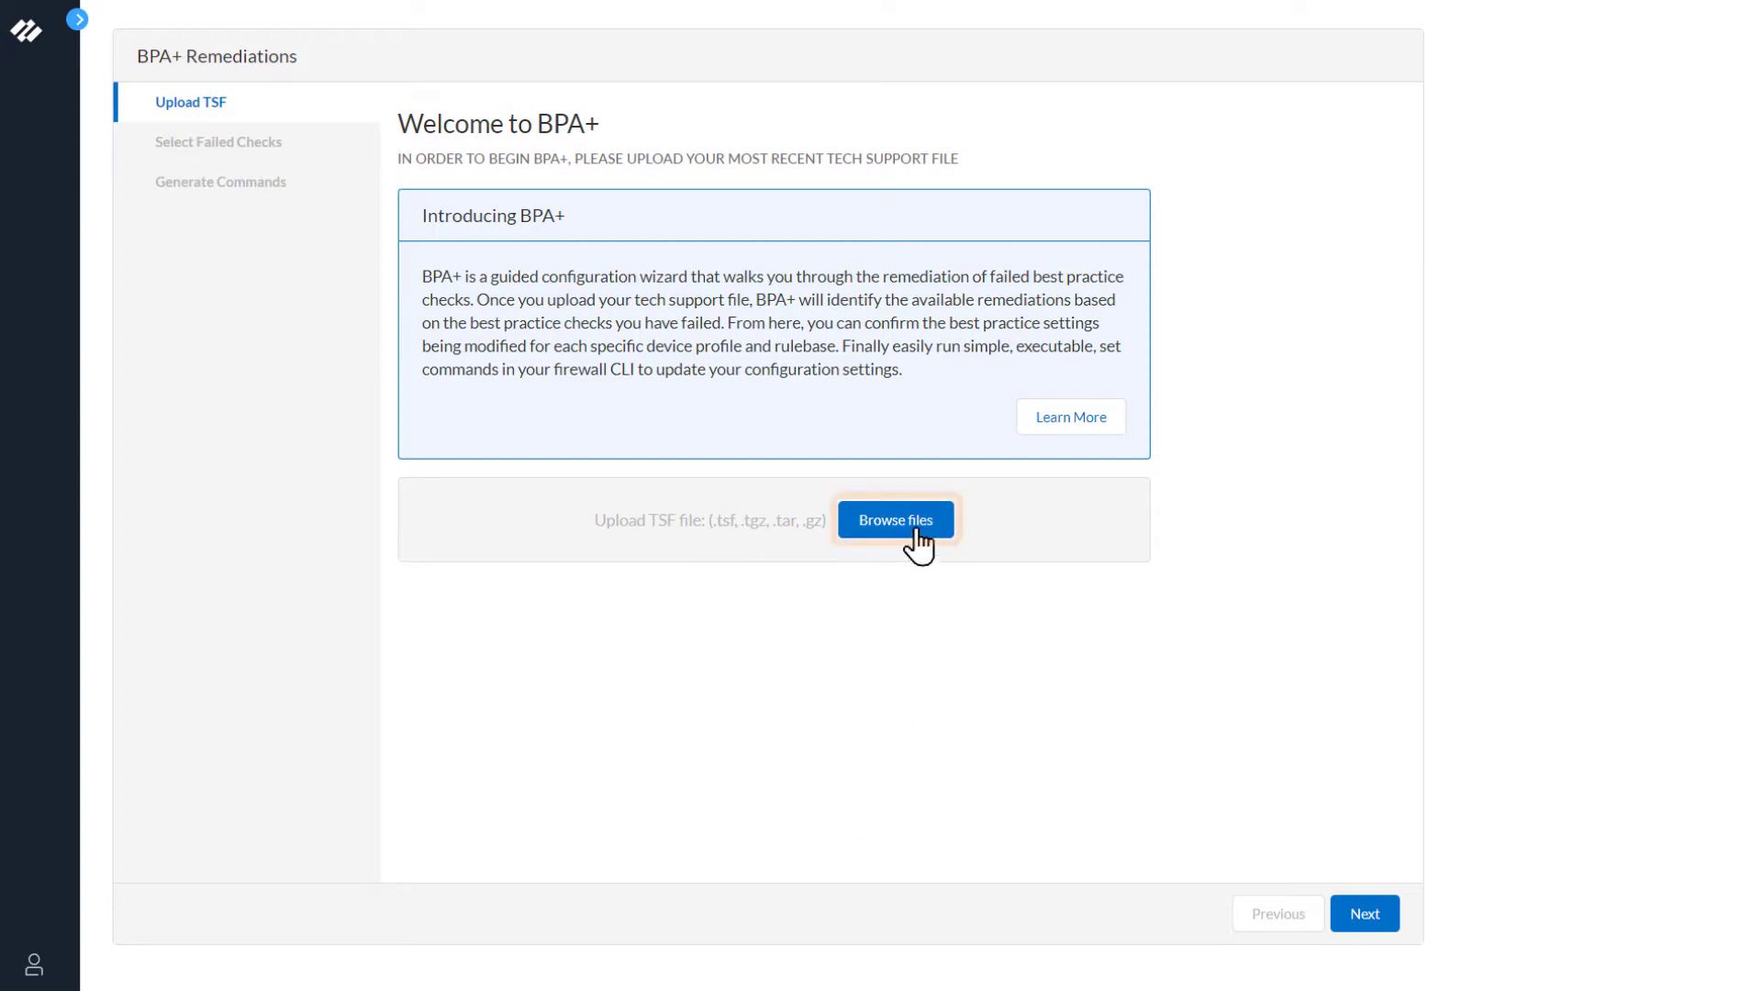
Step: Upload the tech support file 20211216_2159_techsupport.tgz through the file chooser
left_click(894, 519)
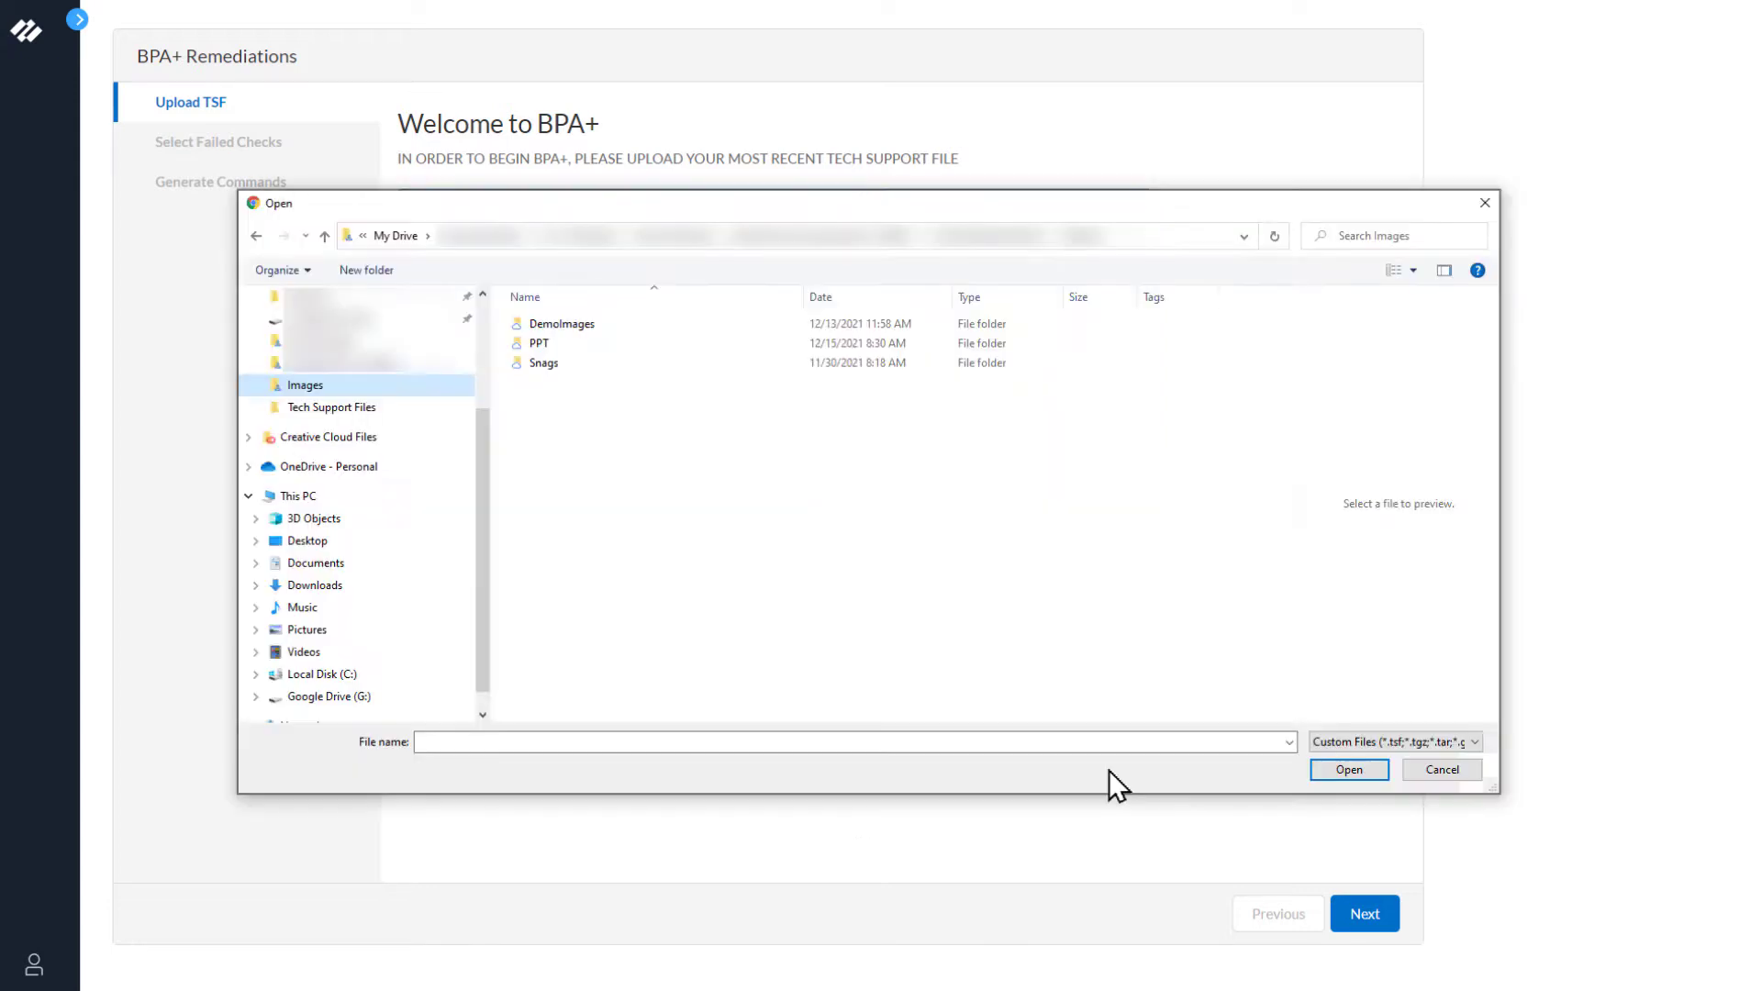
mouse_move(943, 809)
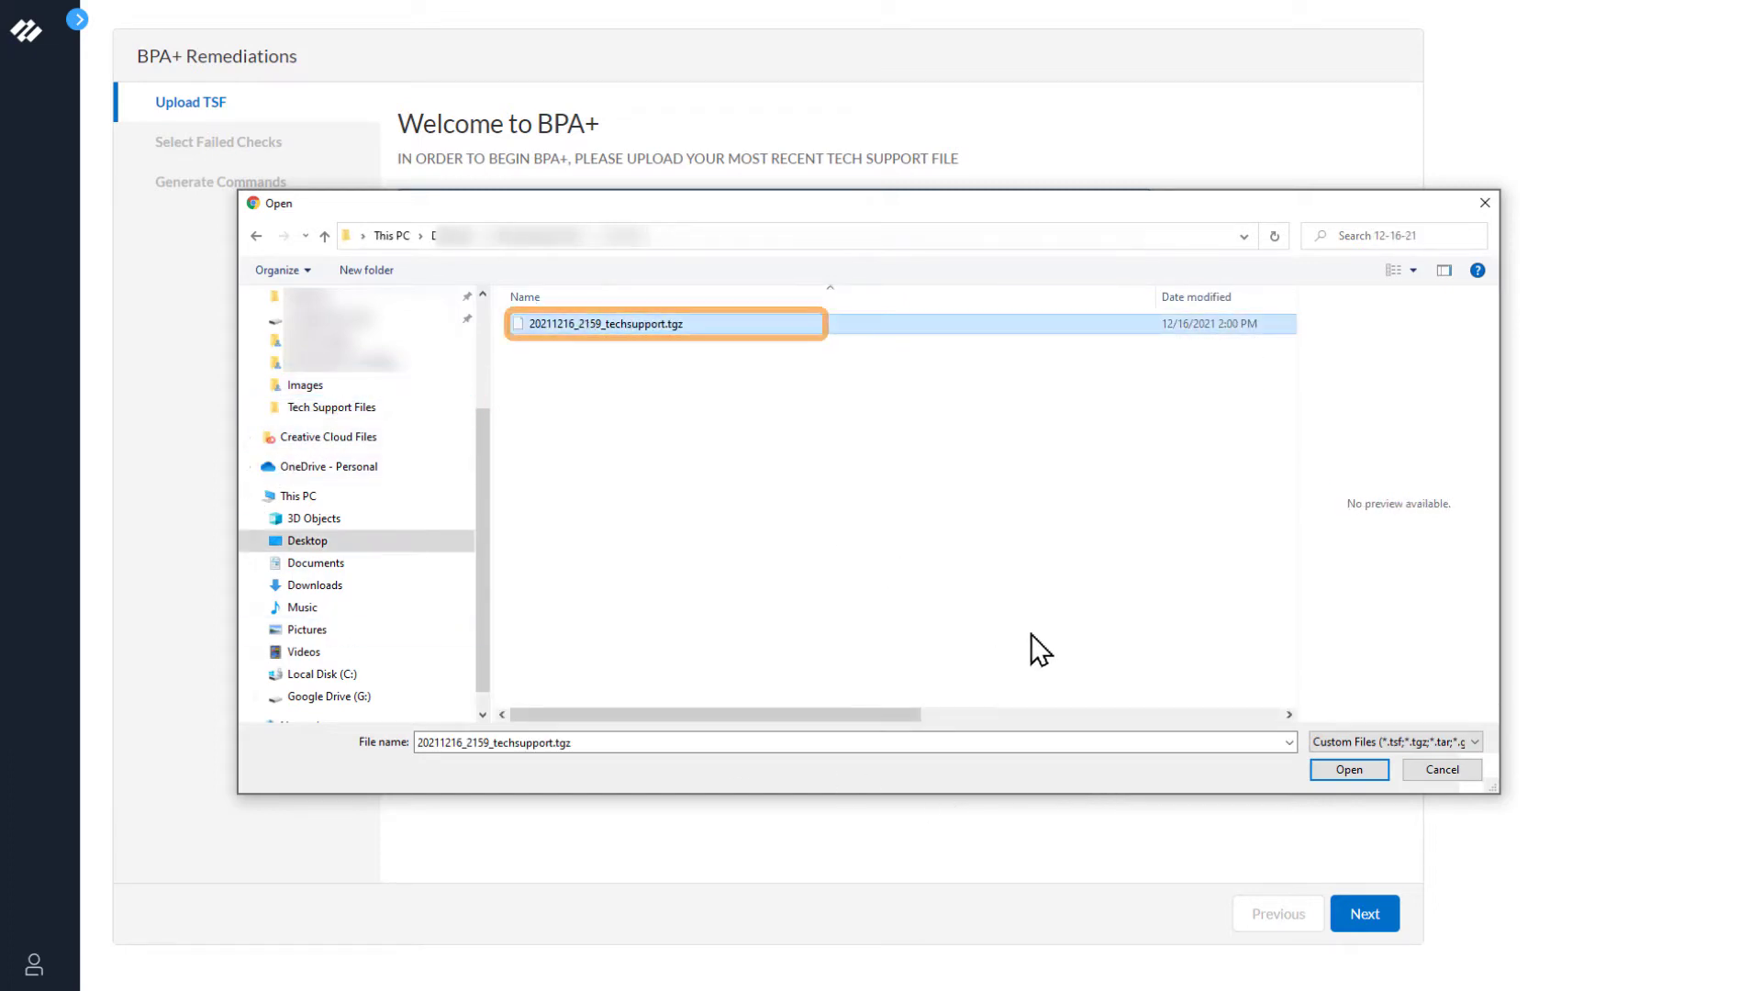
left_click(1347, 769)
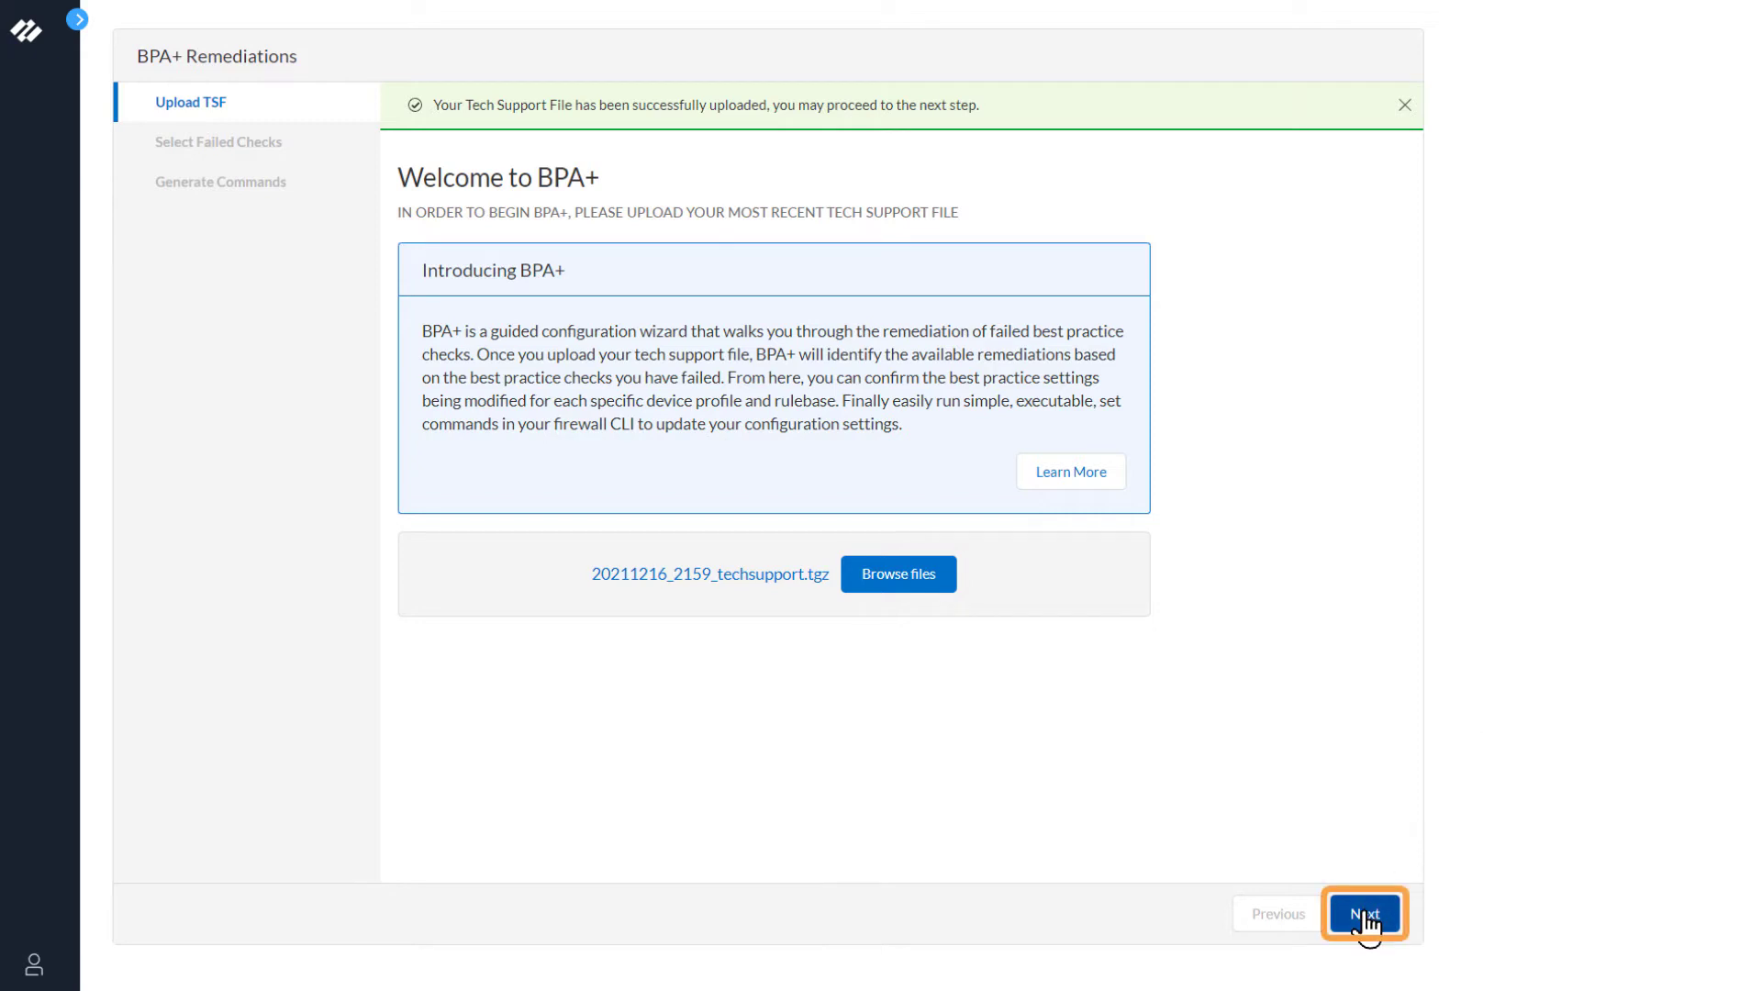
Step: Advance through the upload and Setup PAN-OS CLI pages to the failed checks list
left_click(1364, 914)
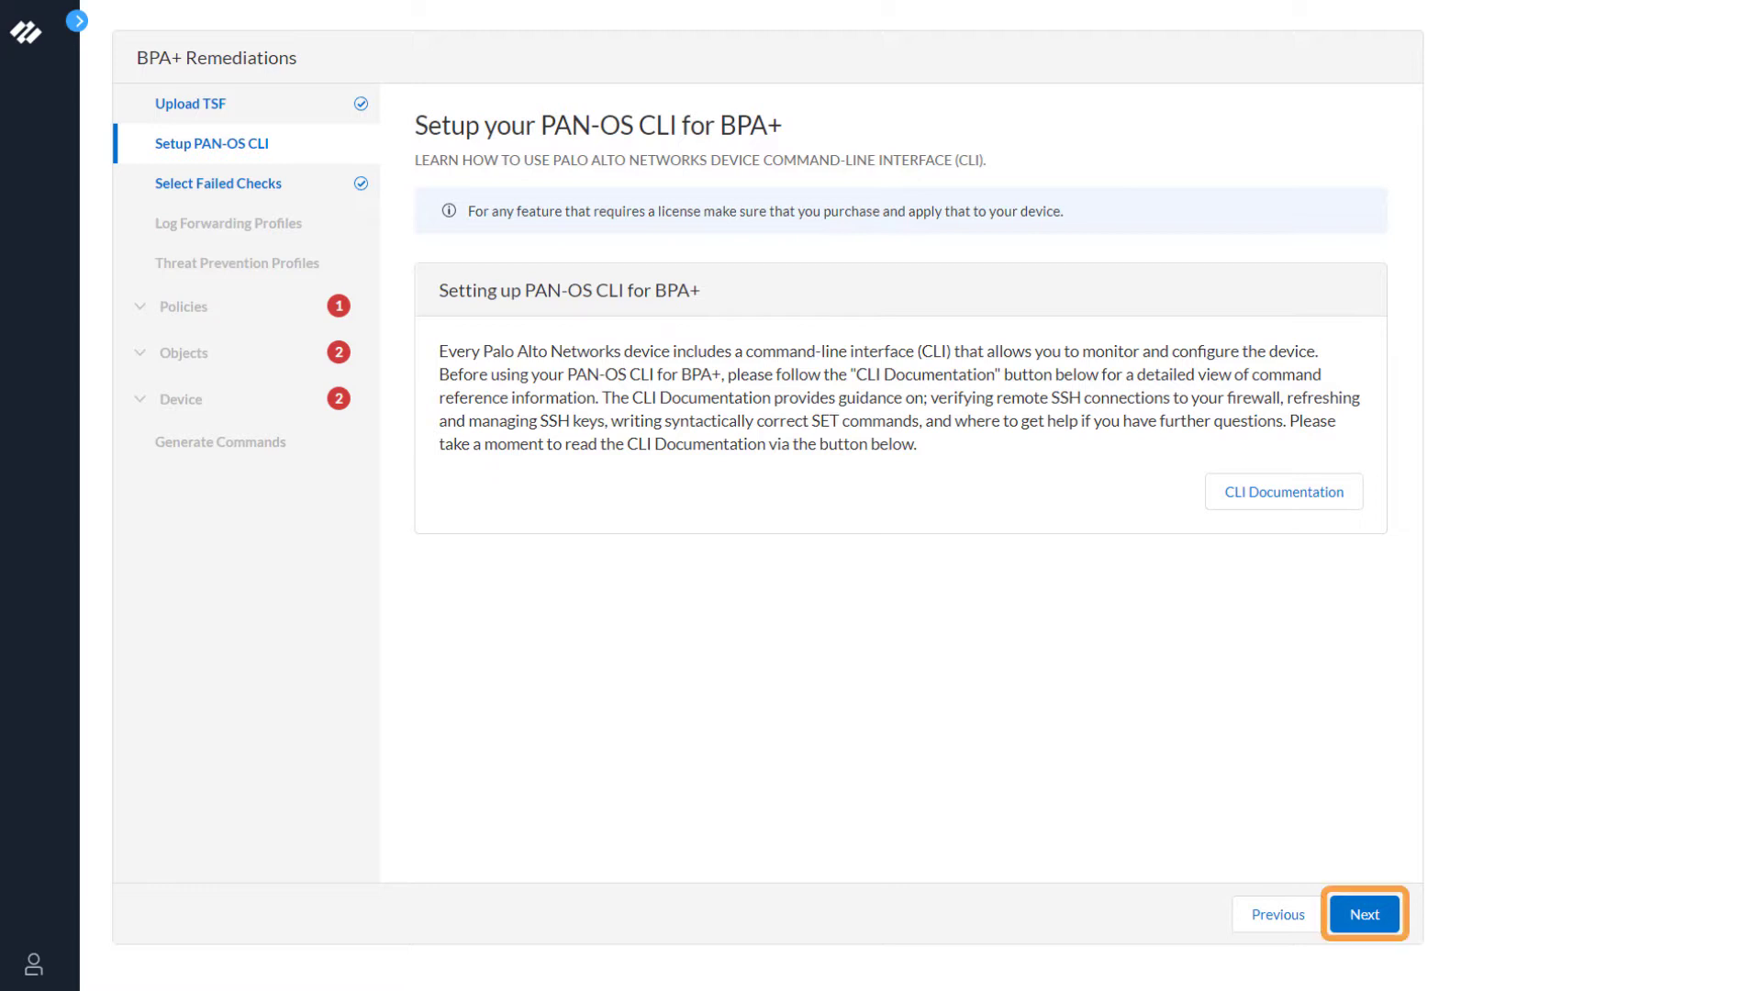
left_click(1363, 914)
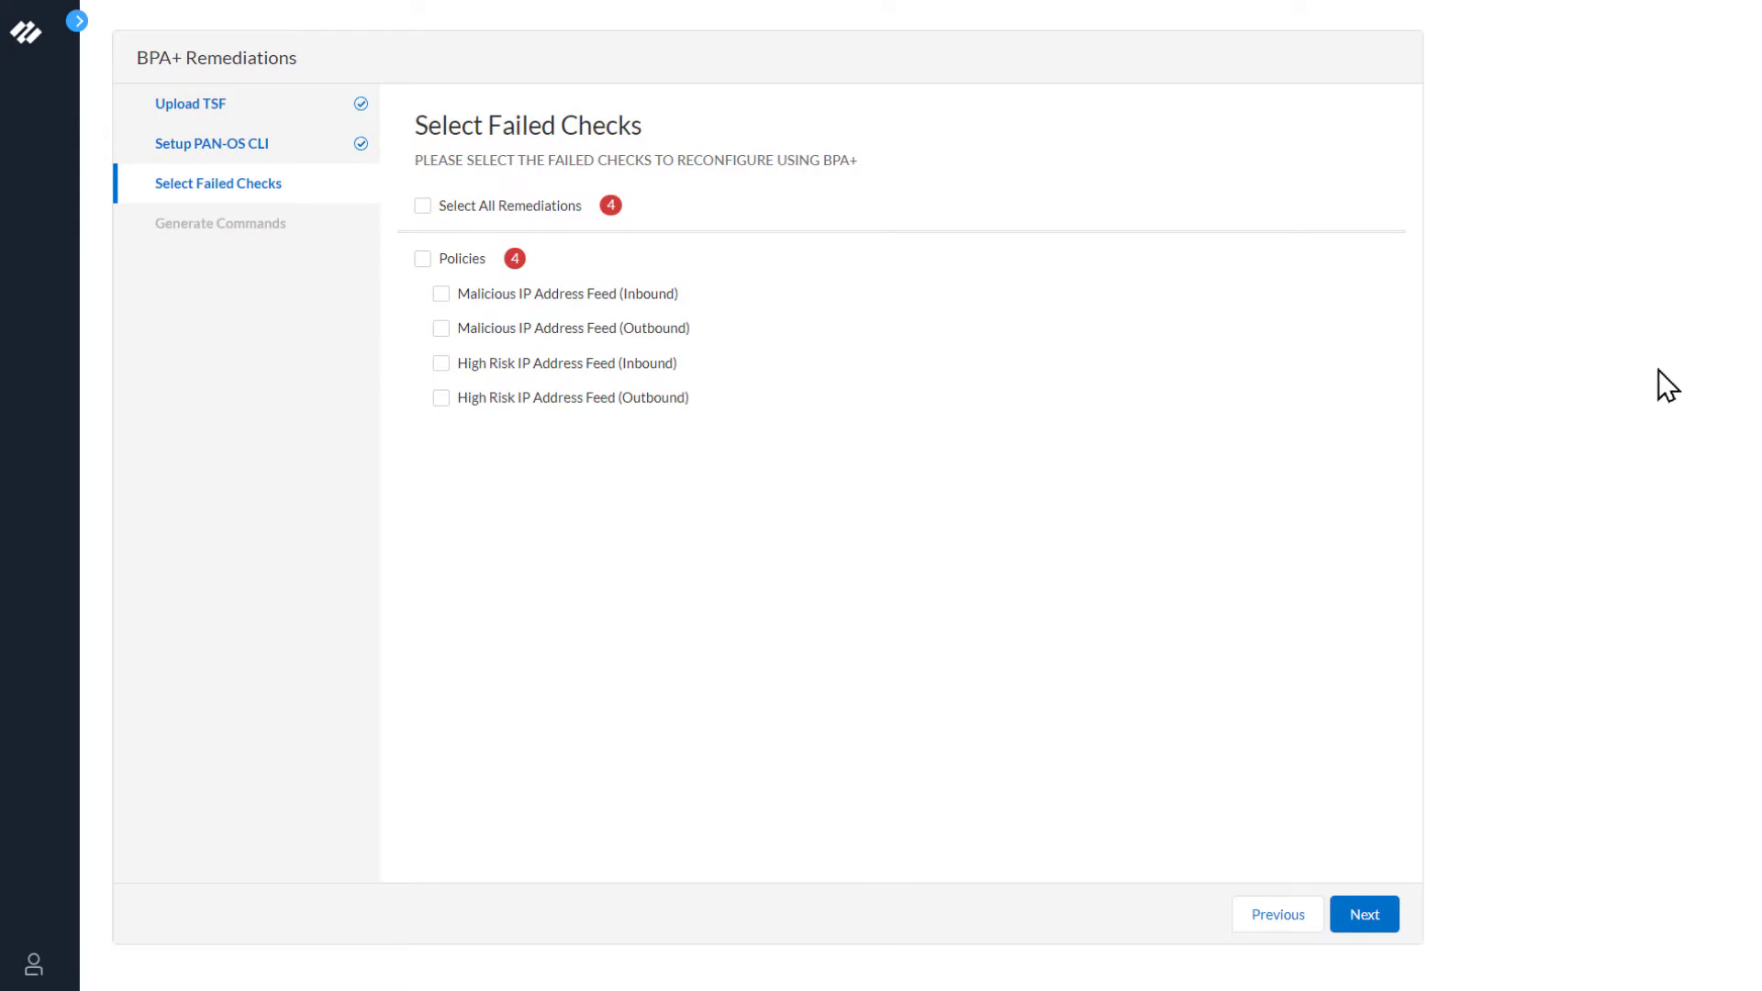
mouse_move(437, 410)
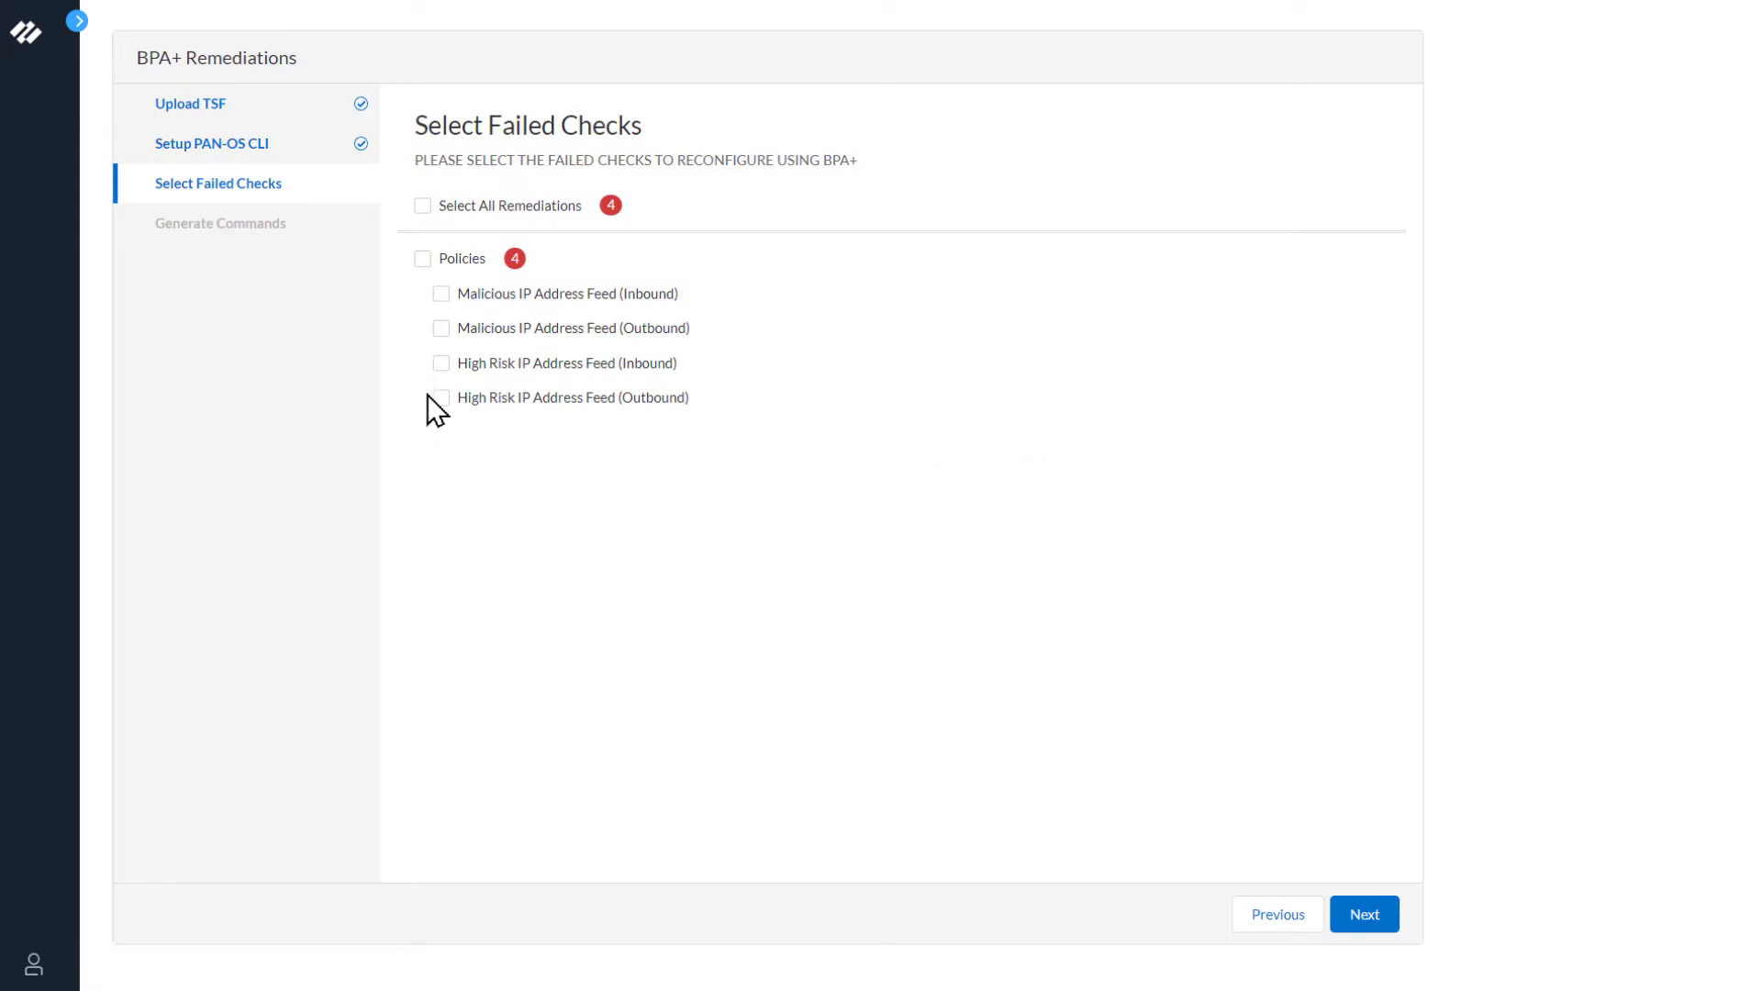
Step: Select the High Risk IP Address Feed (Inbound) check under Policies and continue to Log Forwarding Profiles
left_click(440, 363)
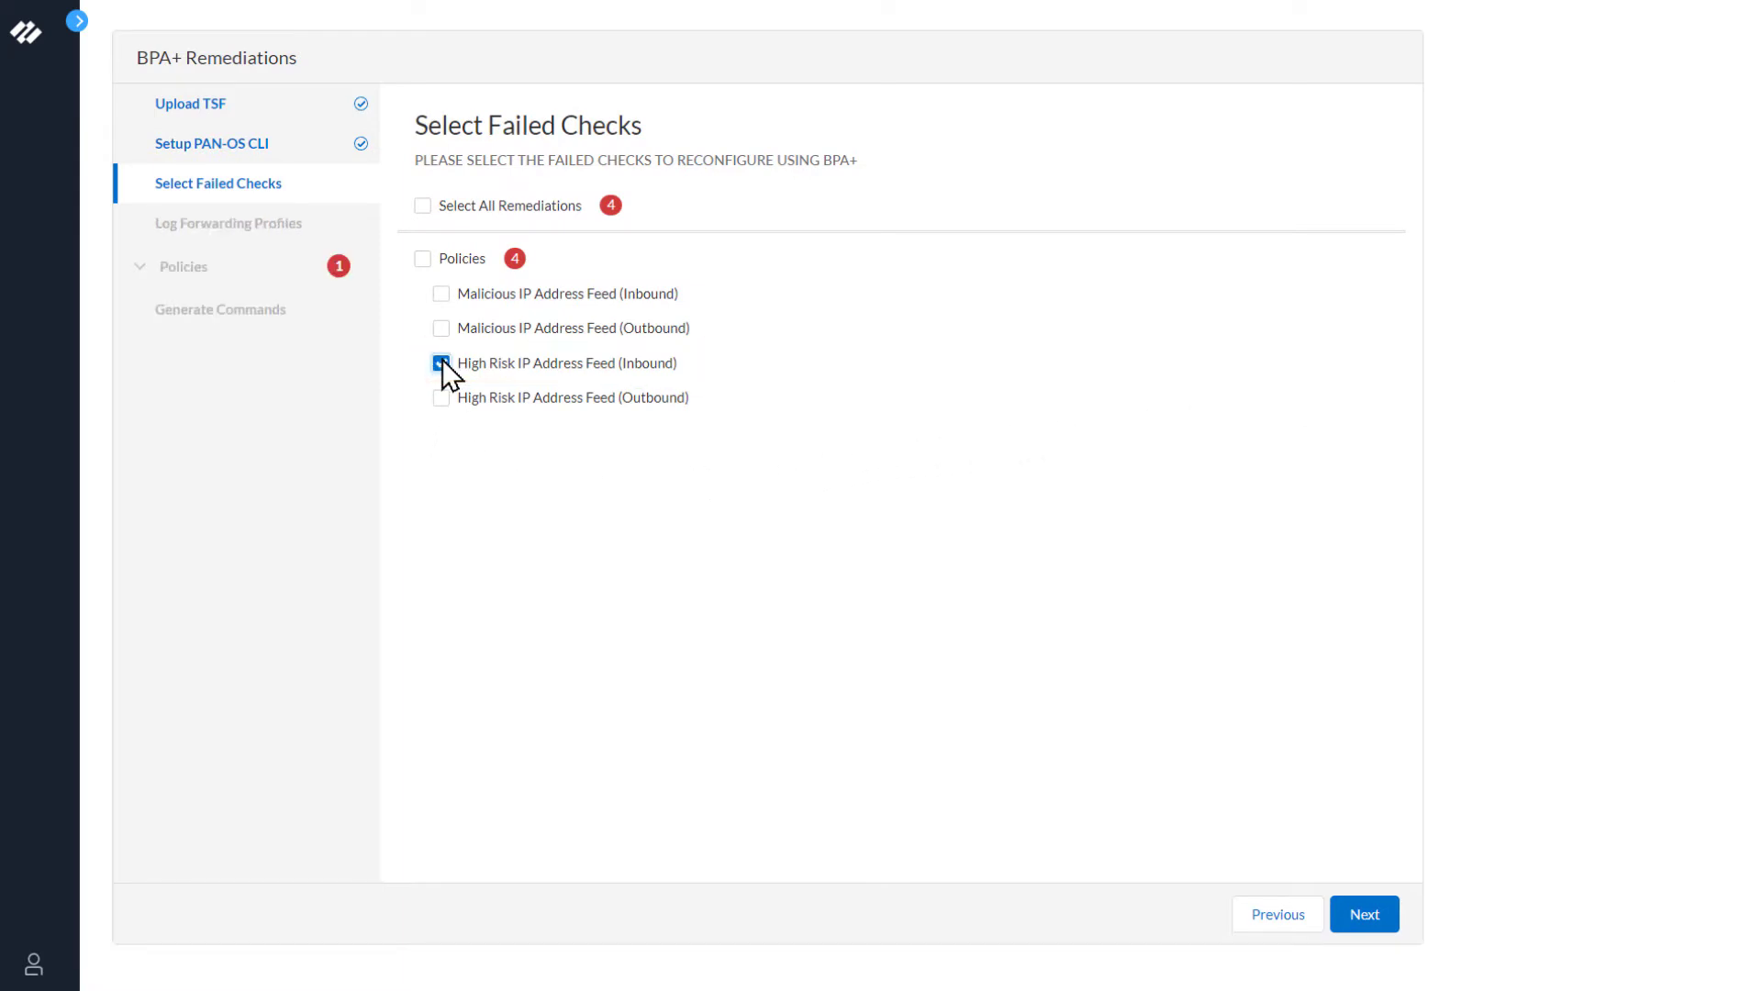
left_click(442, 363)
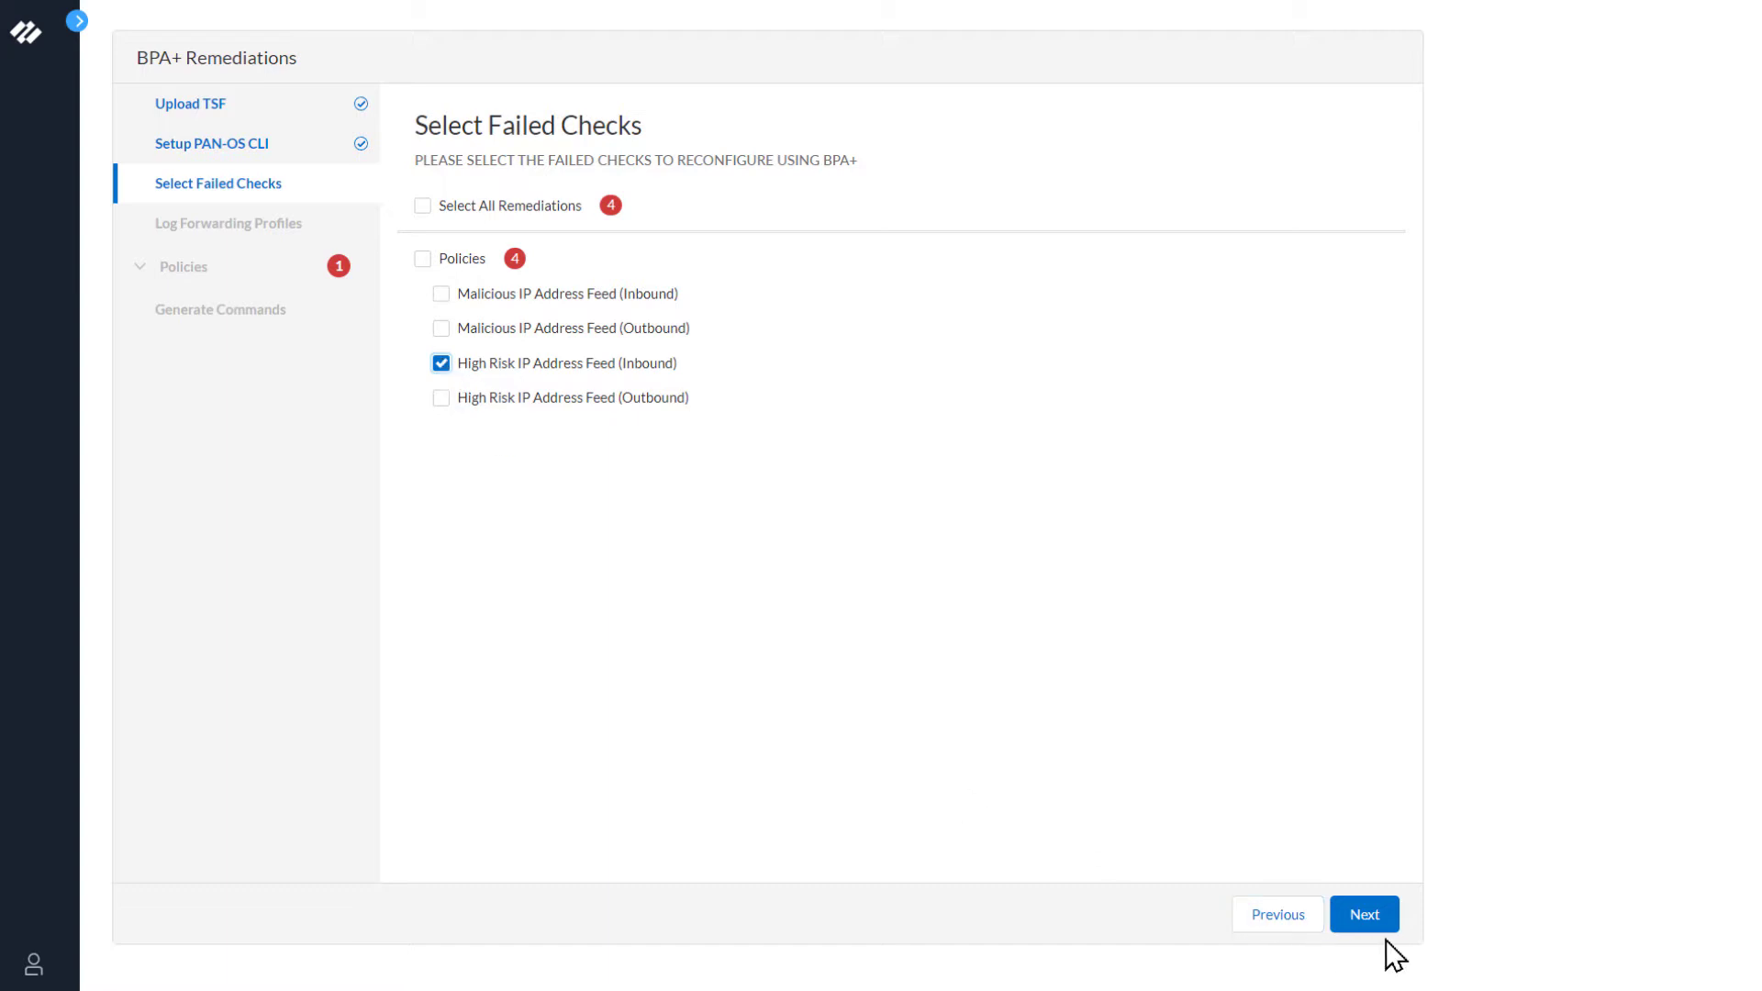
left_click(1363, 913)
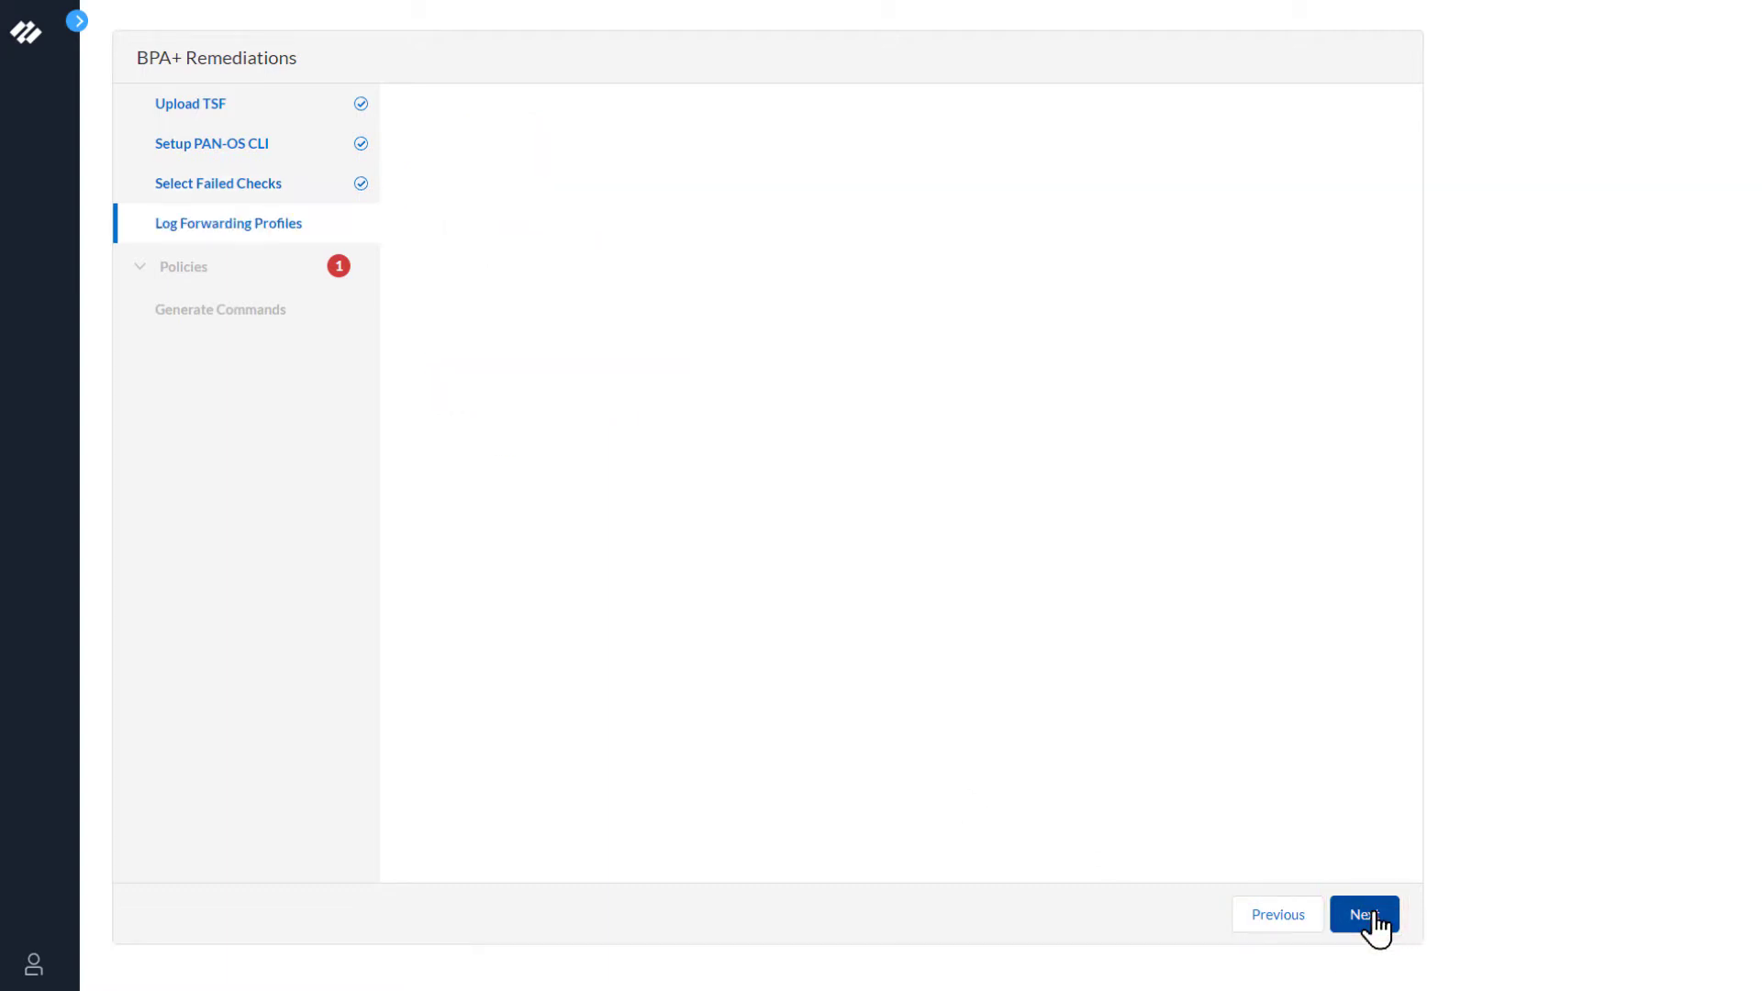
Step: Copy the Create Basic Log Forwarding Profiles set commands
left_click(1363, 914)
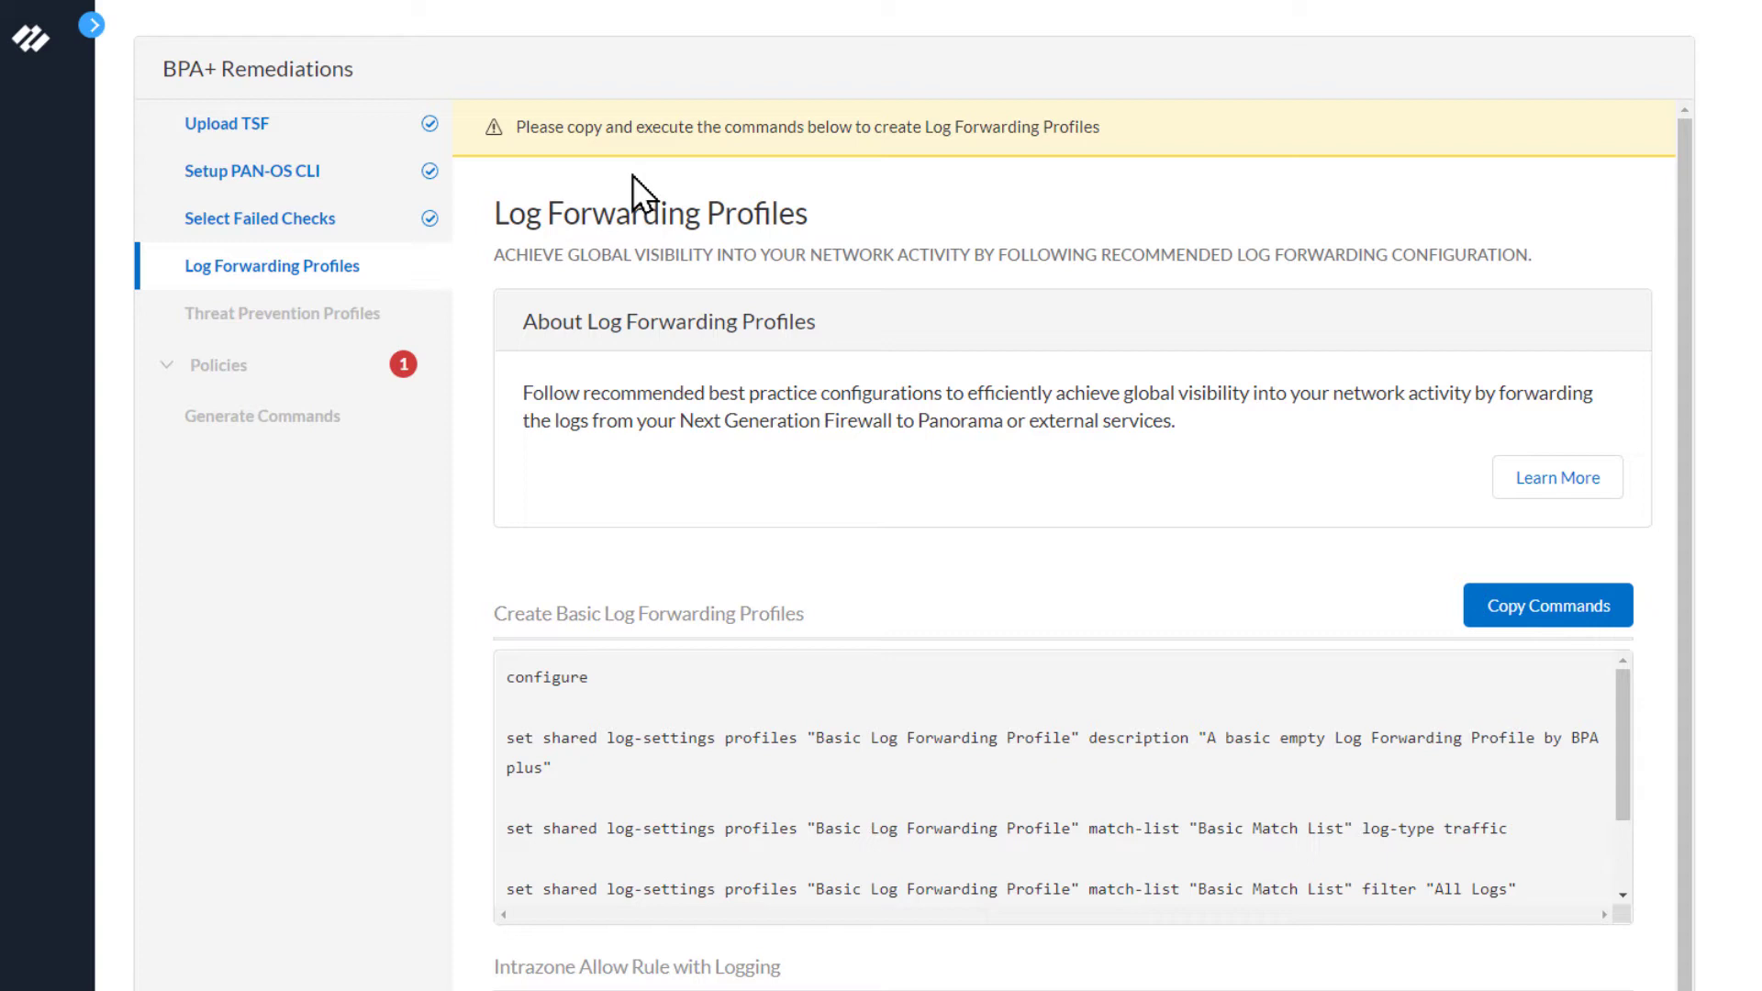
mouse_move(1455, 585)
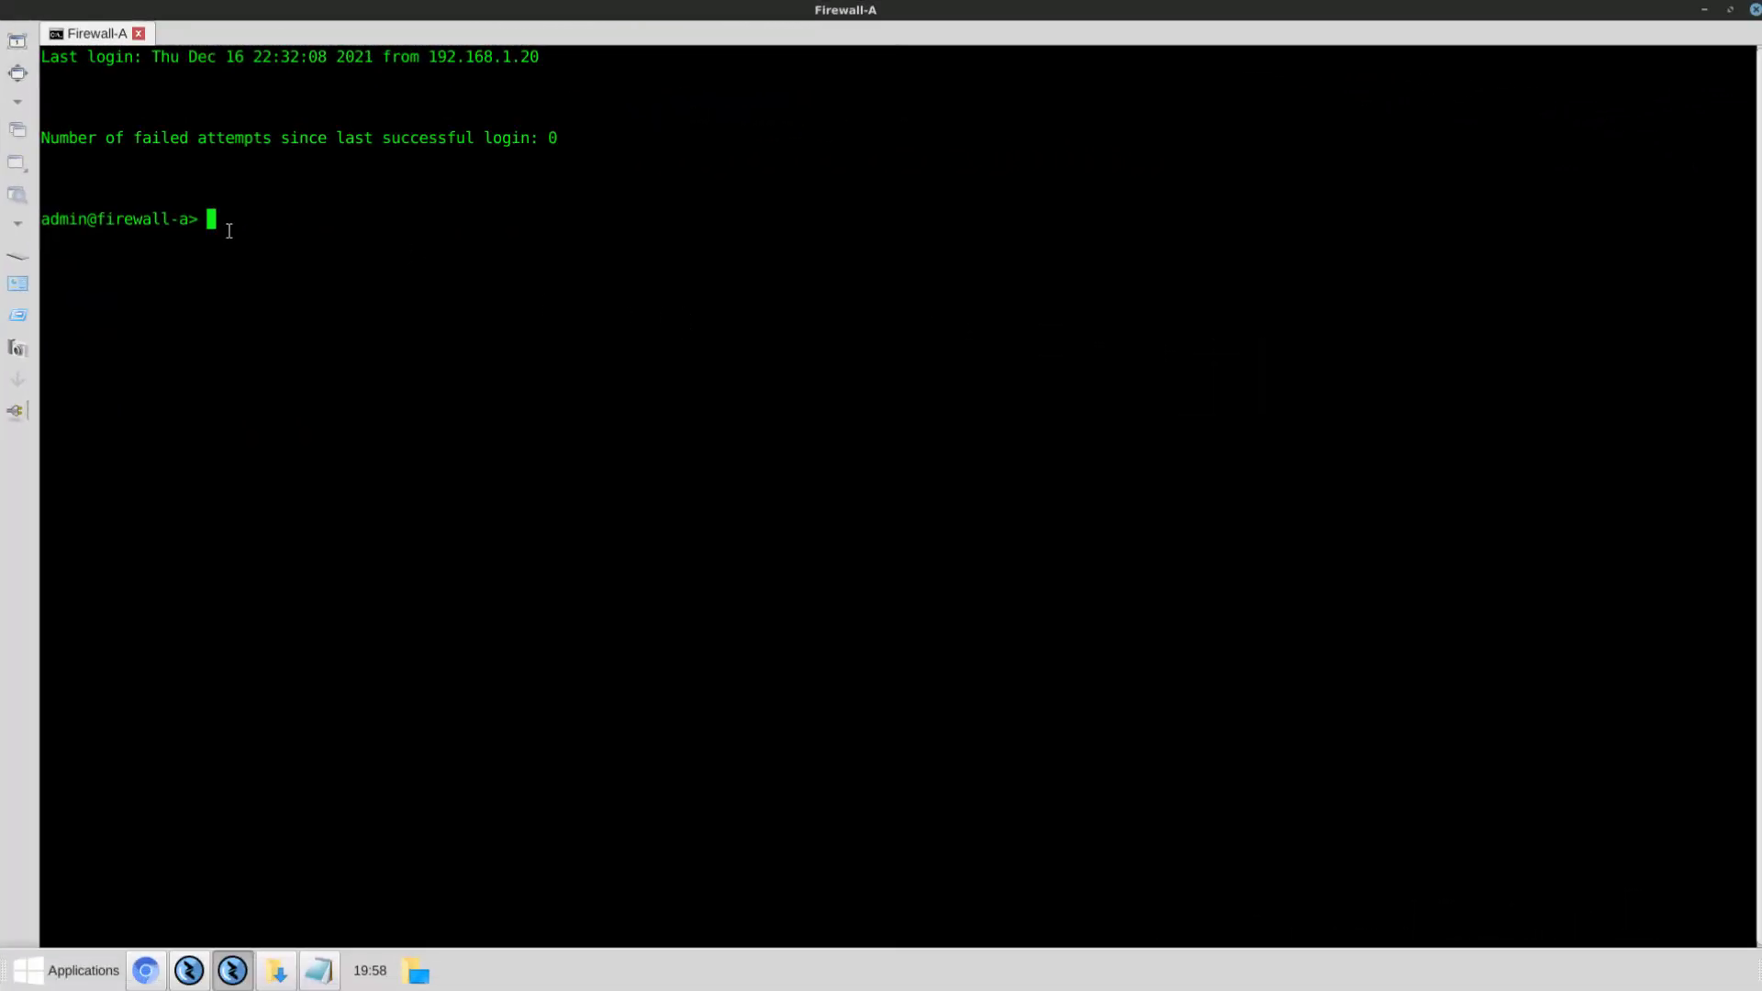
Step: Paste the log forwarding commands at the admin@firewall-a prompt and continue to the High Risk inbound review
right_click(209, 218)
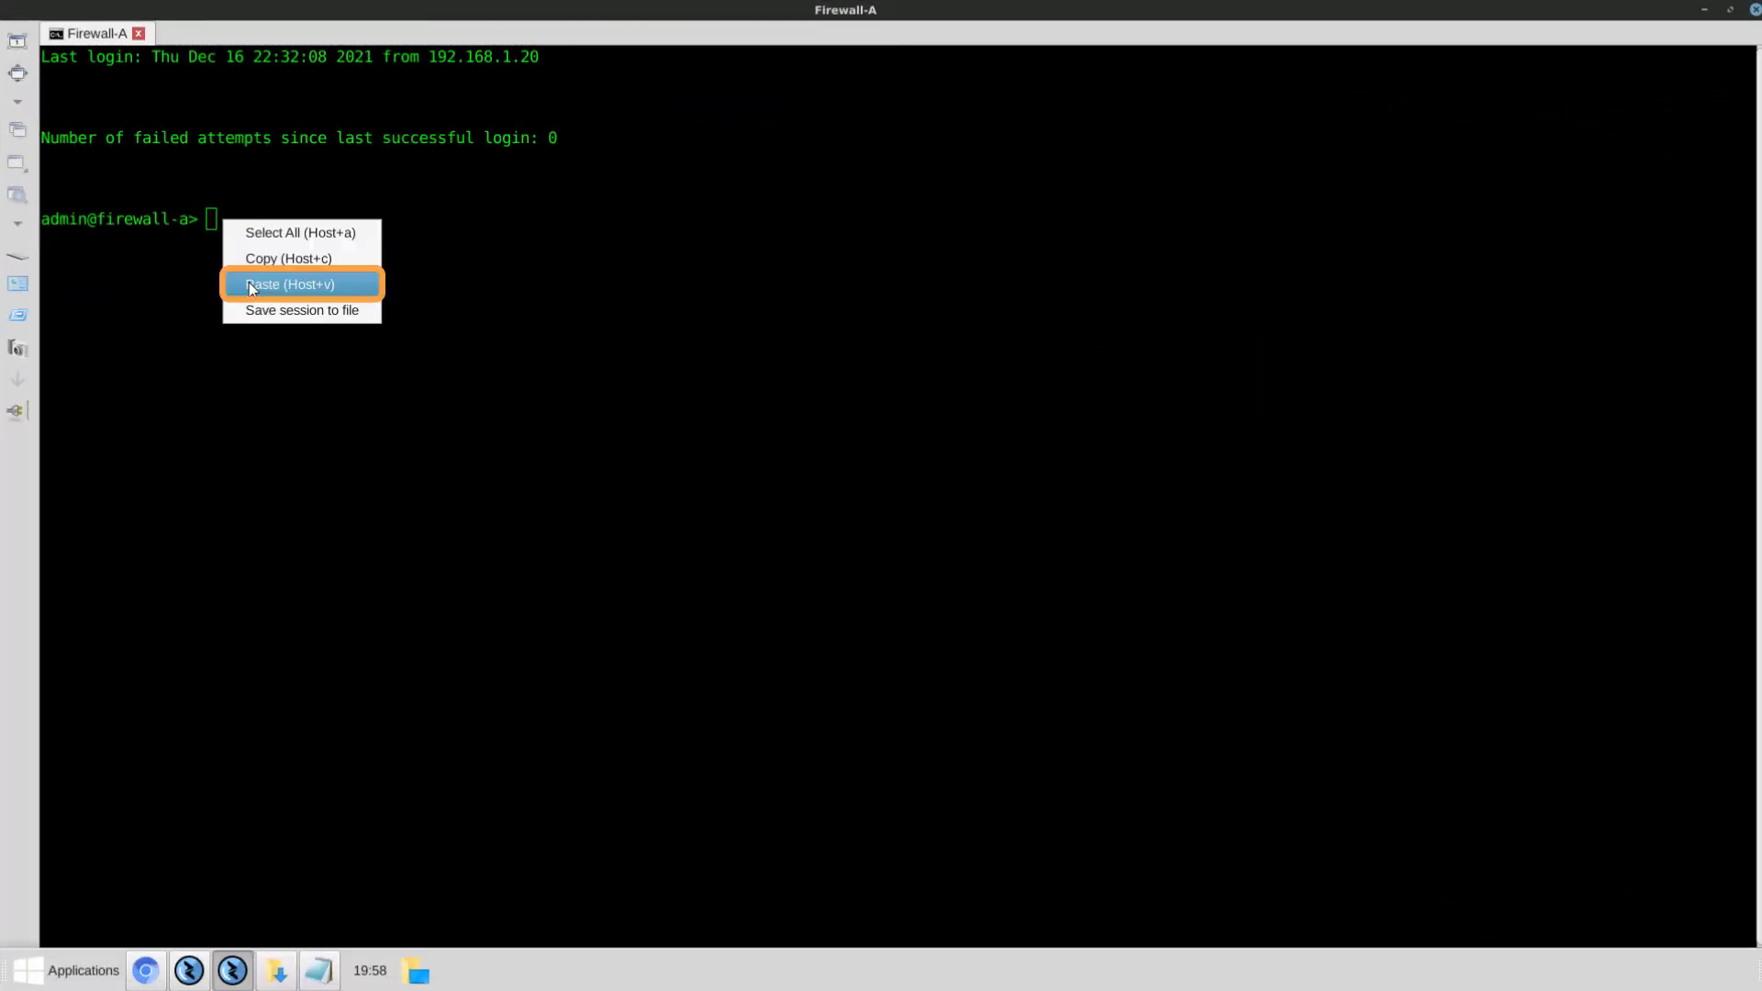
left_click(290, 283)
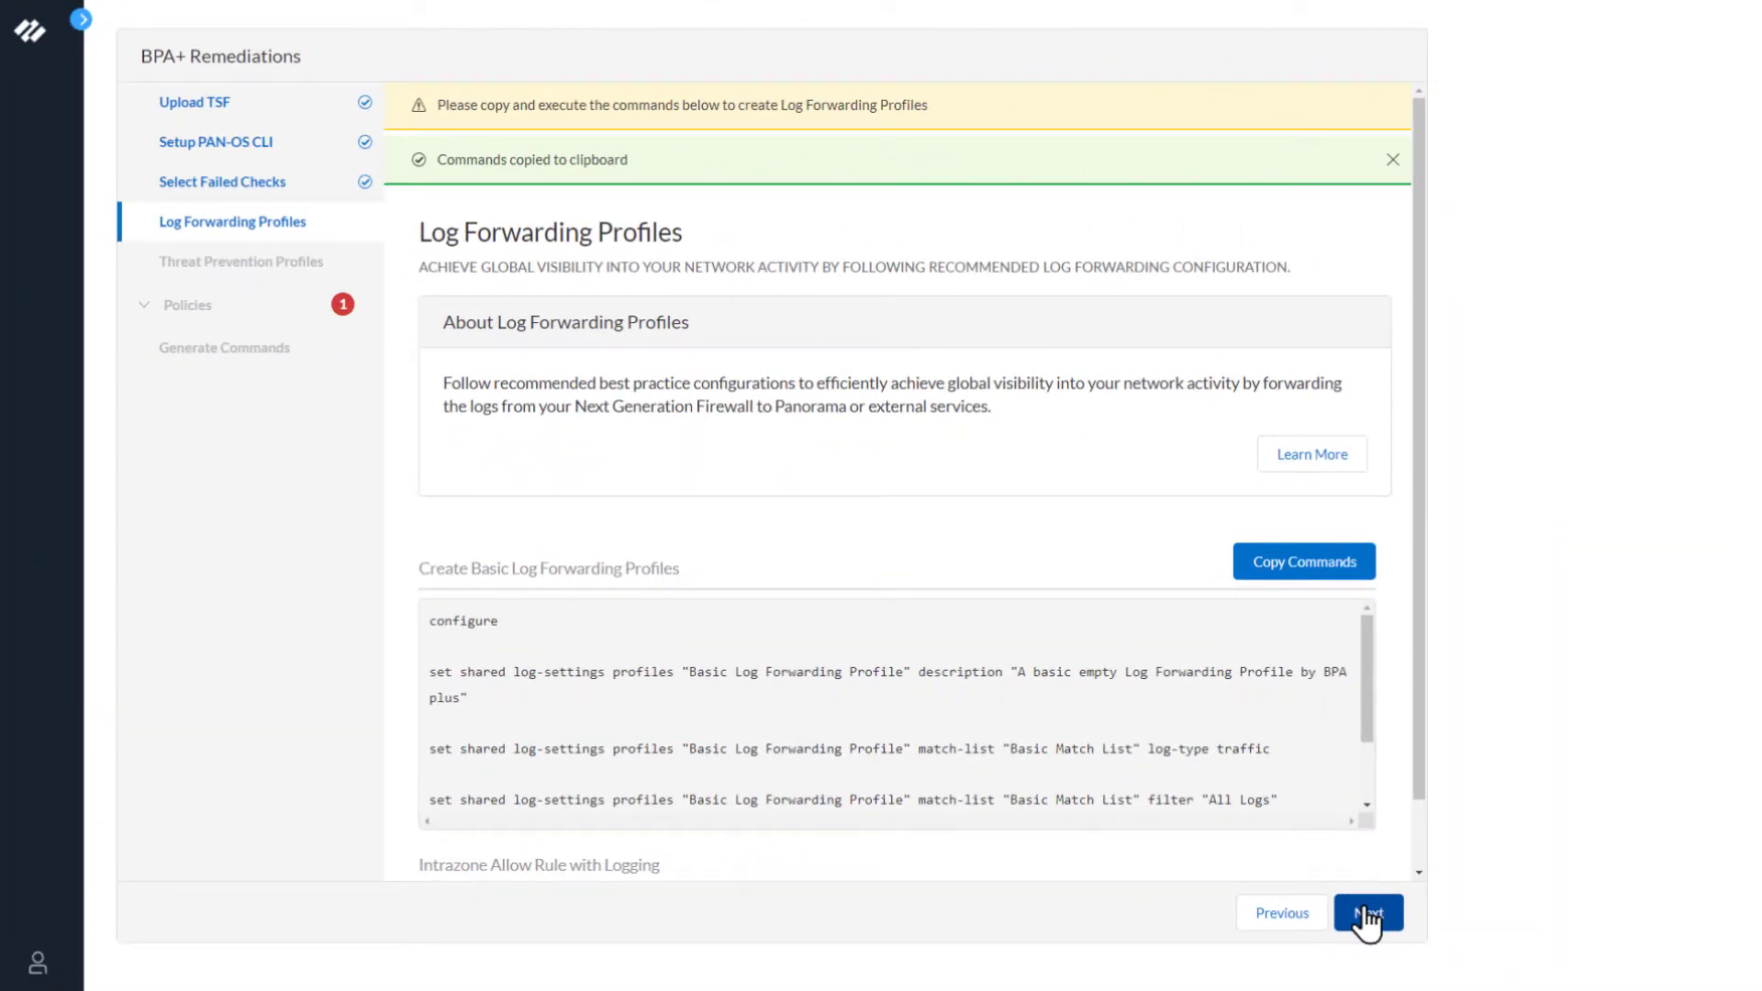
left_click(1368, 912)
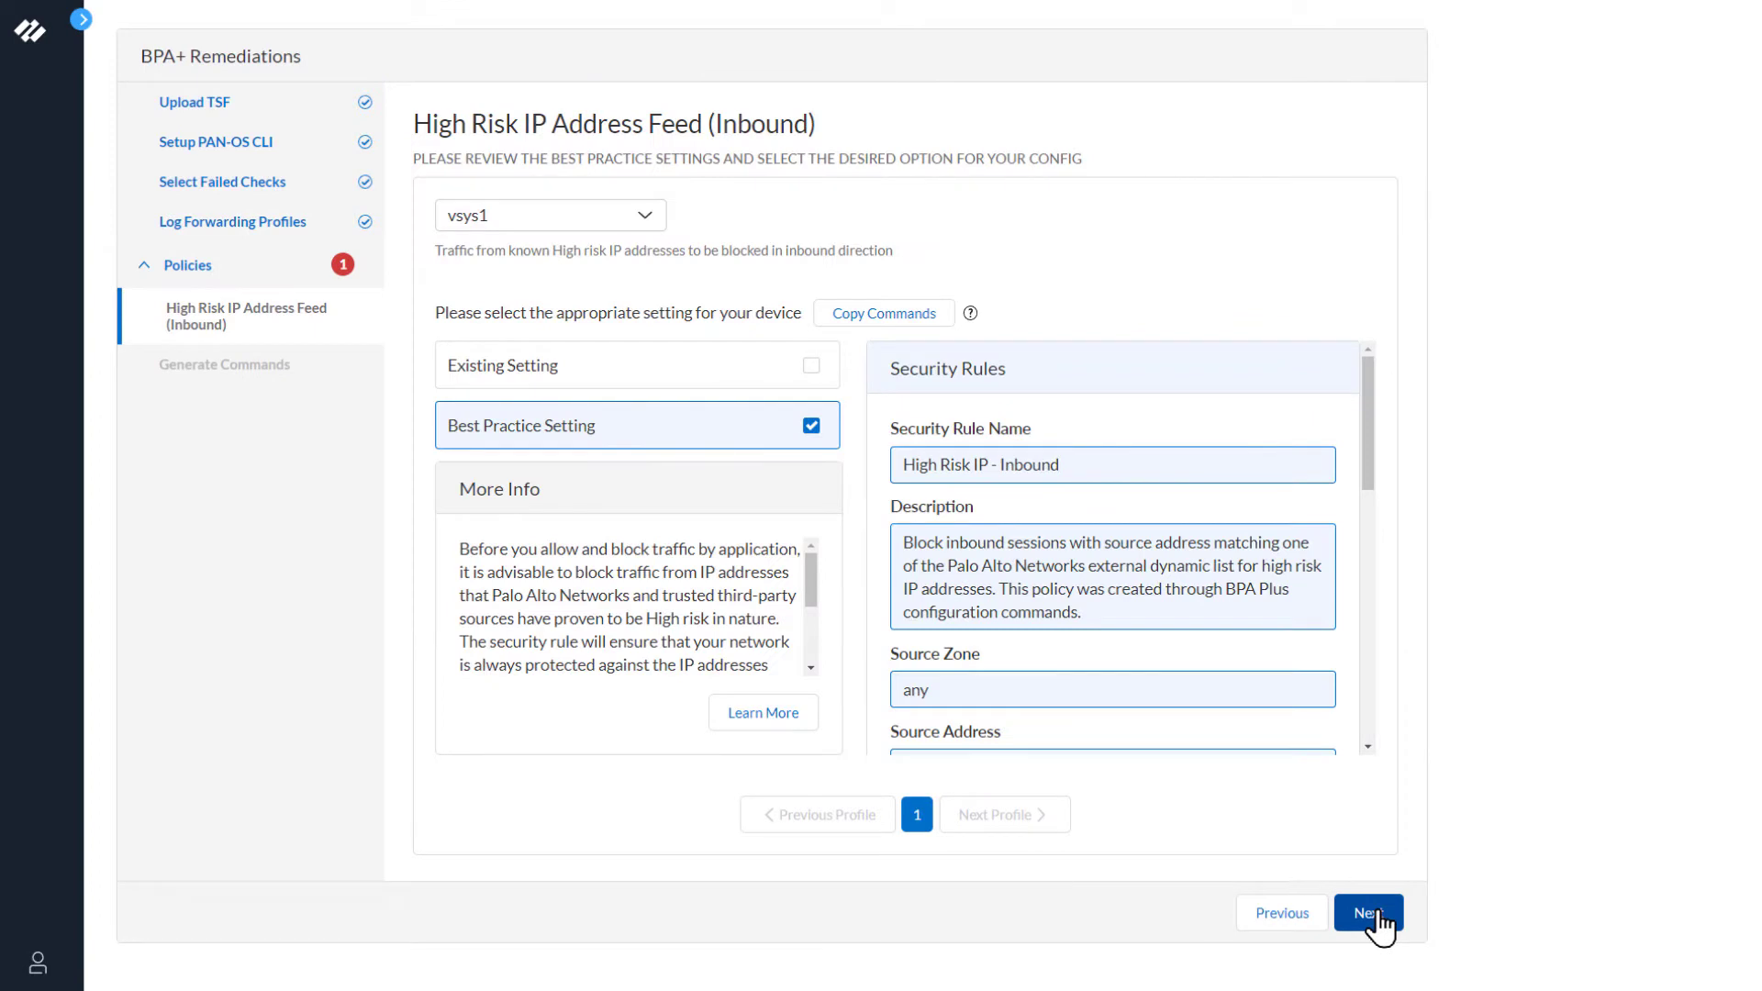
mouse_move(574, 196)
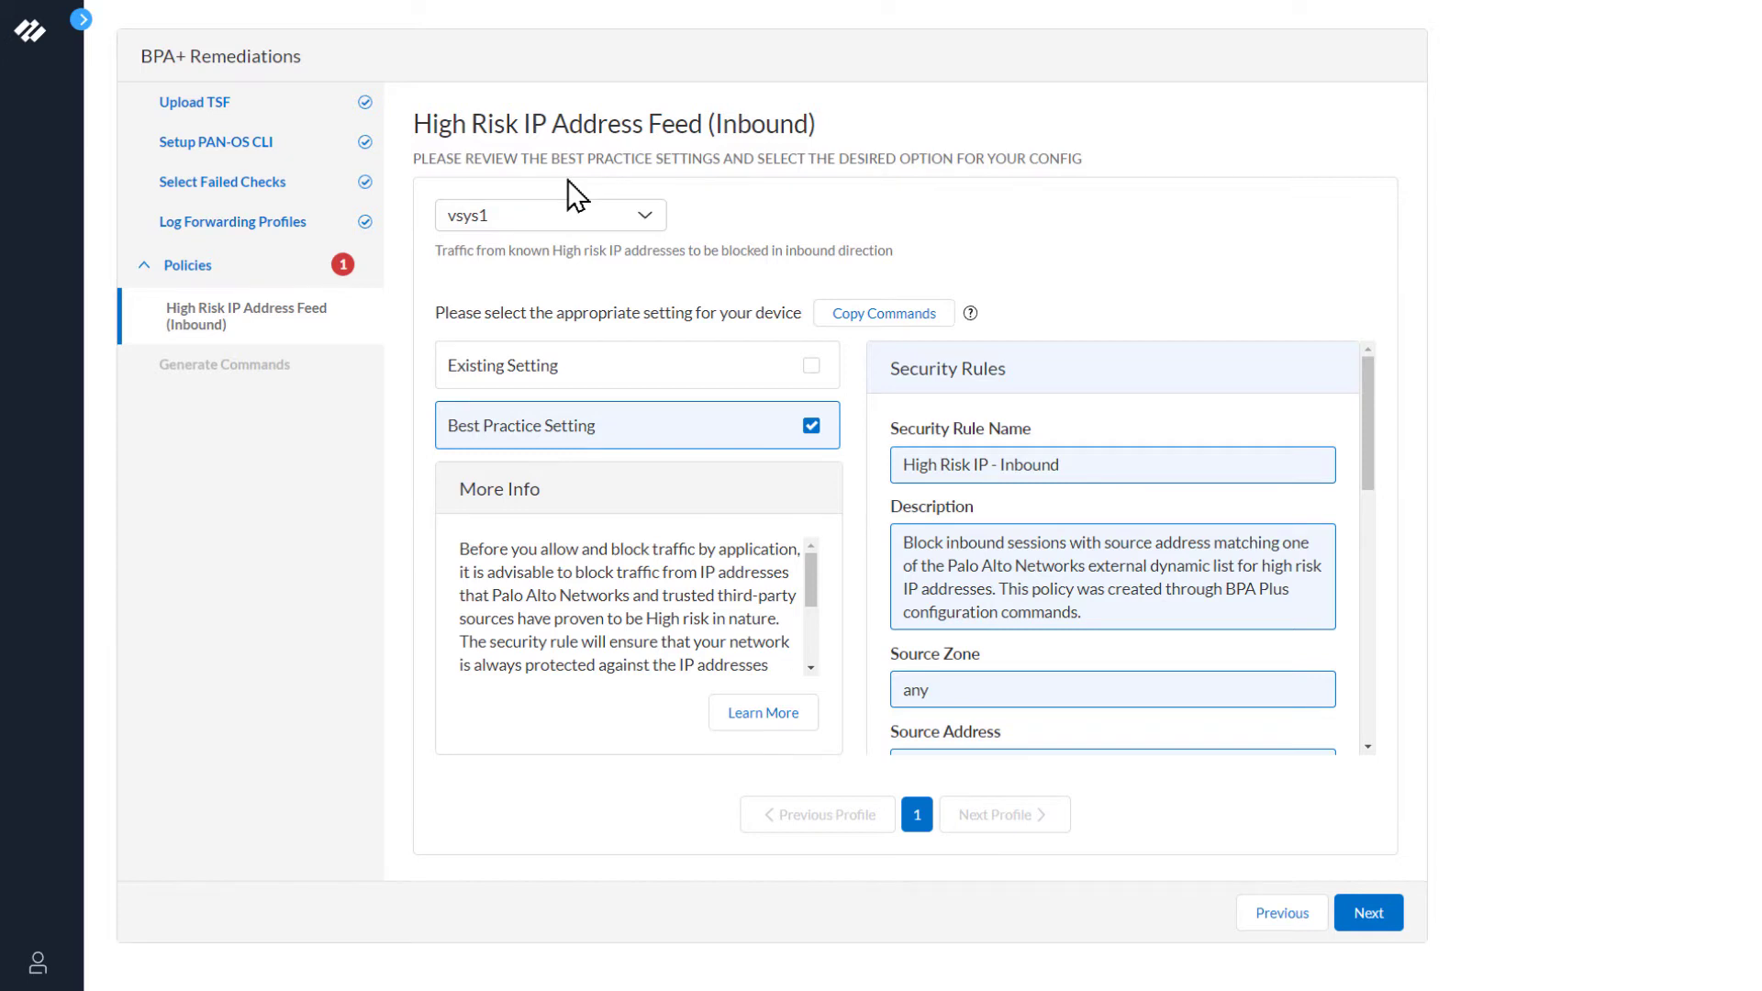
mouse_move(637, 200)
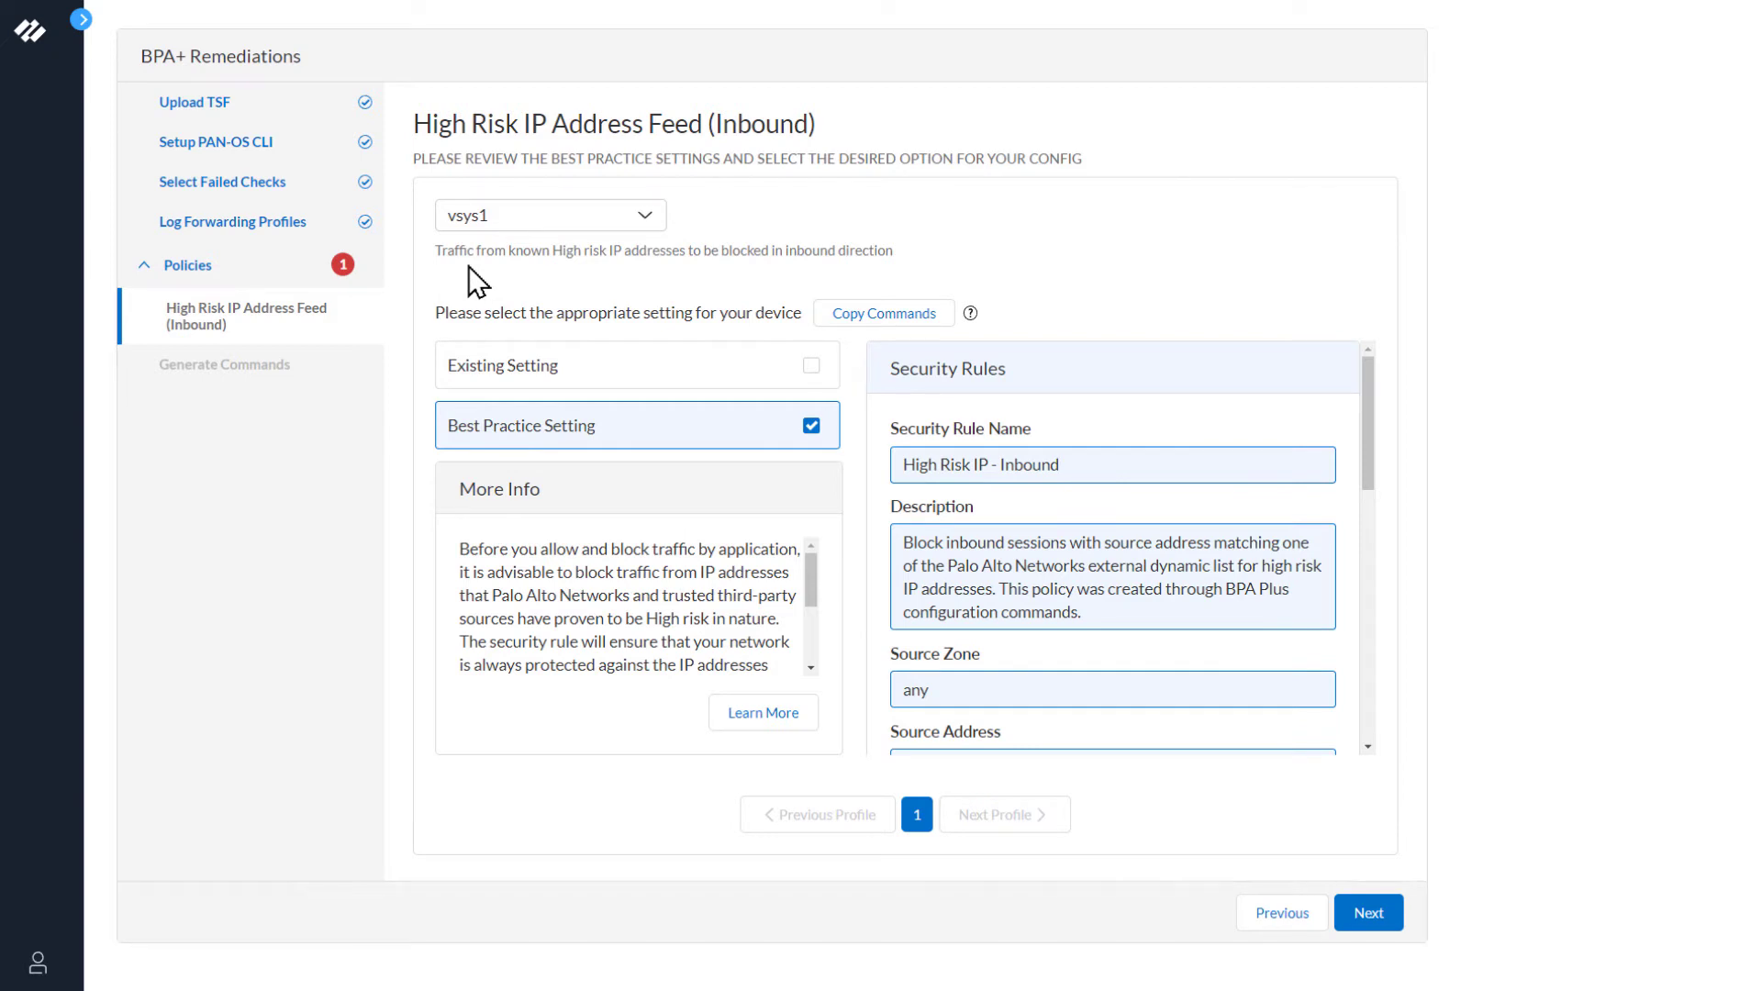
mouse_move(679, 423)
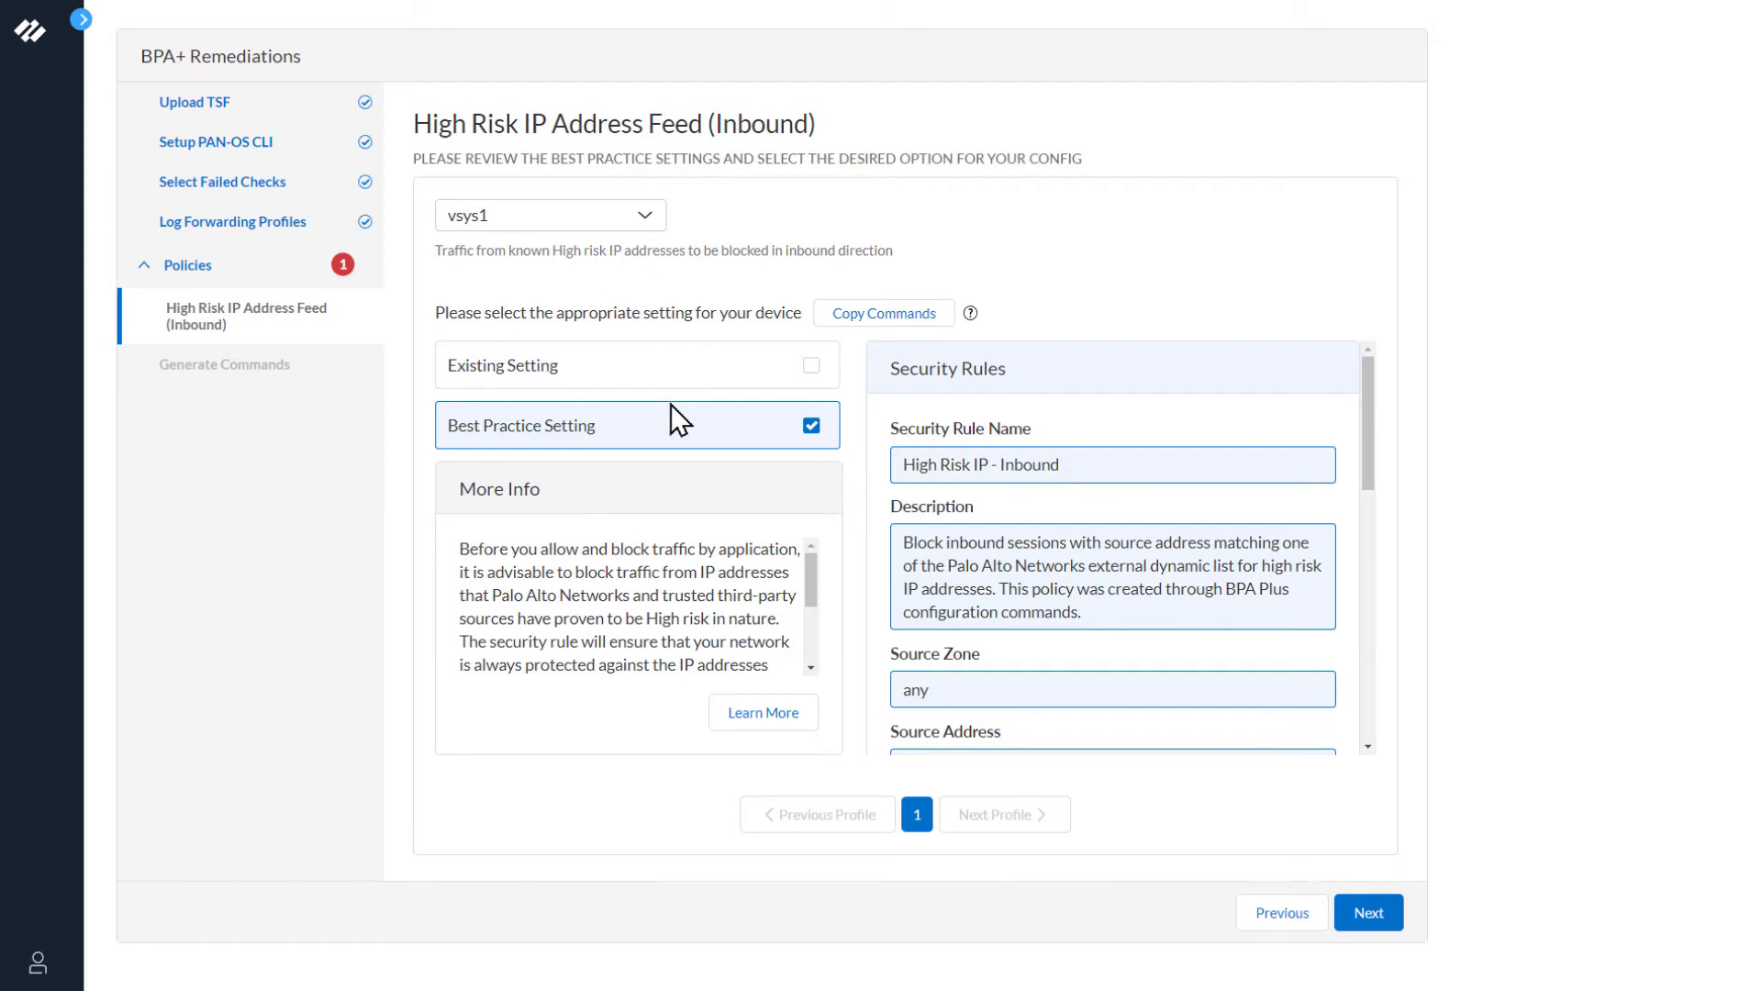
mouse_move(690, 437)
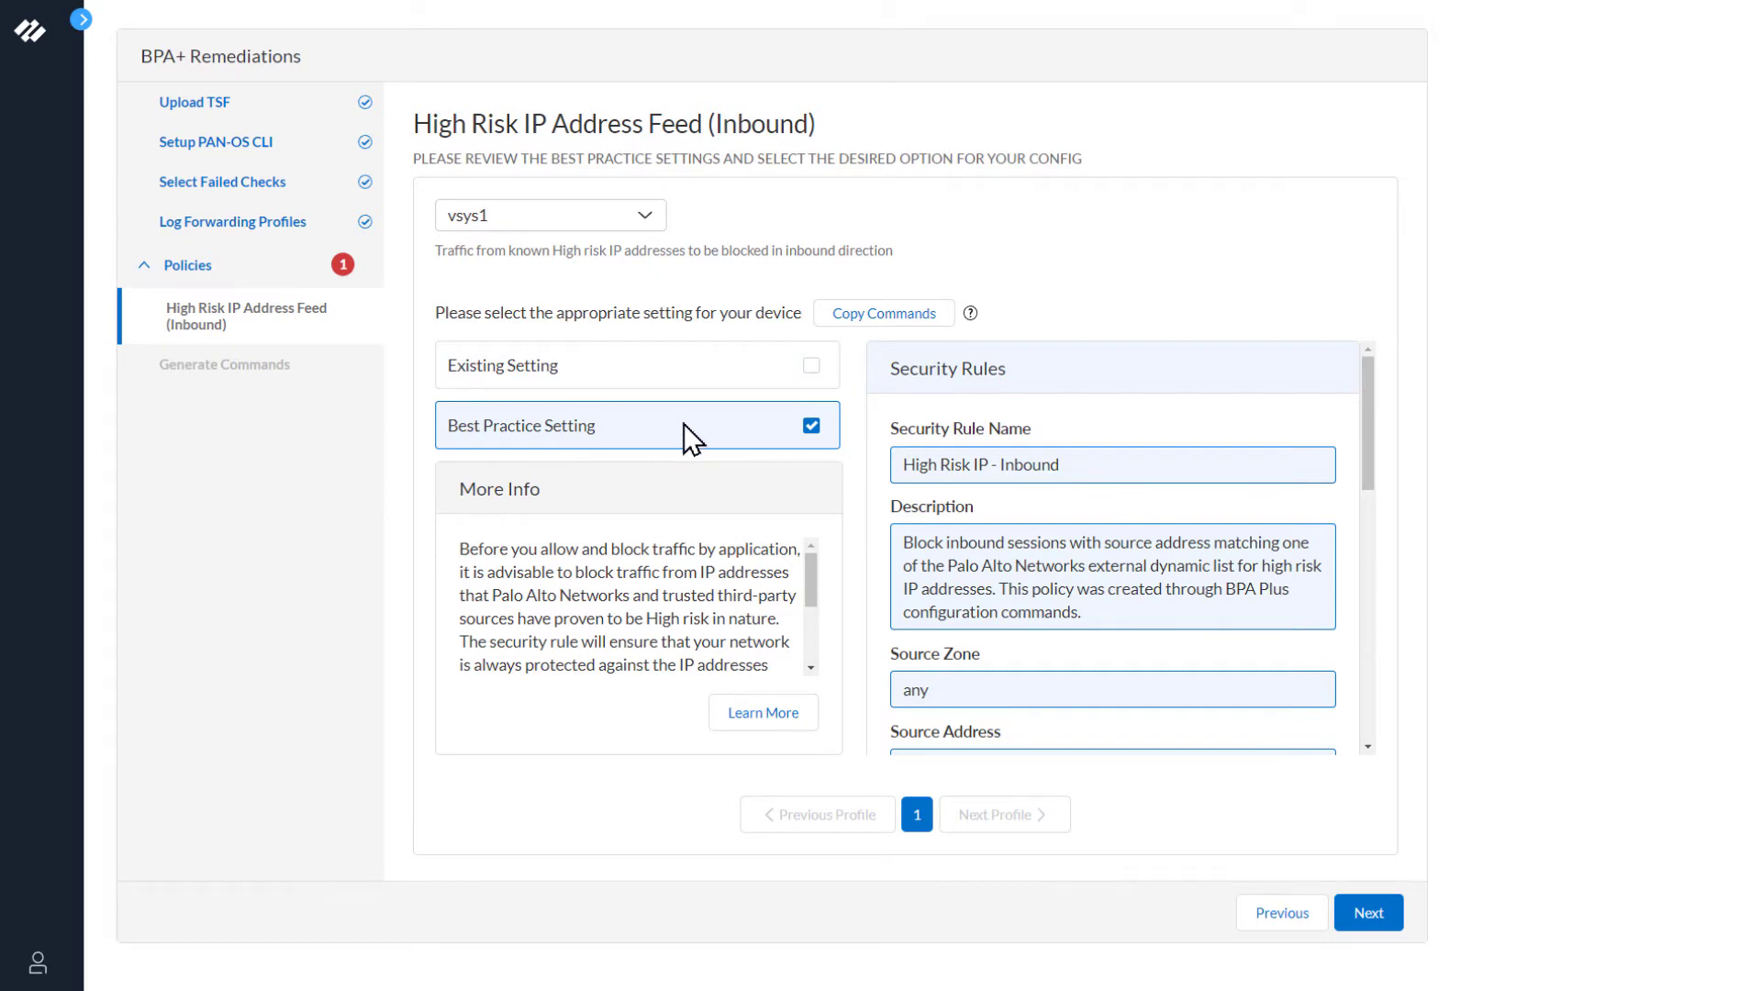
mouse_move(1334, 385)
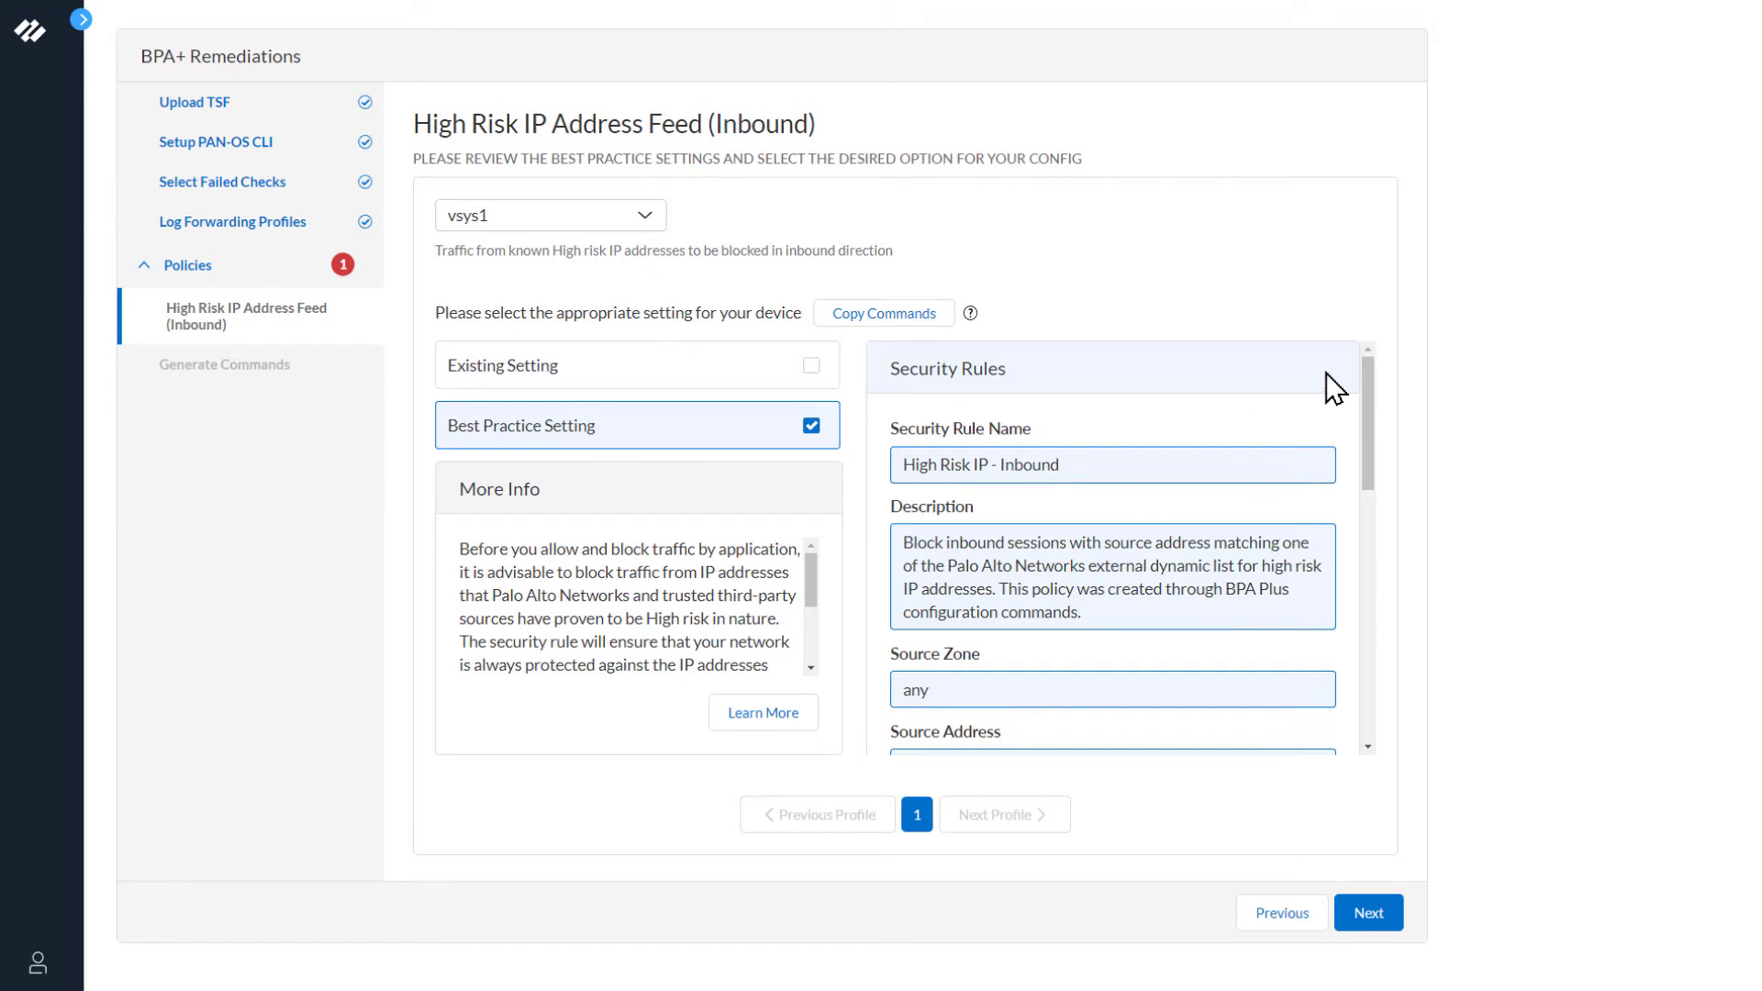
mouse_move(1383, 442)
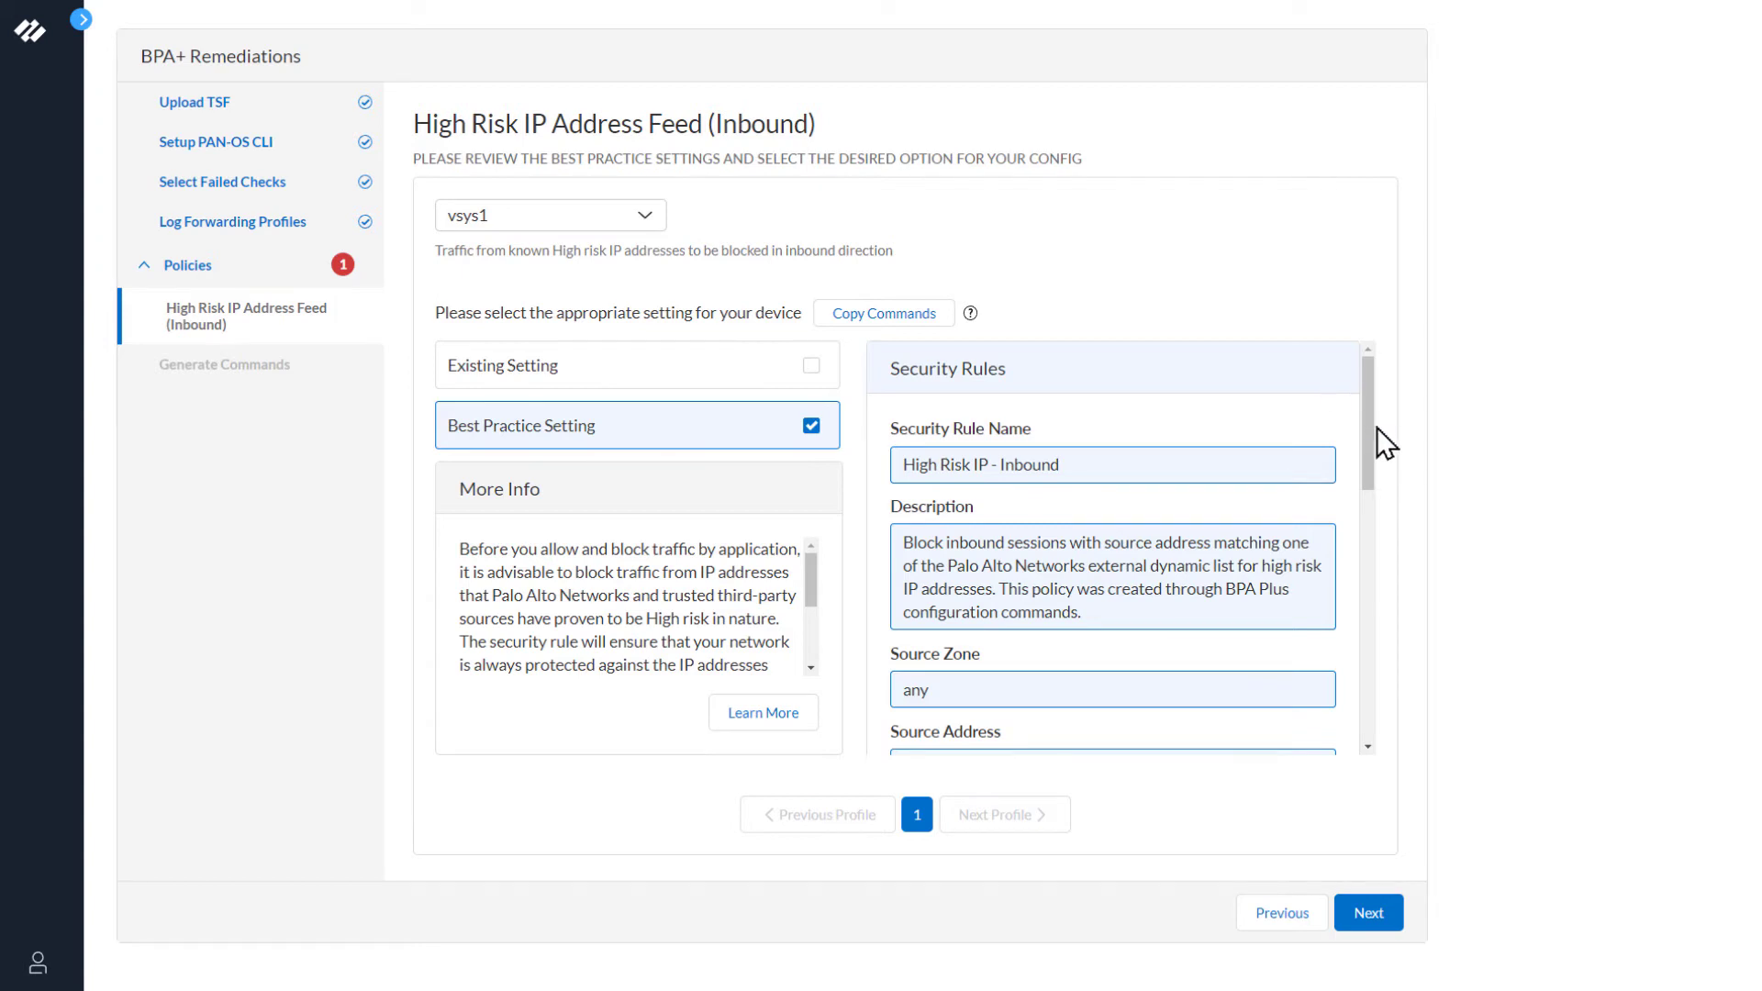
mouse_move(1127, 477)
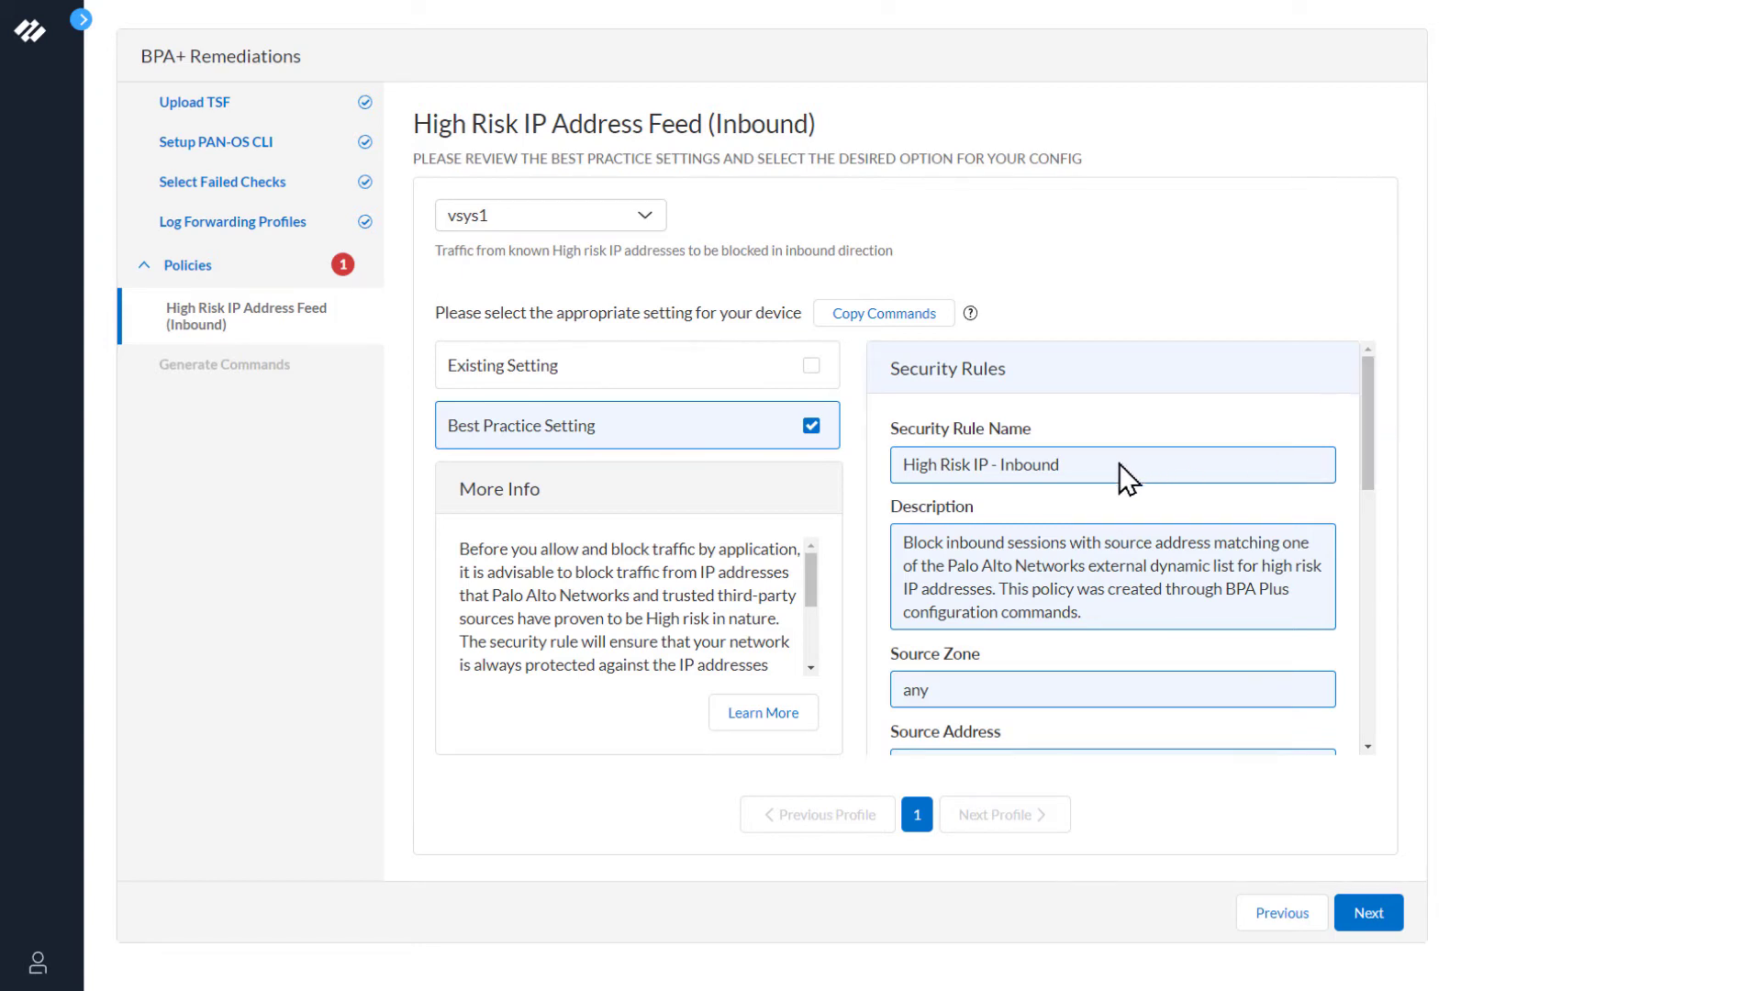
mouse_move(1187, 530)
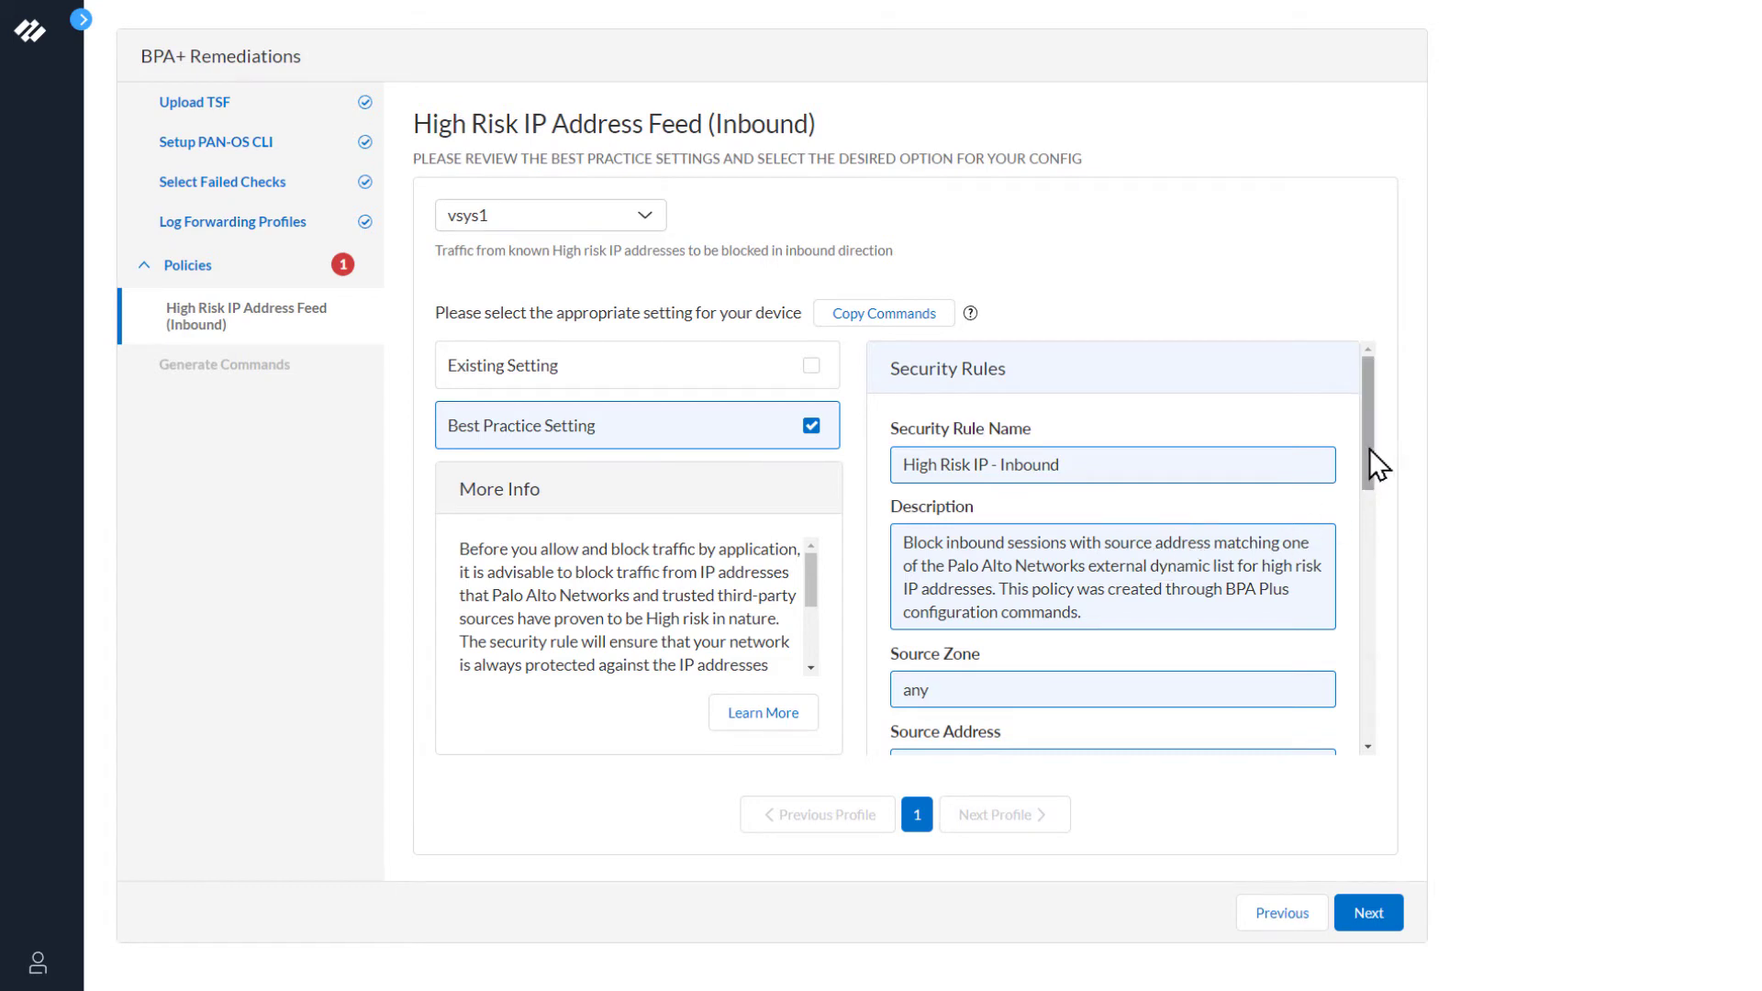
scroll("down", 3)
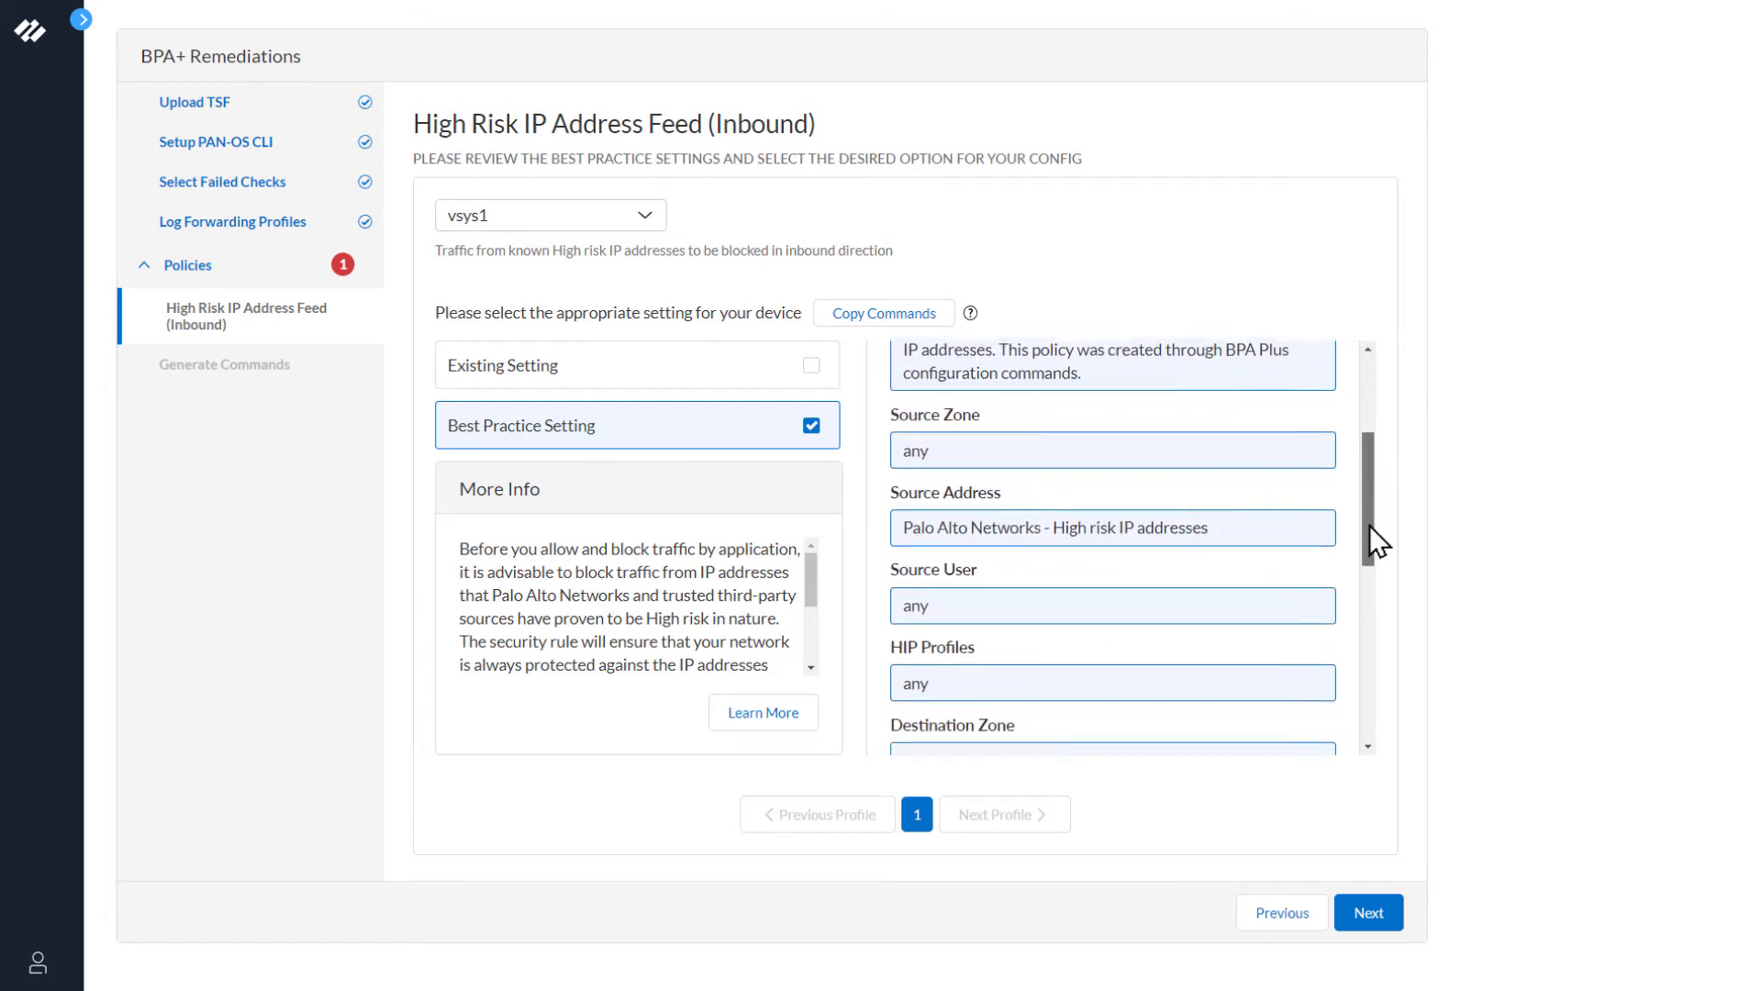
scroll("down", 3)
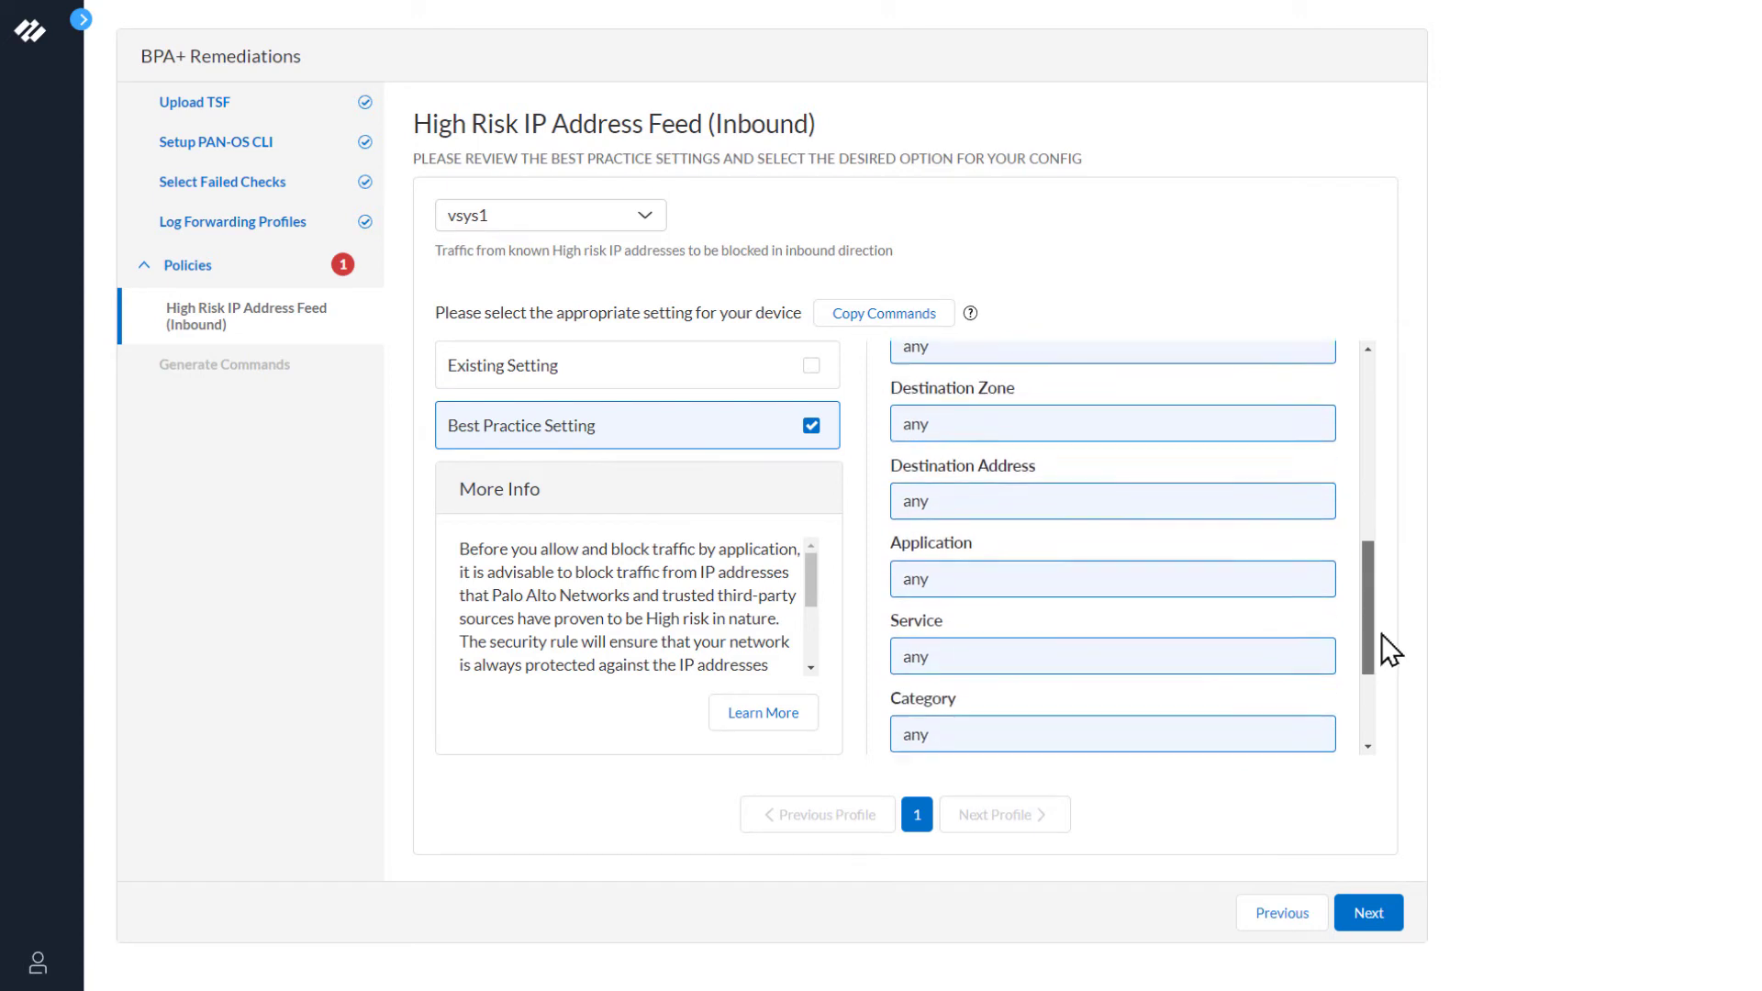
scroll("down", 3)
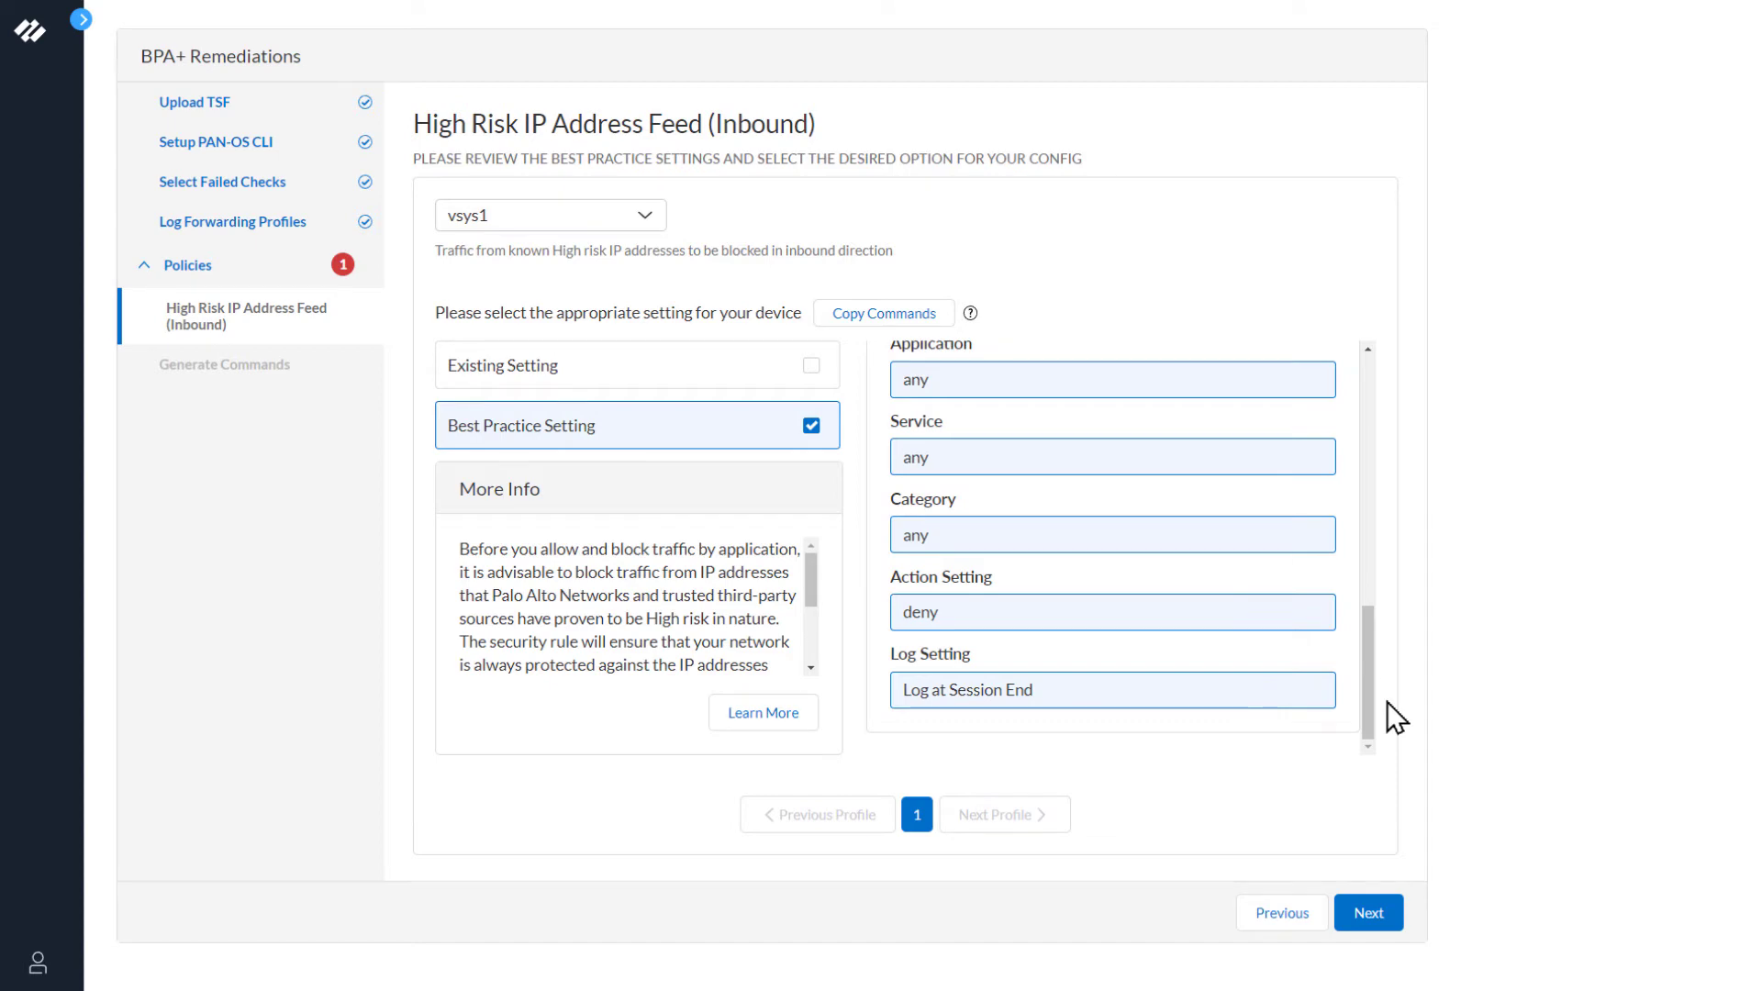
mouse_move(1033, 672)
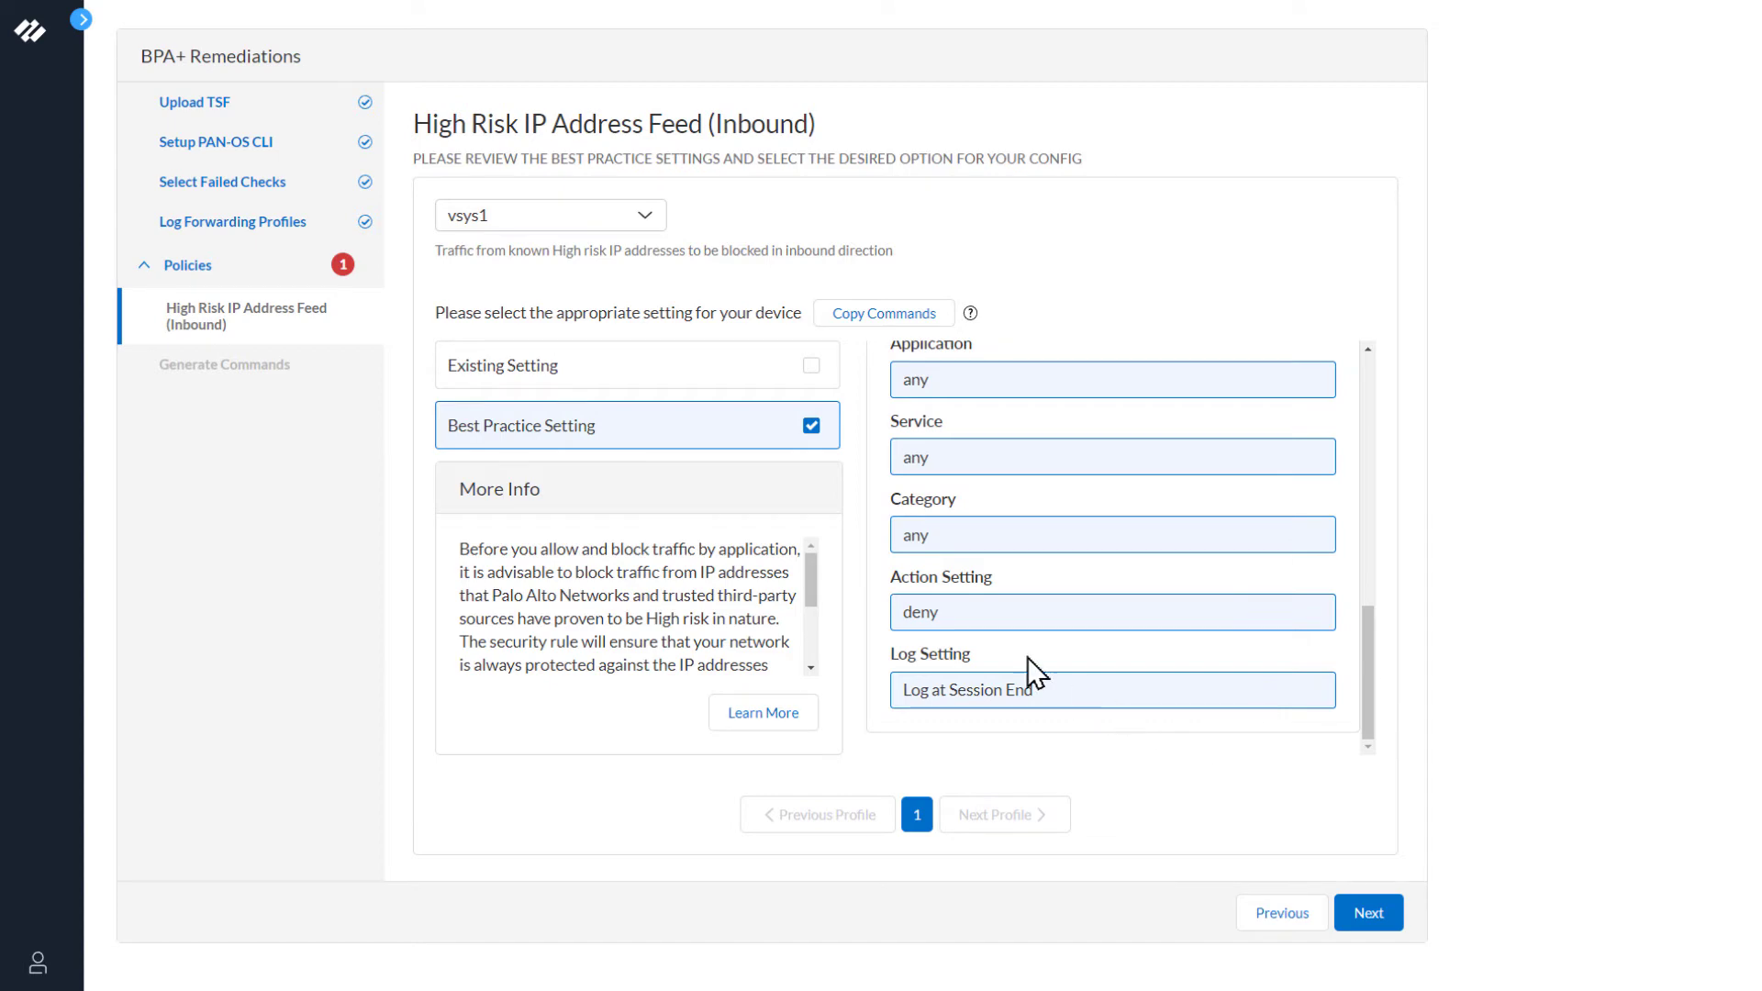
Step: Choose the Best Practice Setting for the High Risk IP Address Feed (Inbound) rule and continue
left_click(811, 365)
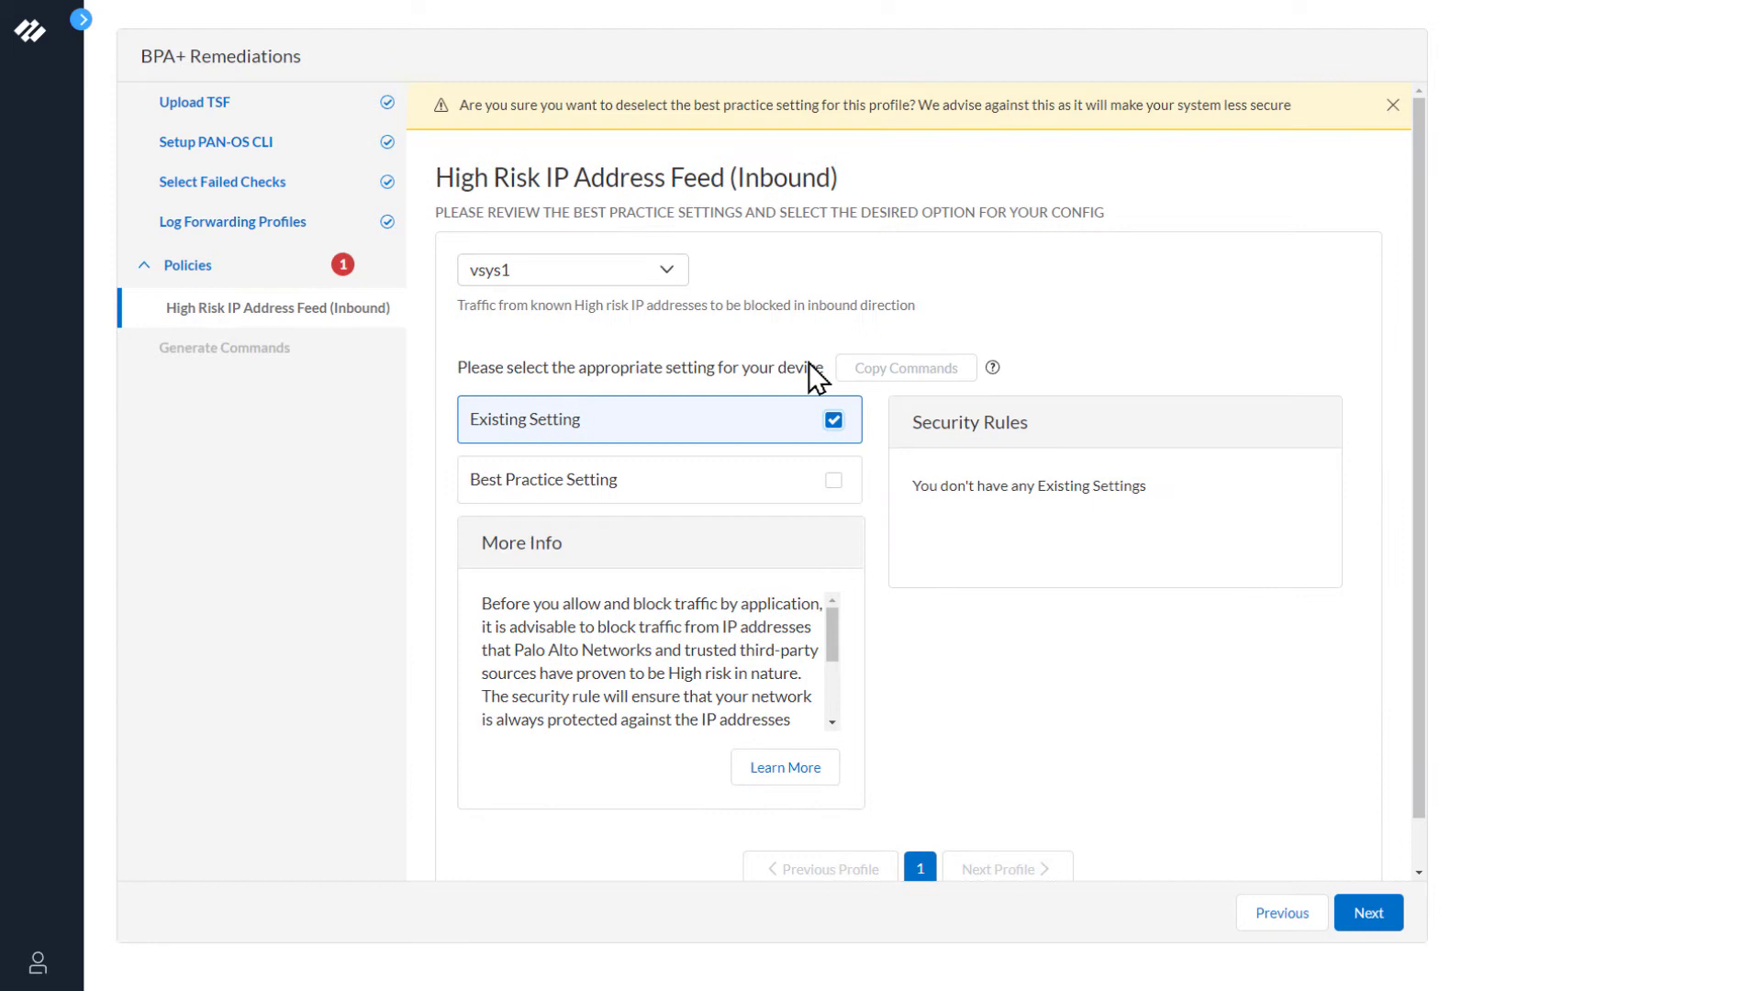
mouse_move(1050, 517)
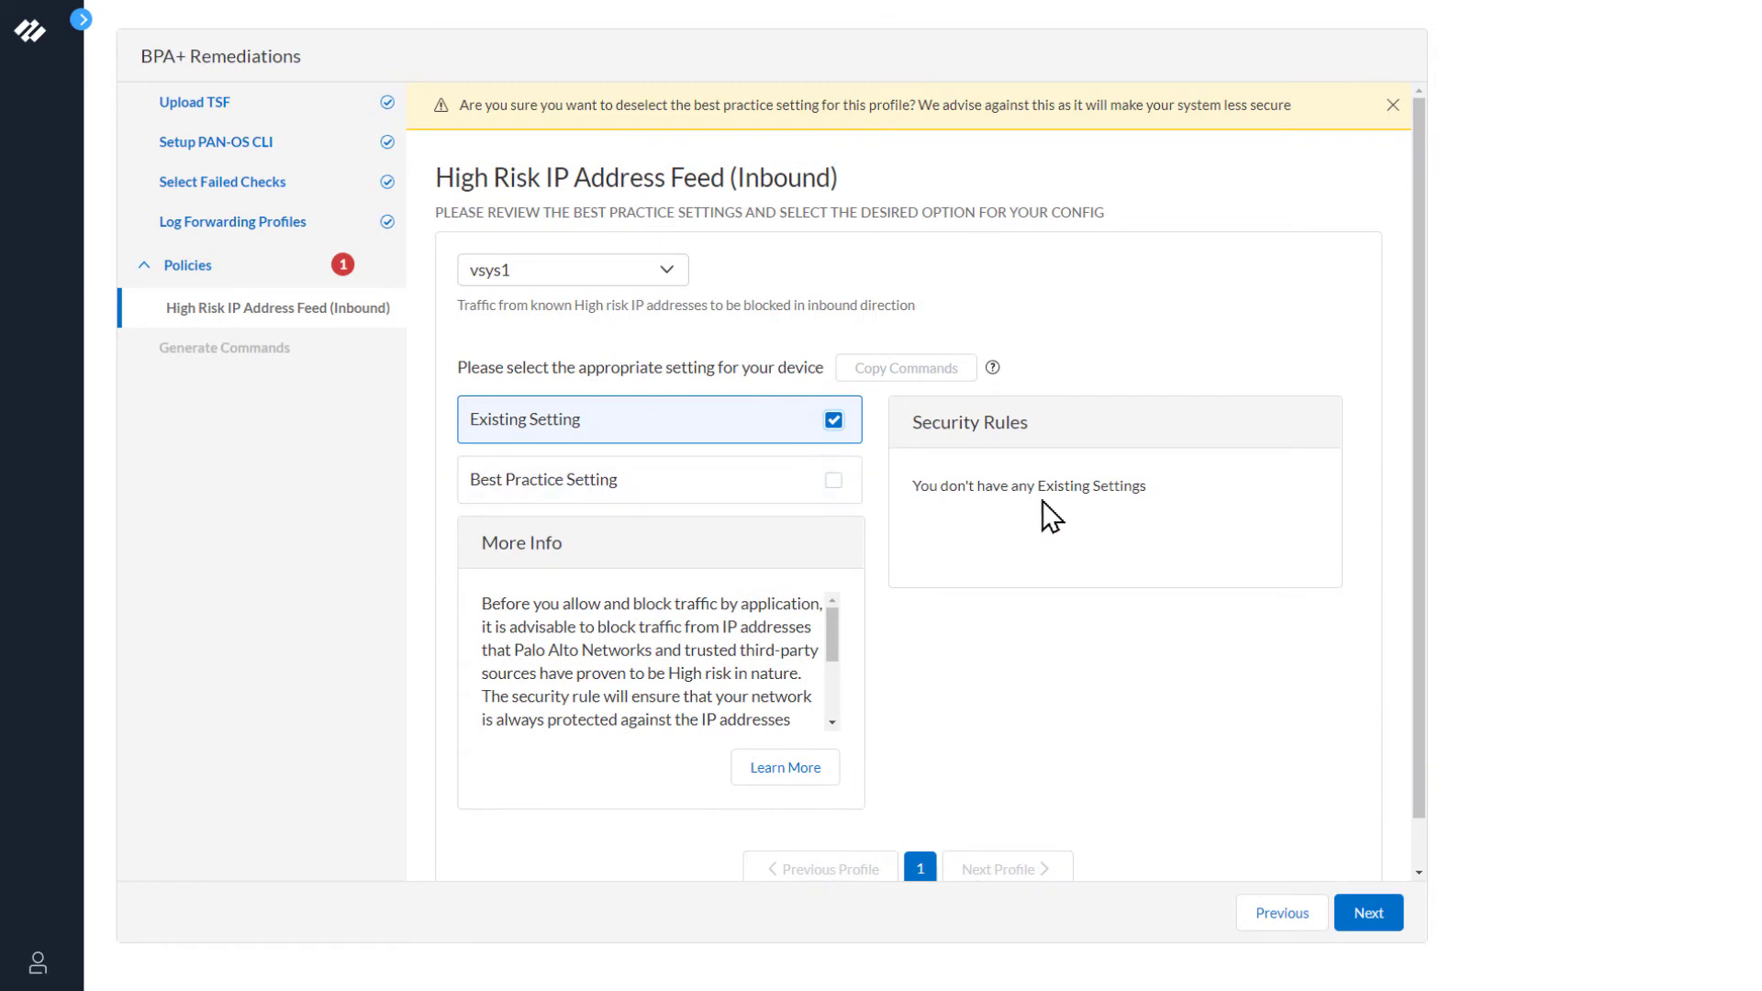
mouse_move(870, 360)
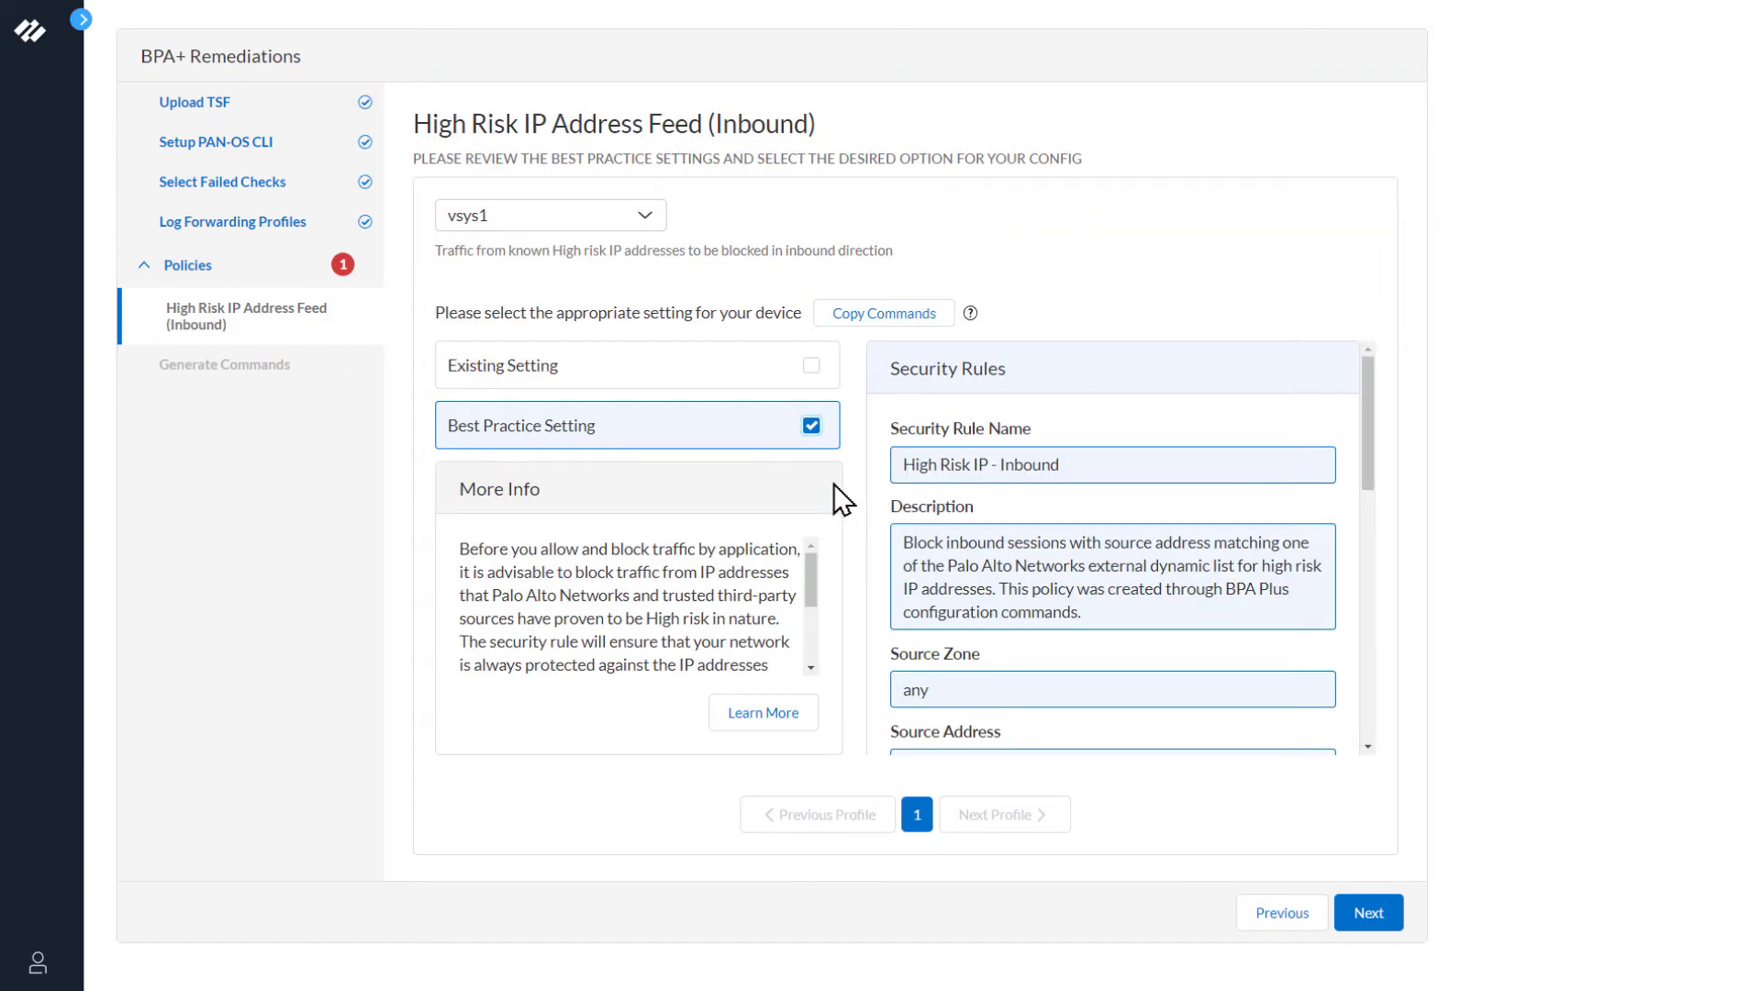
left_click(1367, 912)
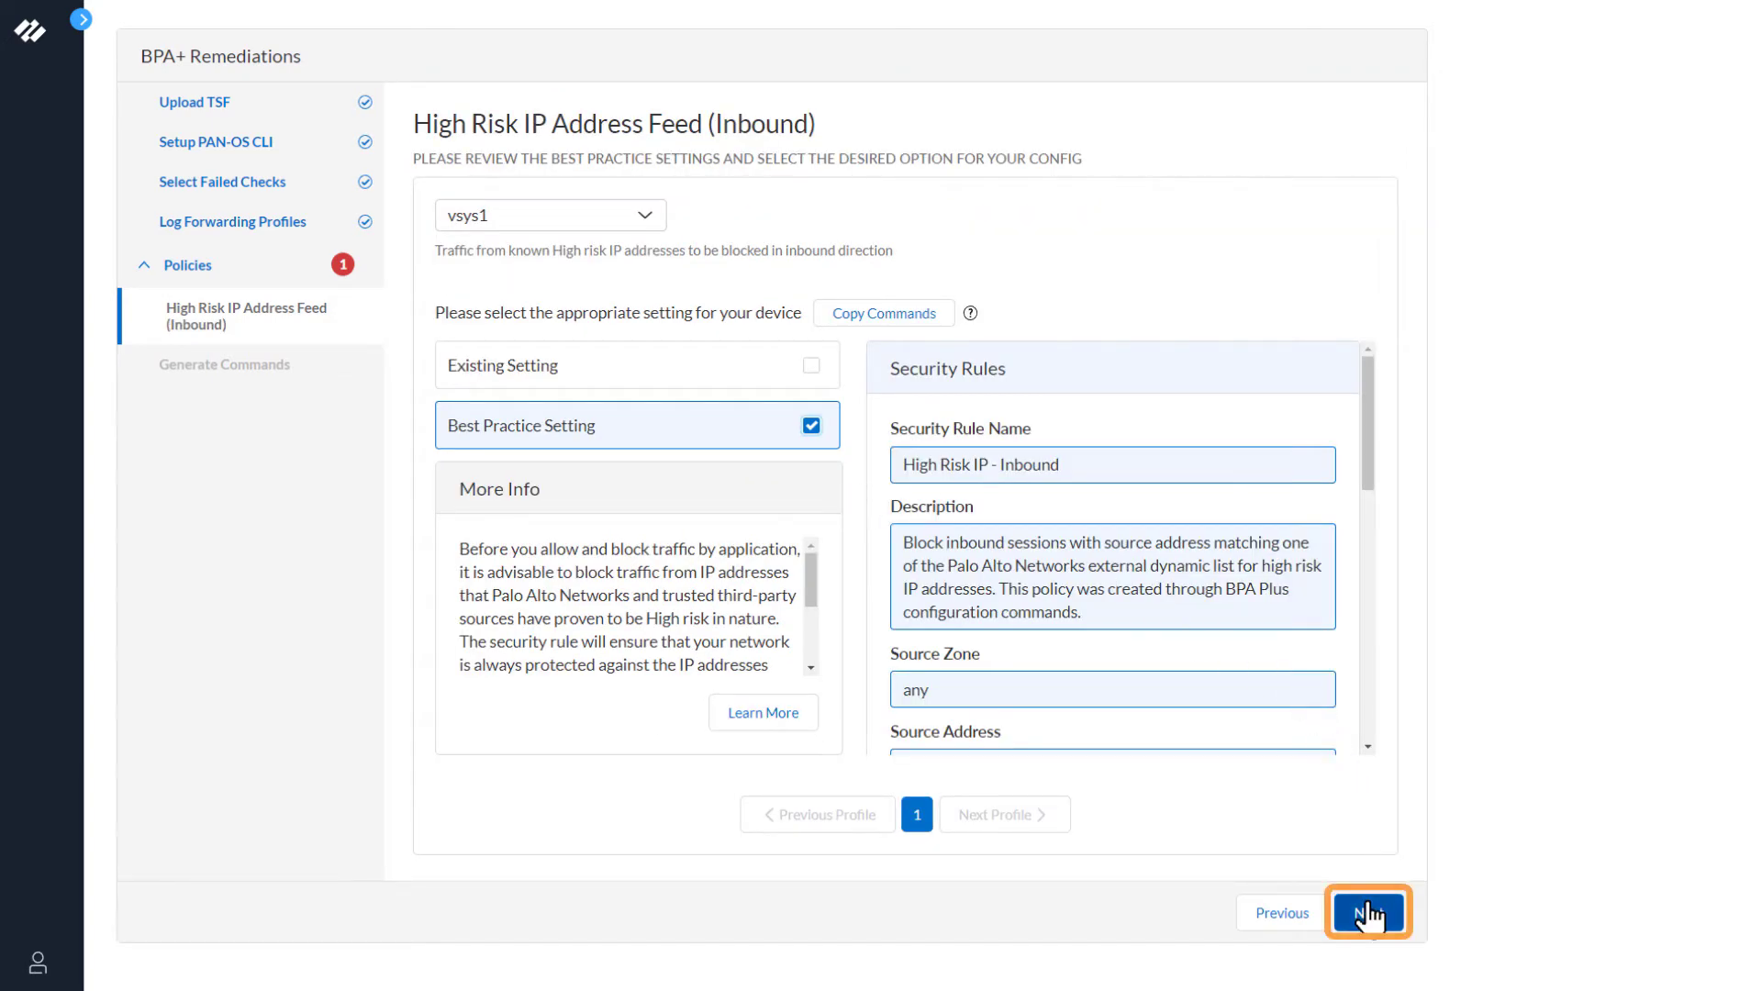
Step: Reach the Generate Set Commands page listing the High Risk IP Inbound rule commands
left_click(1367, 913)
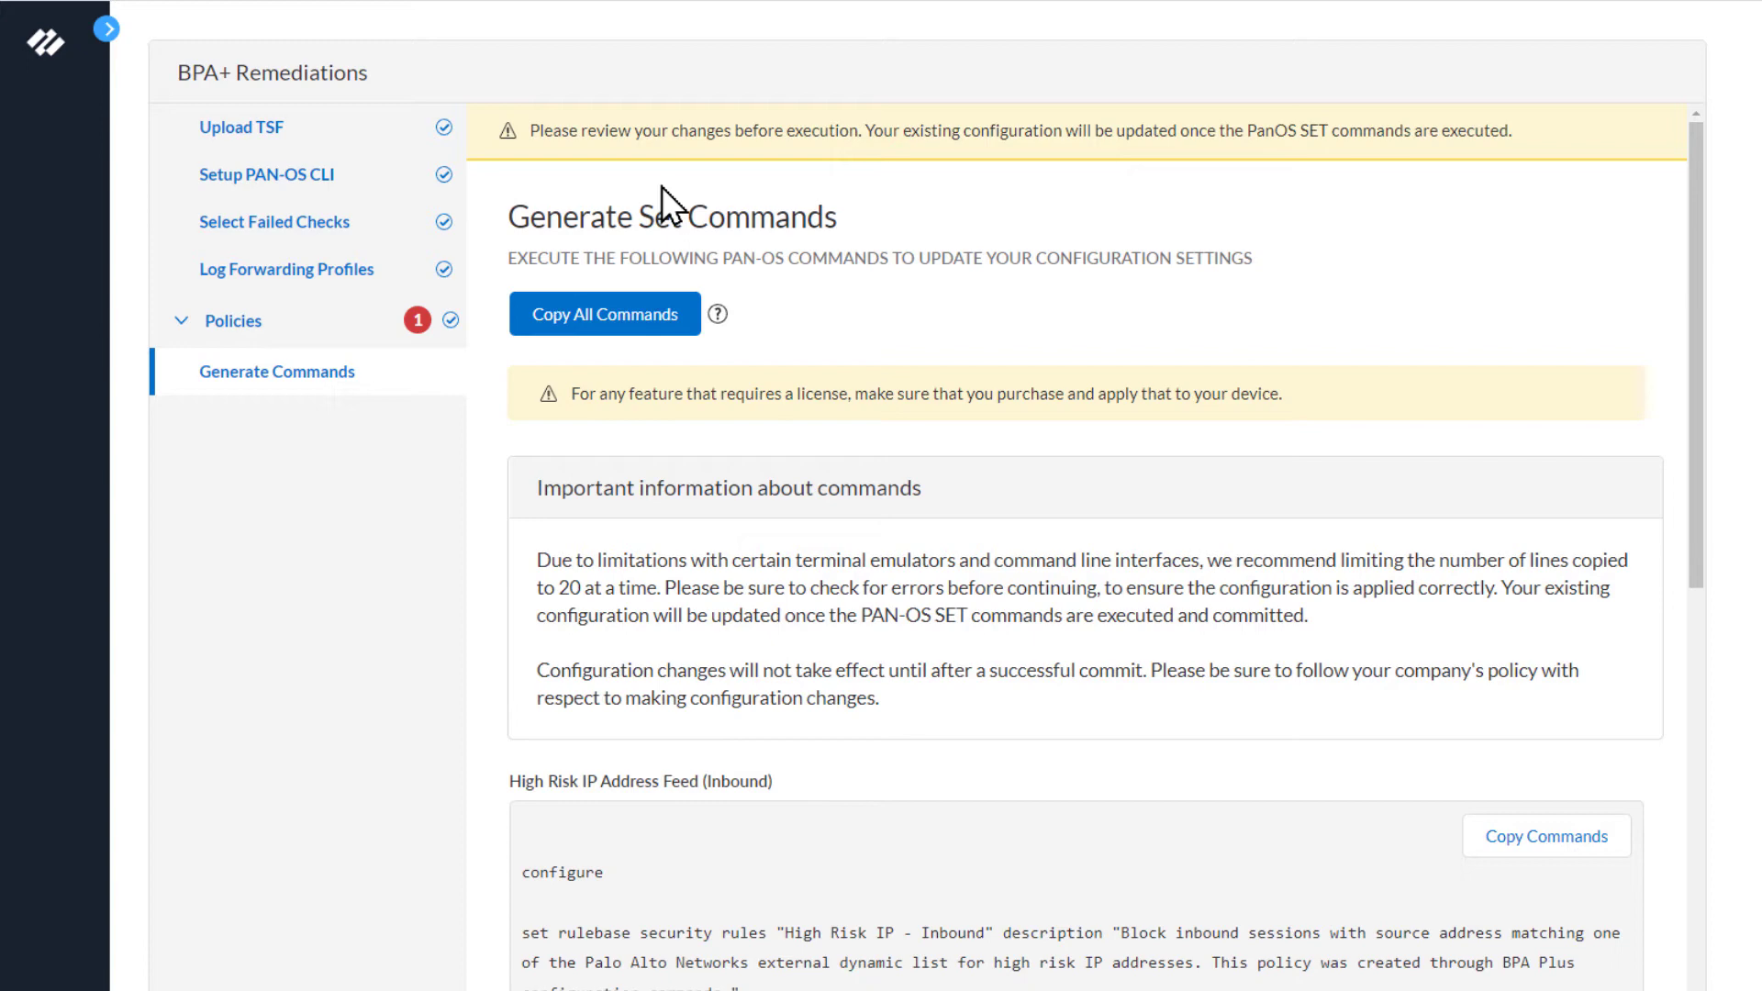
mouse_move(925, 238)
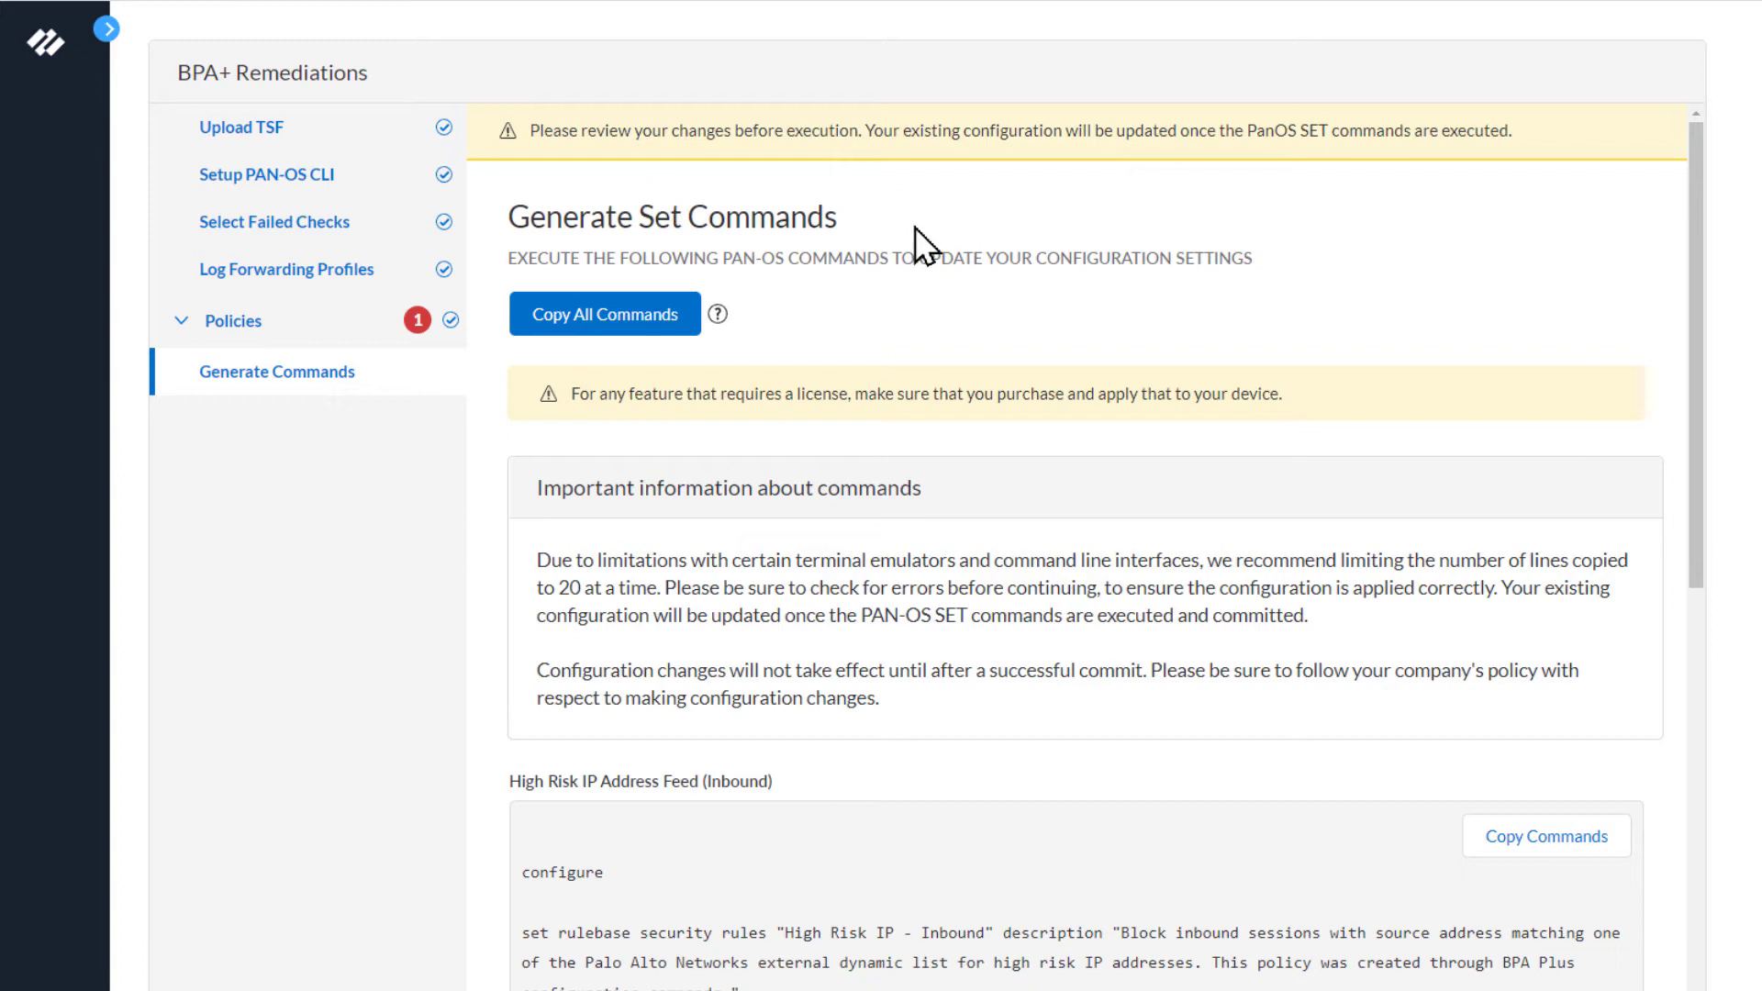
mouse_move(923, 250)
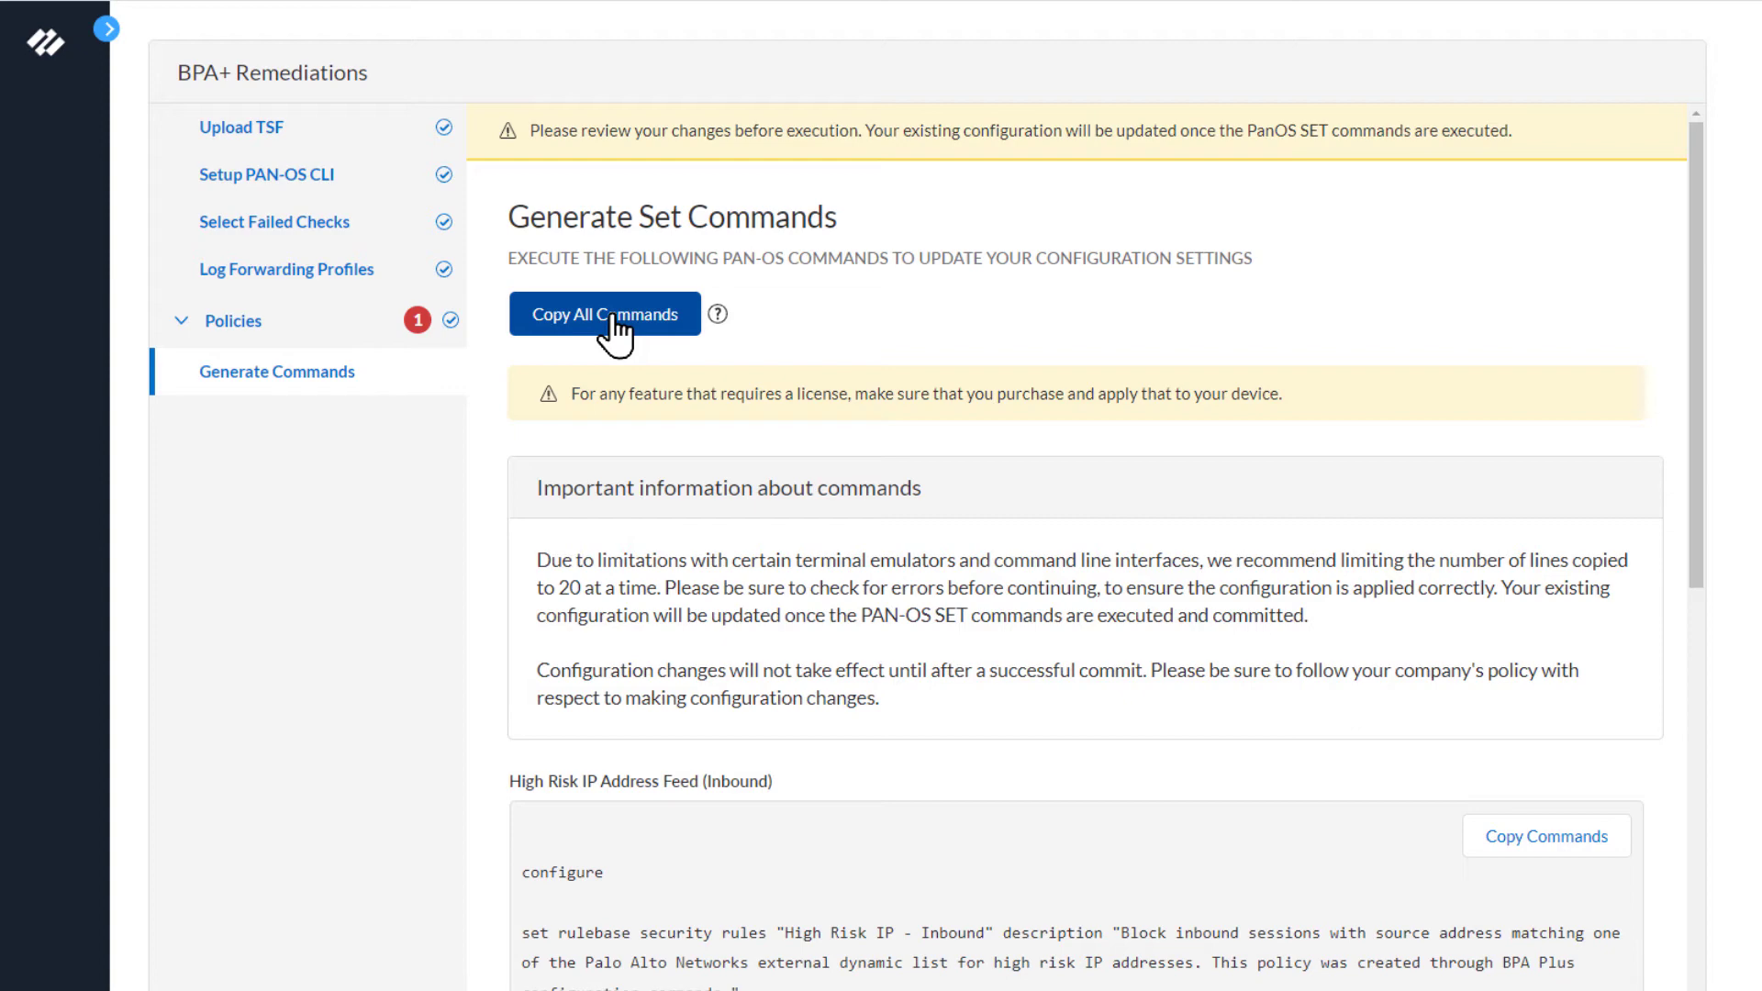
mouse_move(1015, 497)
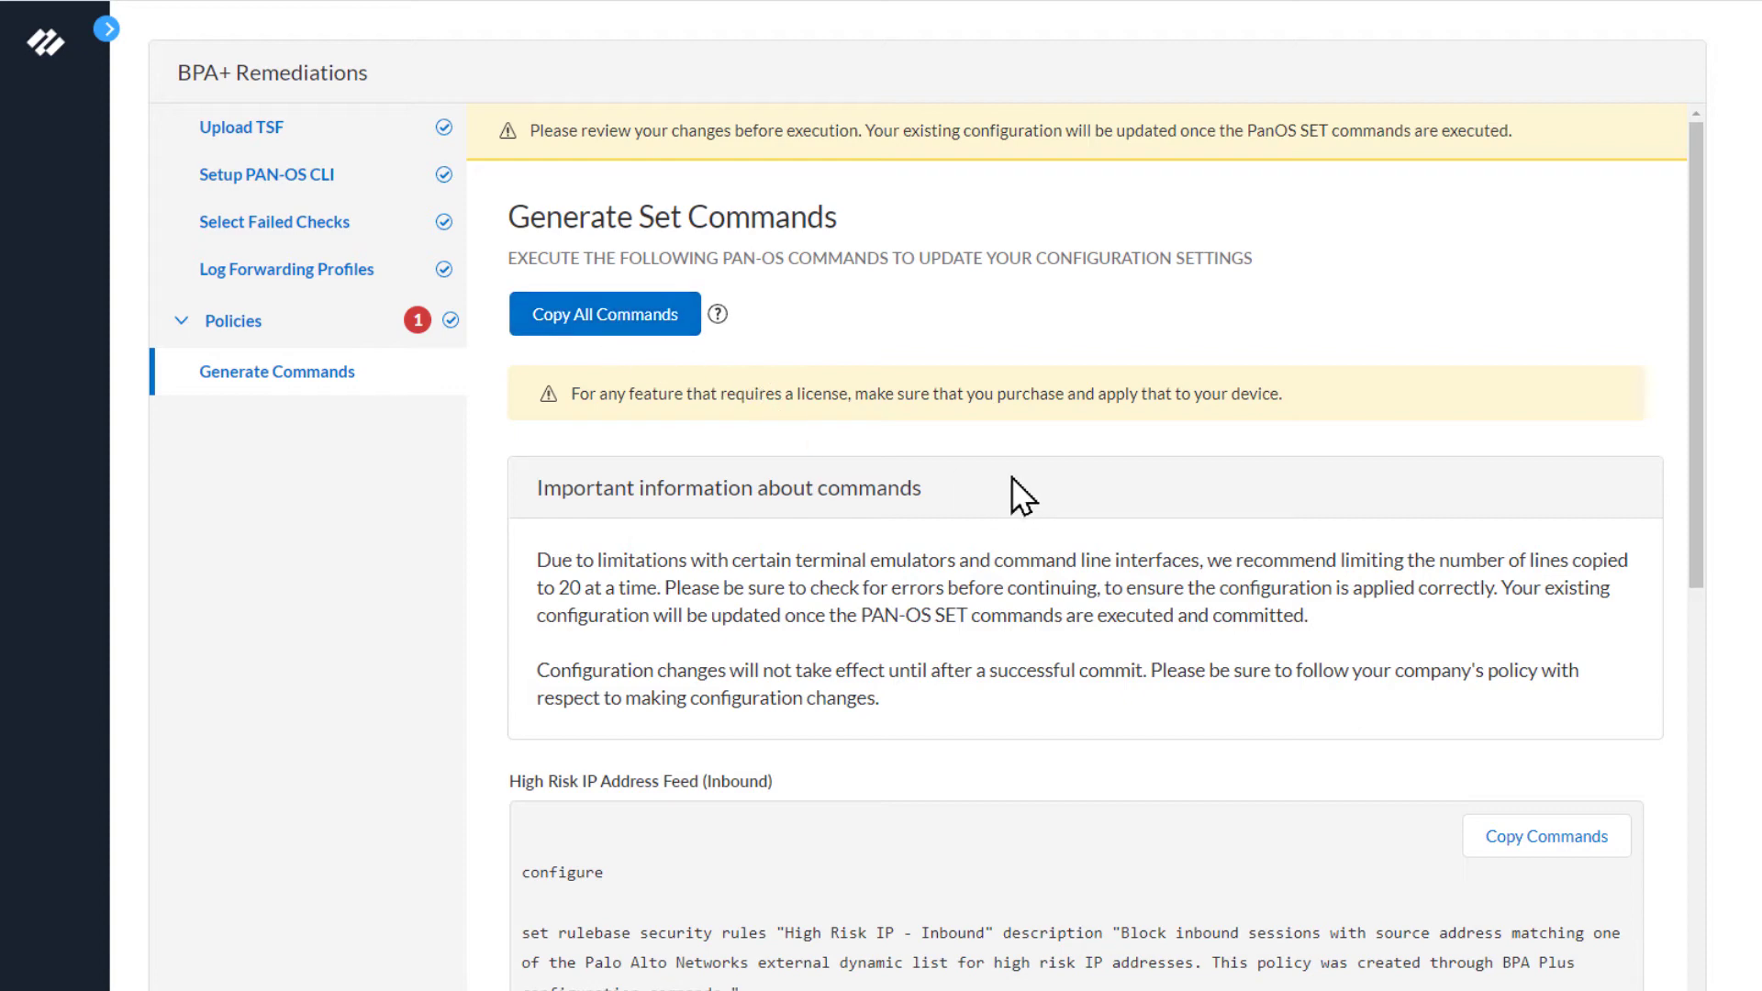
mouse_move(1006, 679)
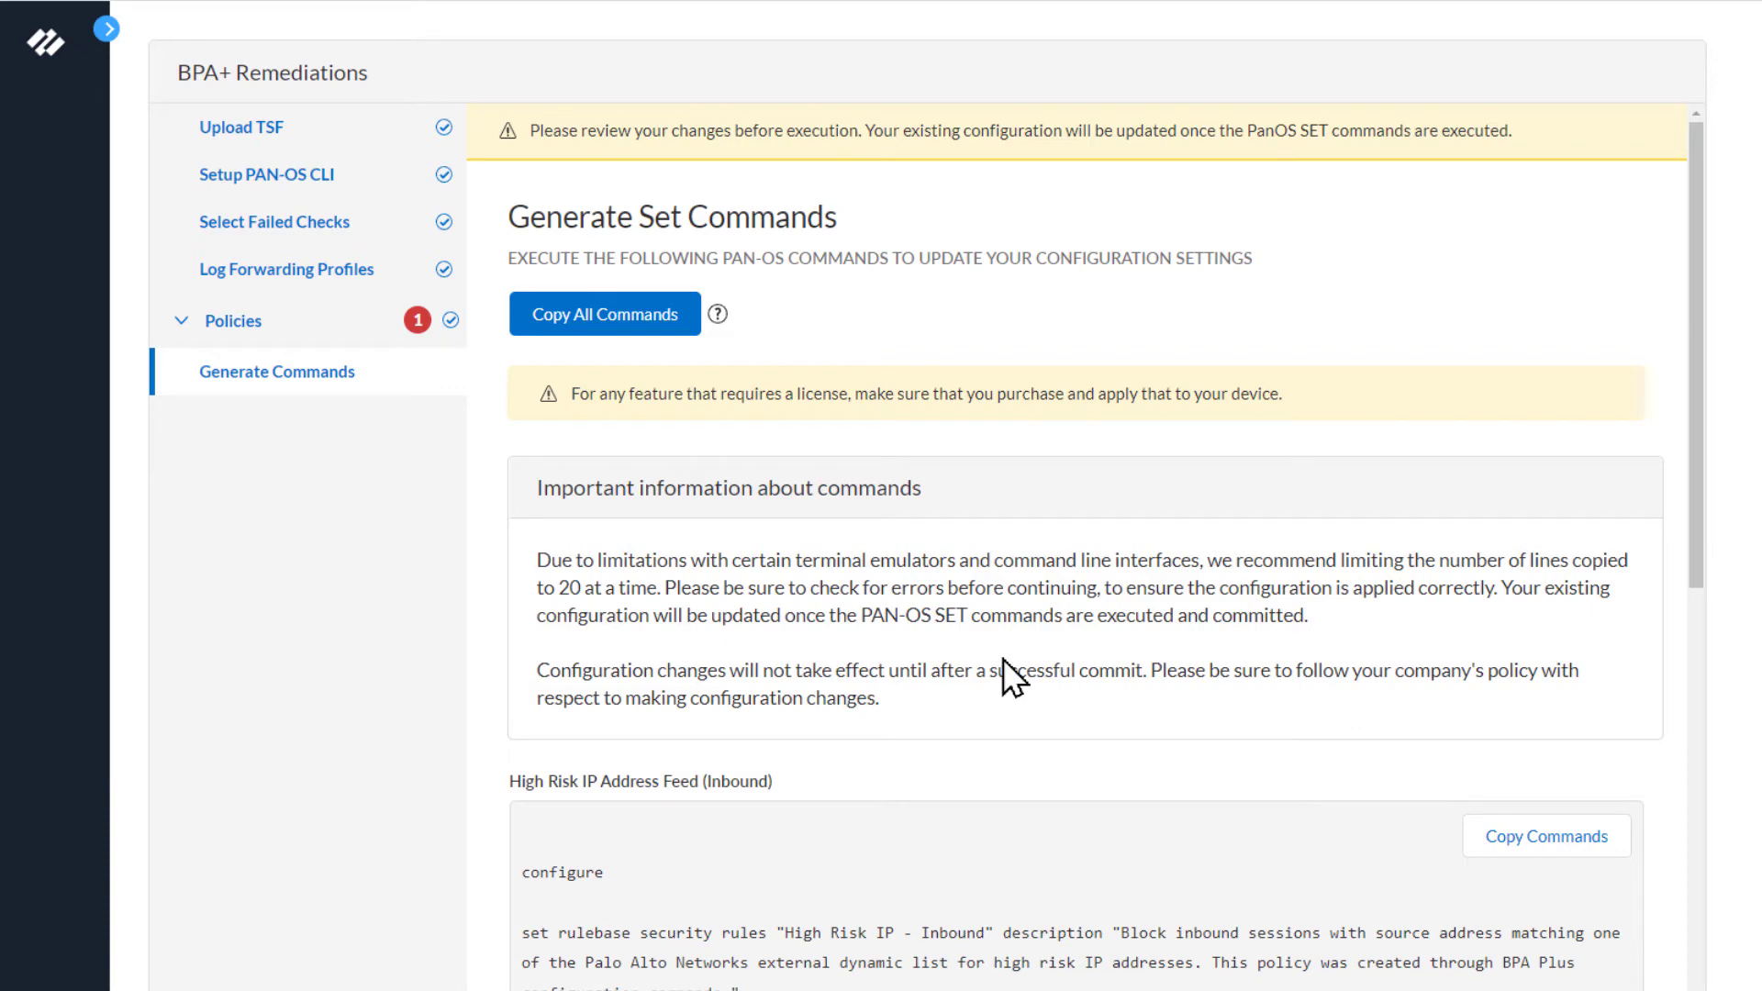
mouse_move(972, 716)
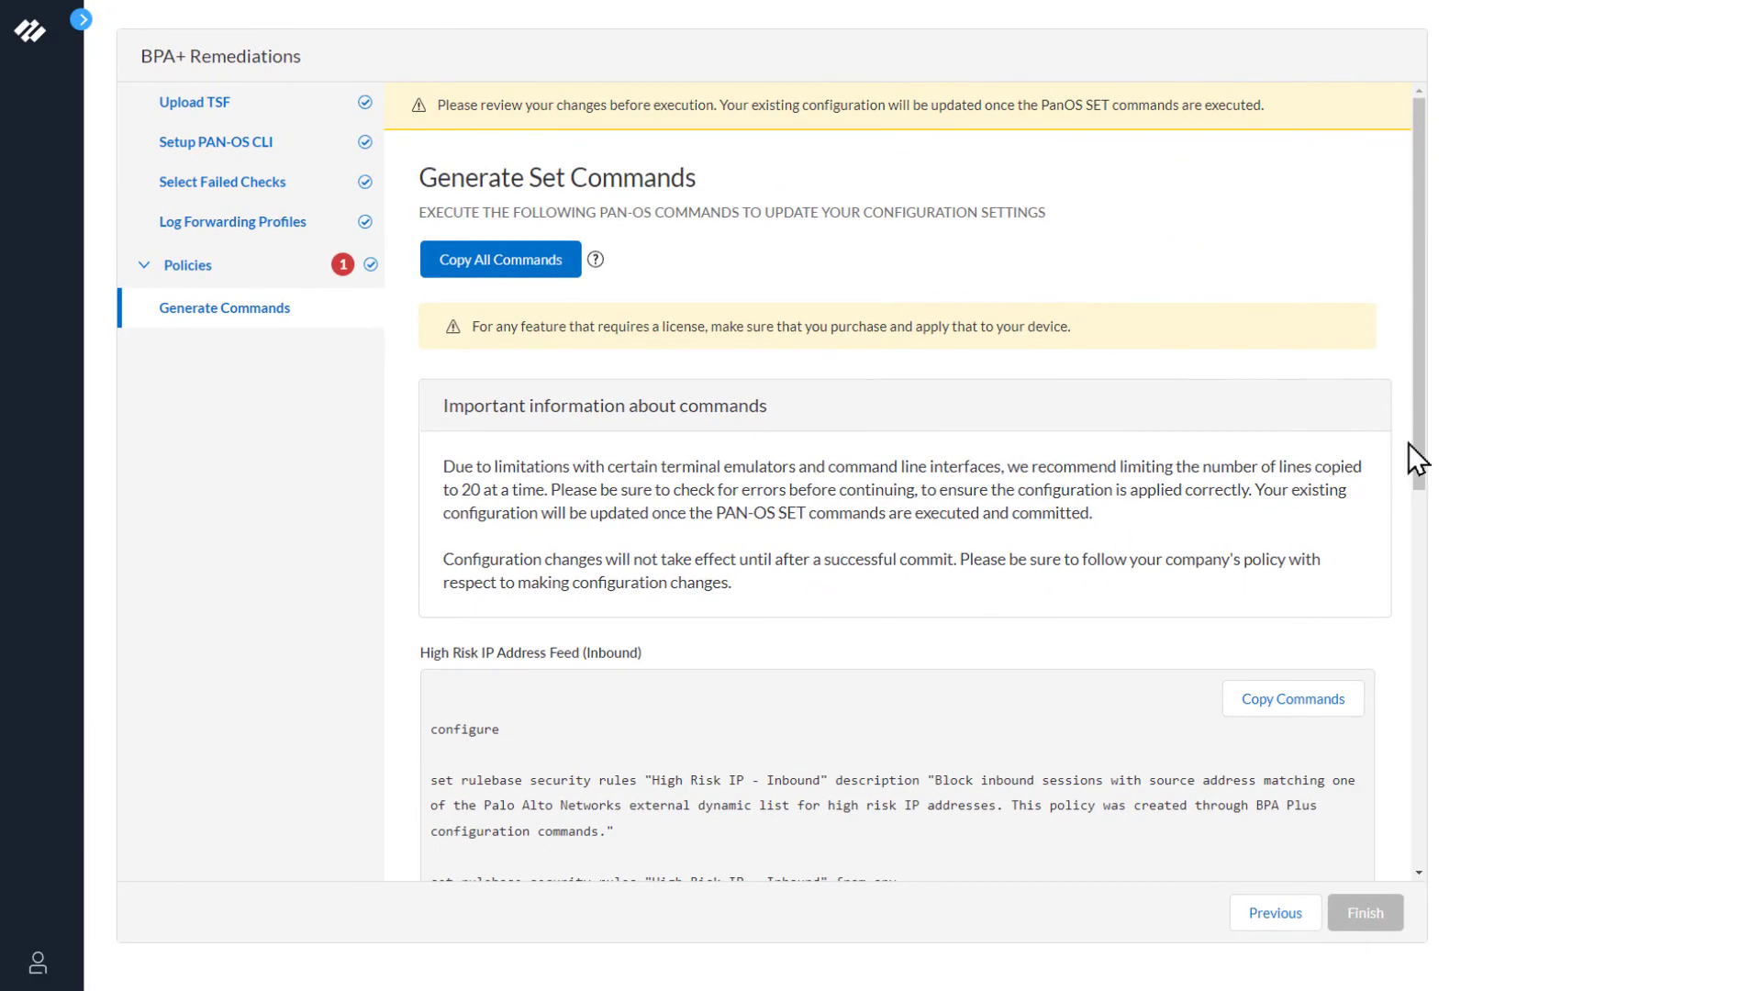
Step: Review the High Risk IP Address Feed (Inbound) commands through the exit line and copy them
scroll("down", 3)
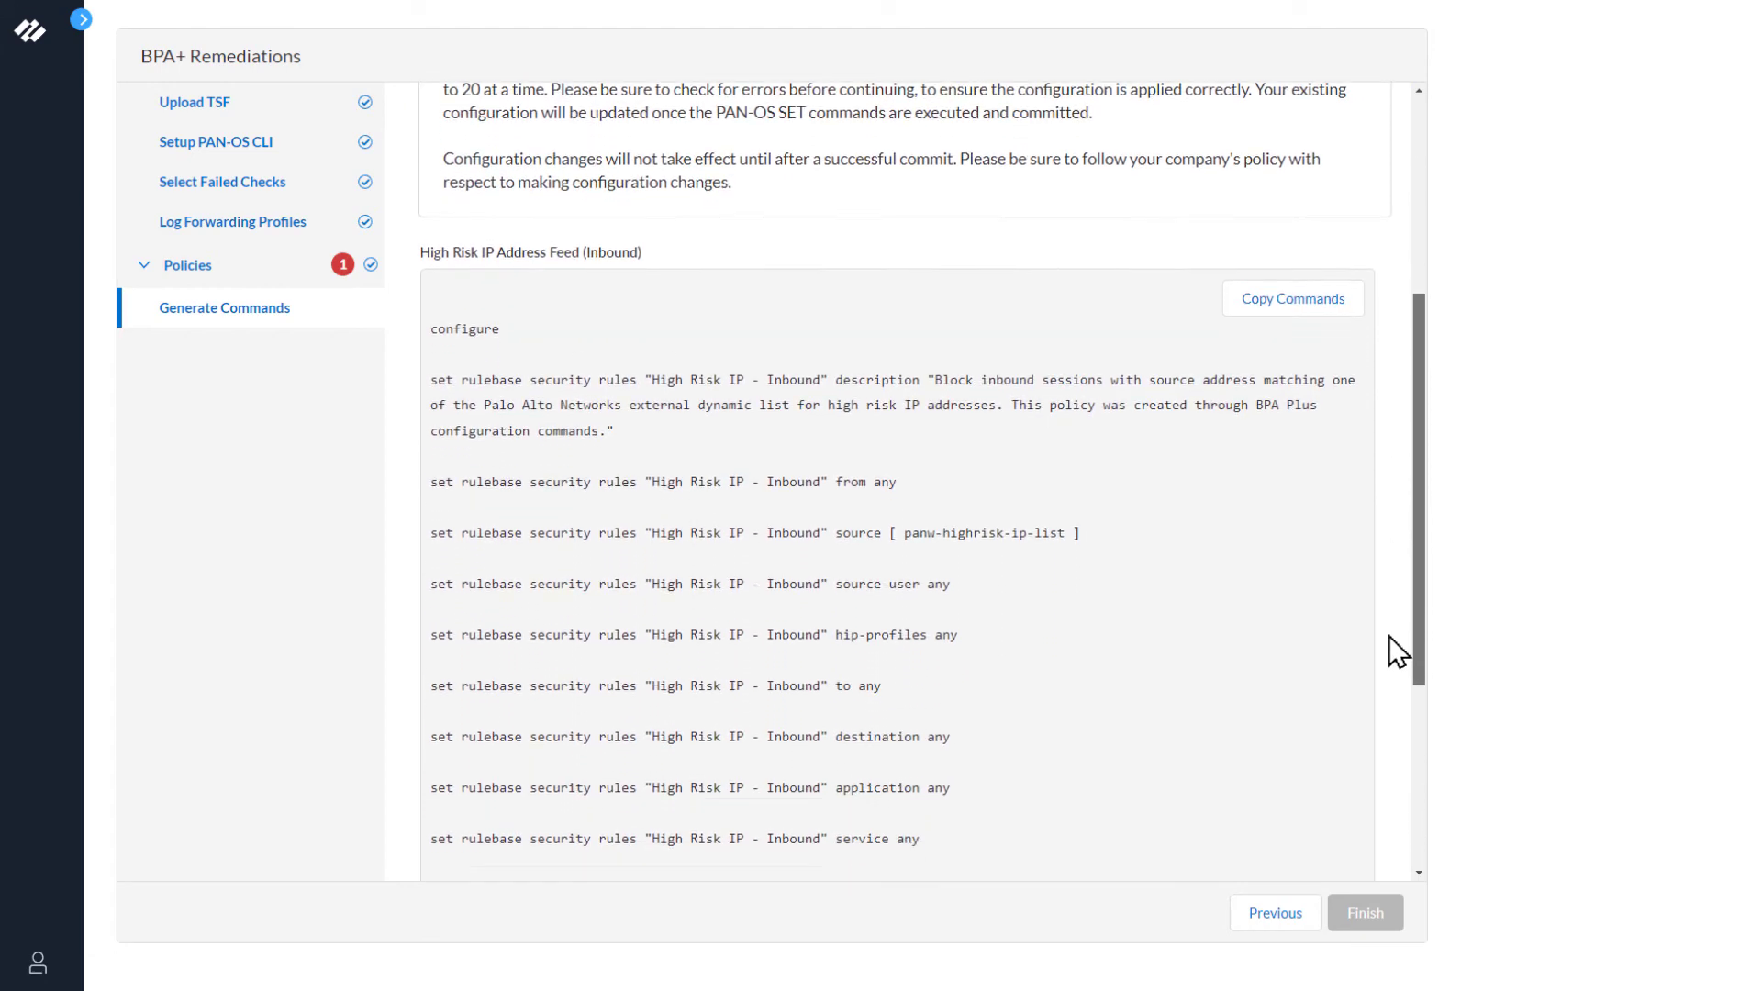
scroll("down", 3)
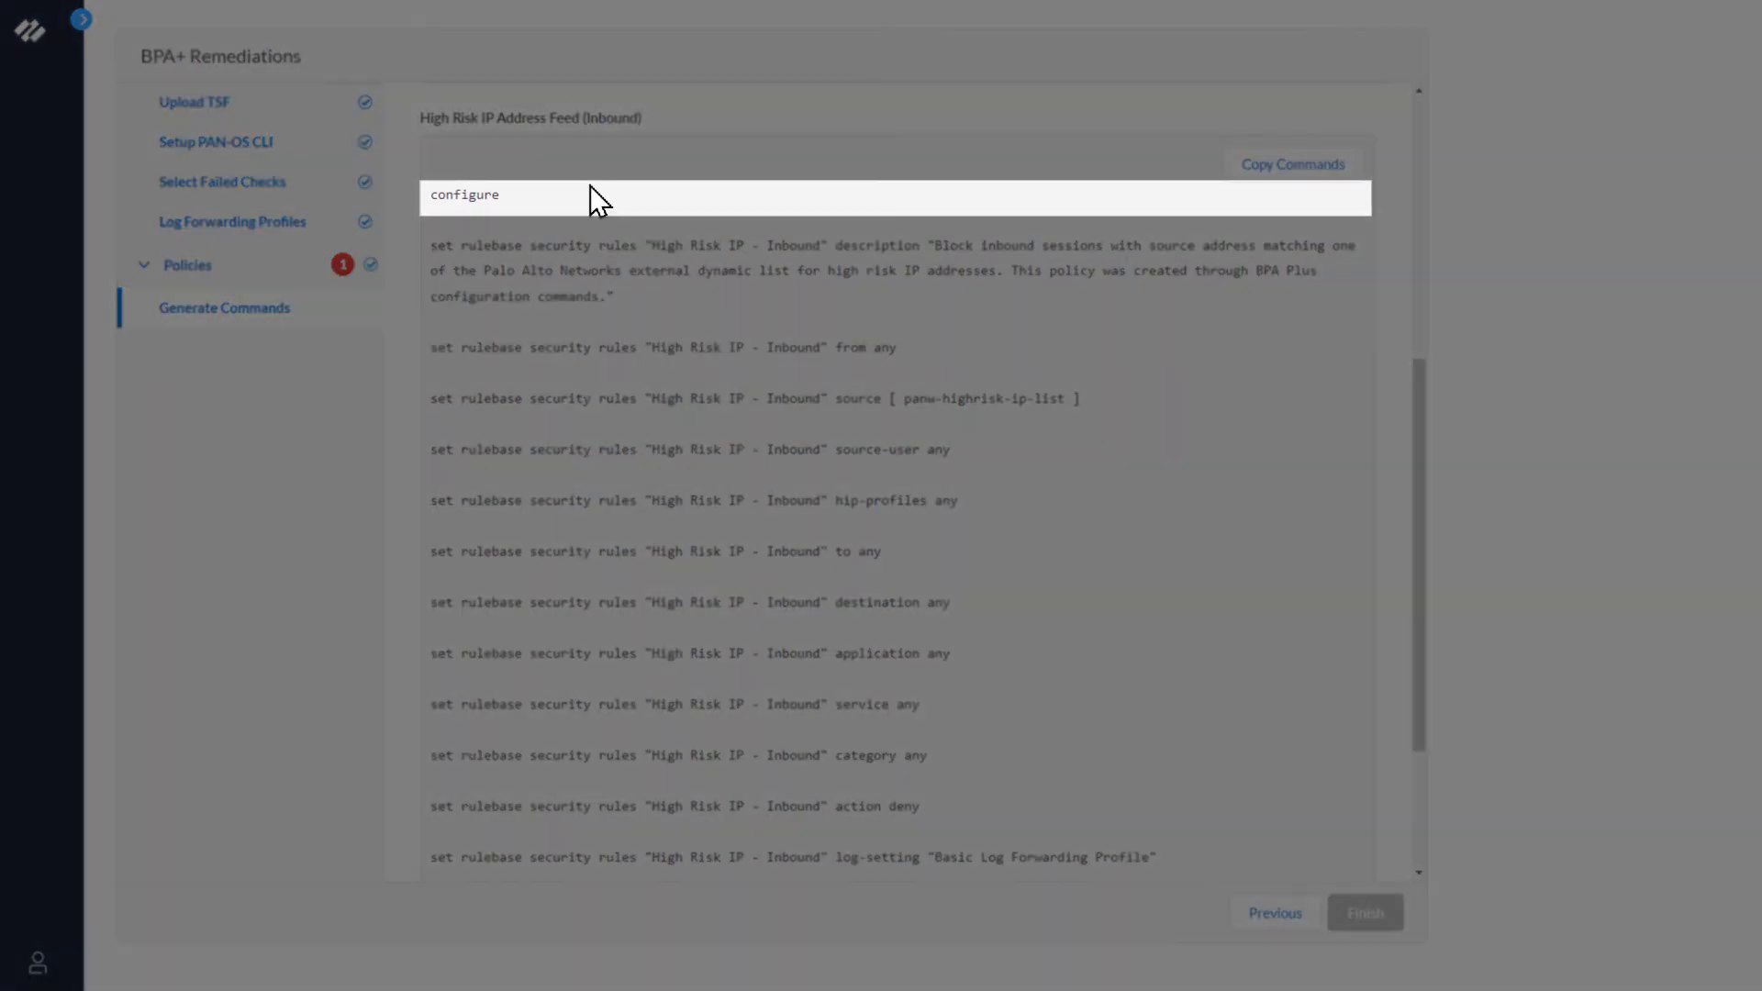
mouse_move(578, 204)
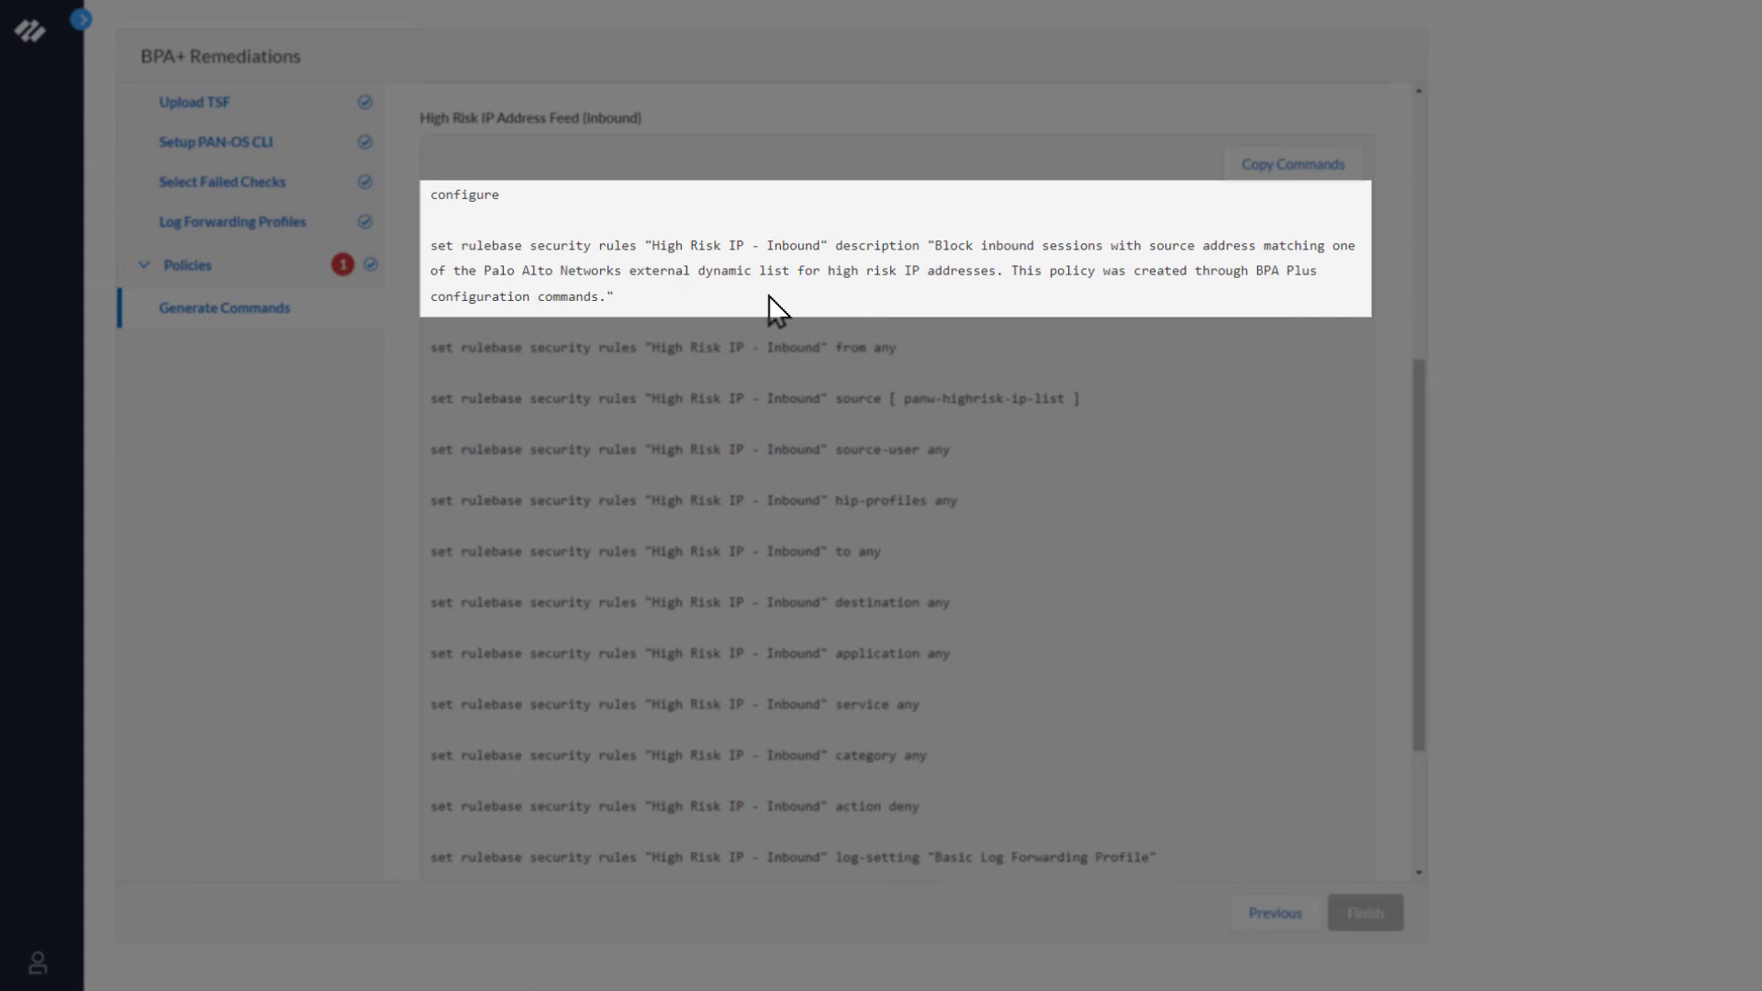
mouse_move(1142, 363)
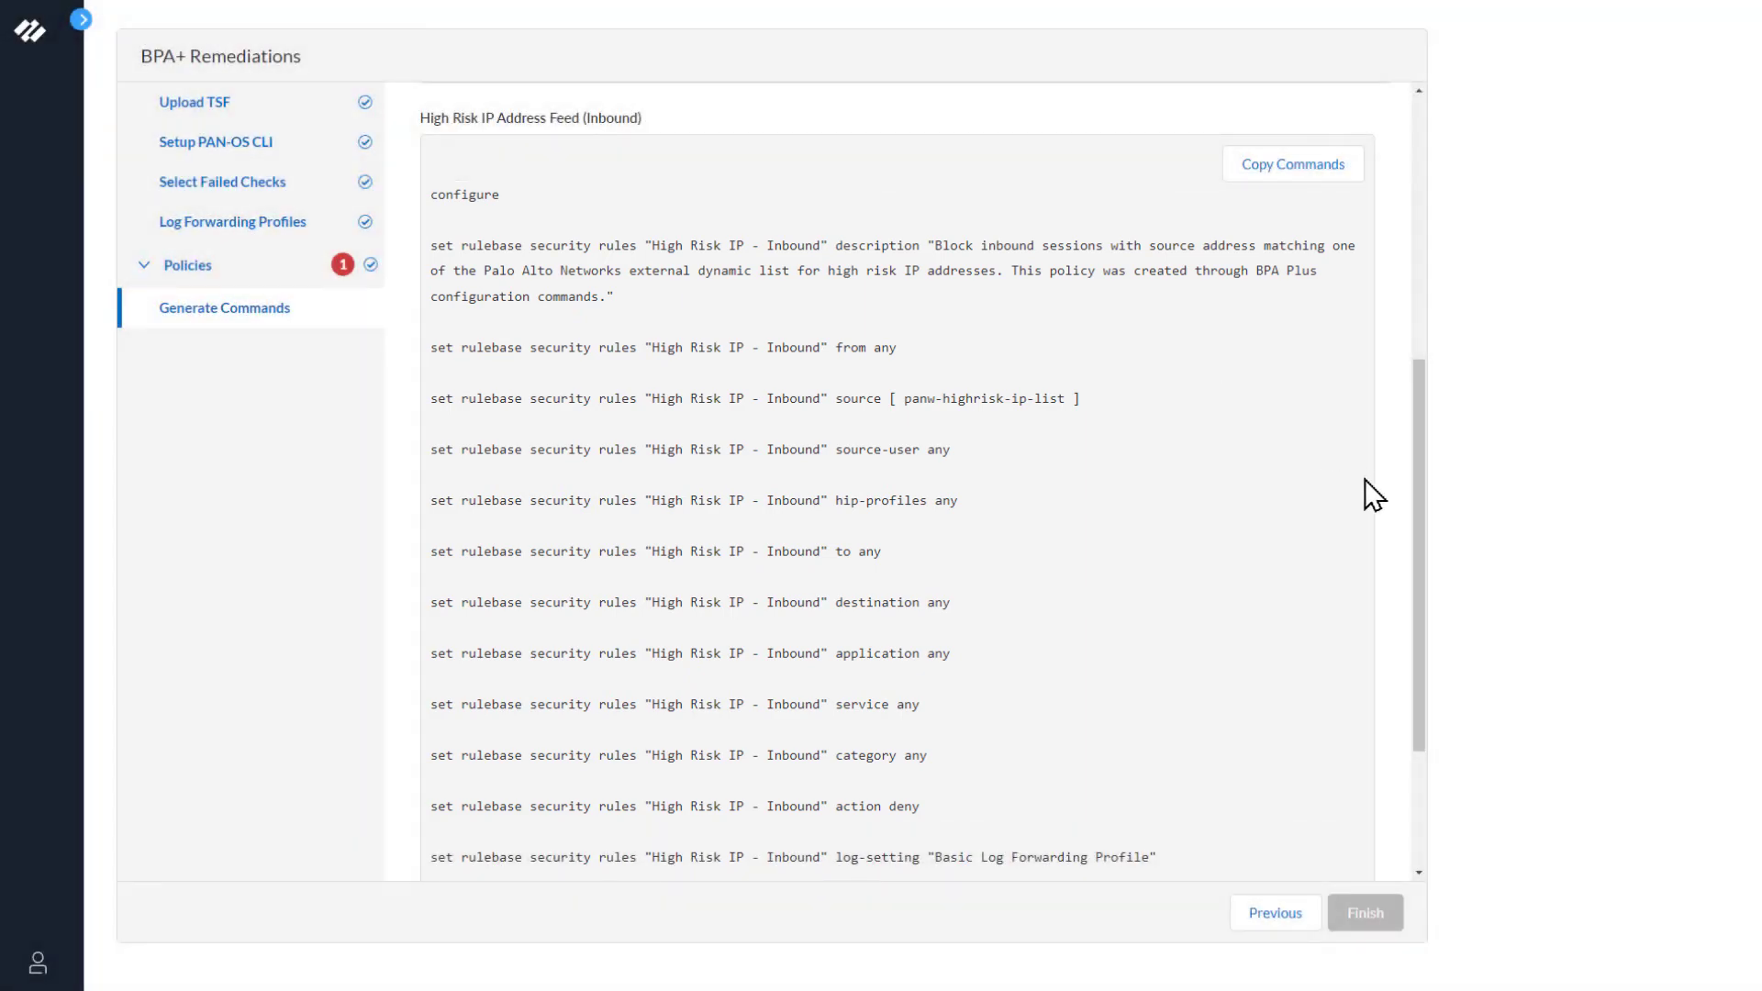
scroll("down", 3)
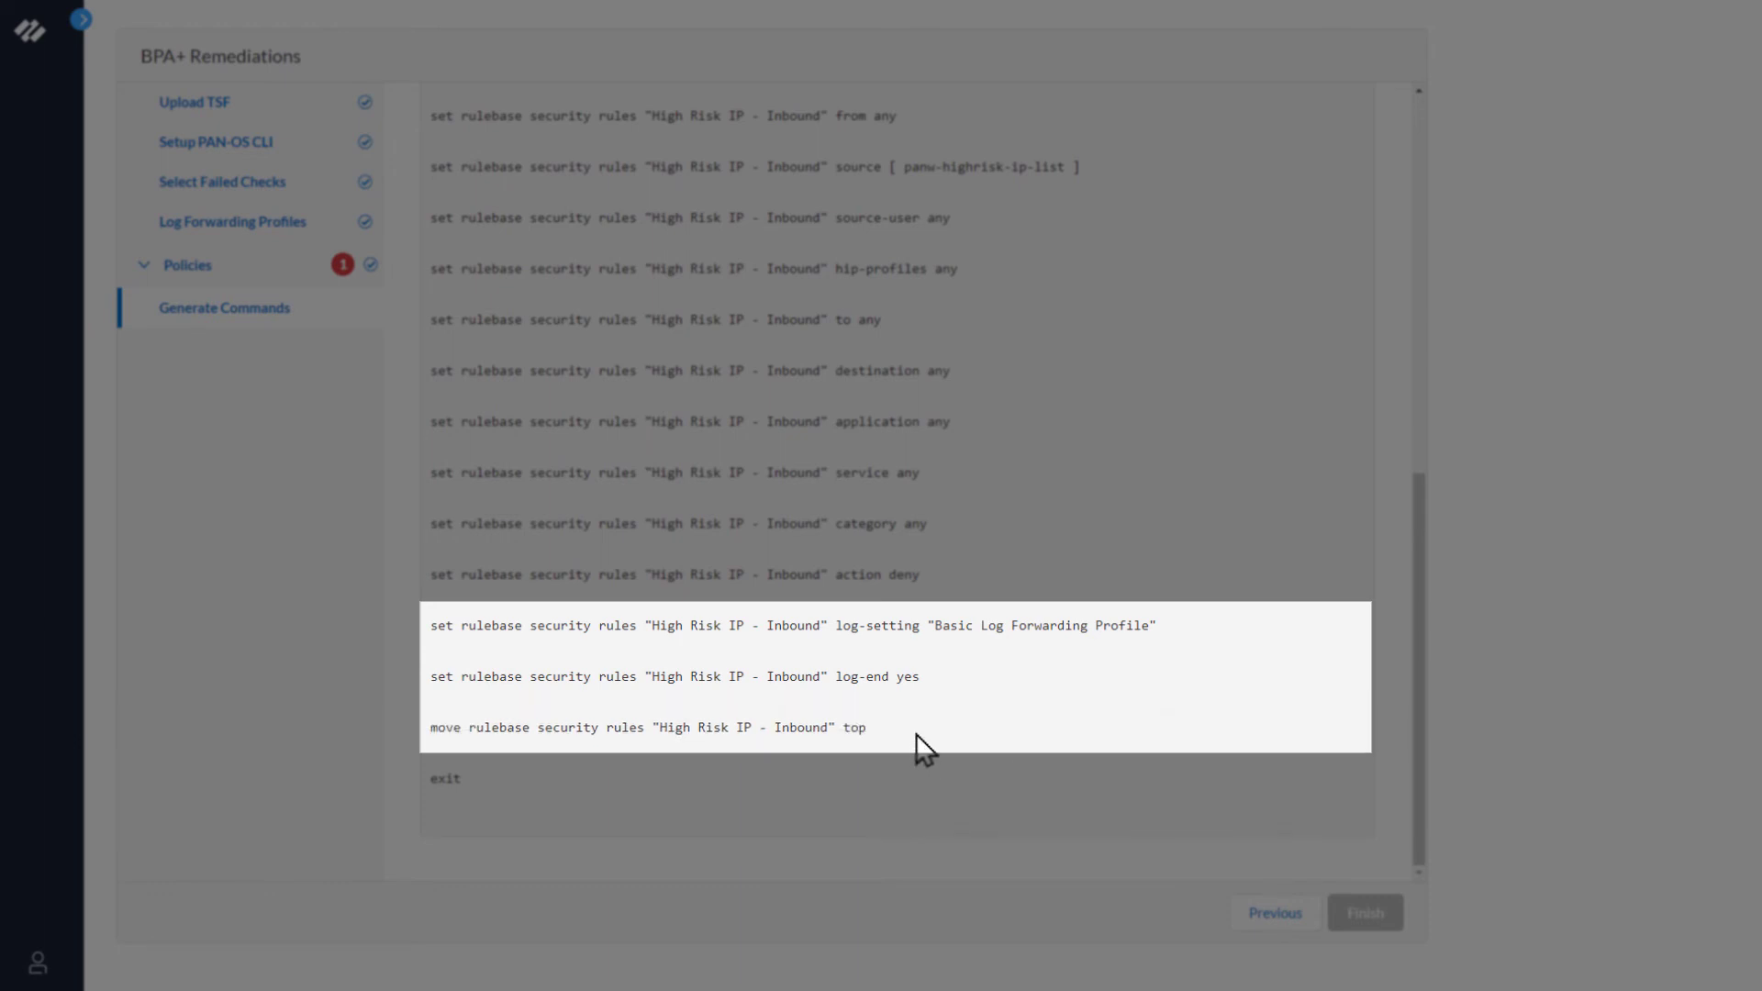
mouse_move(492, 809)
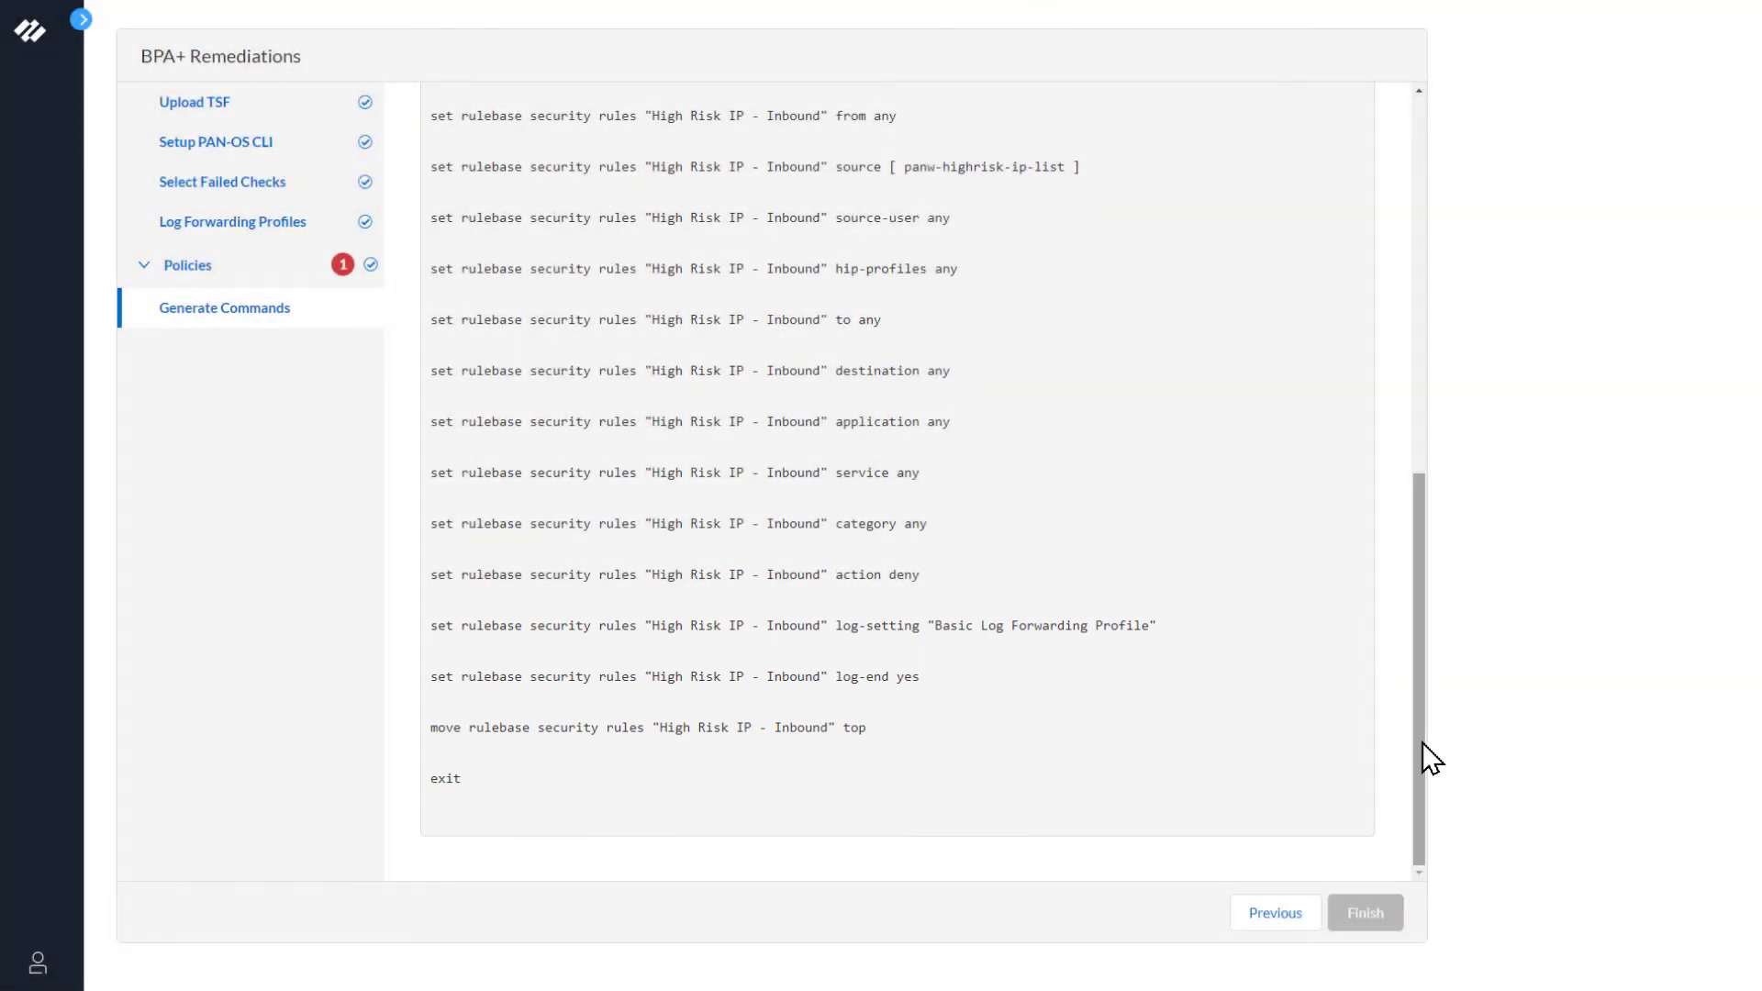
scroll("up", 3)
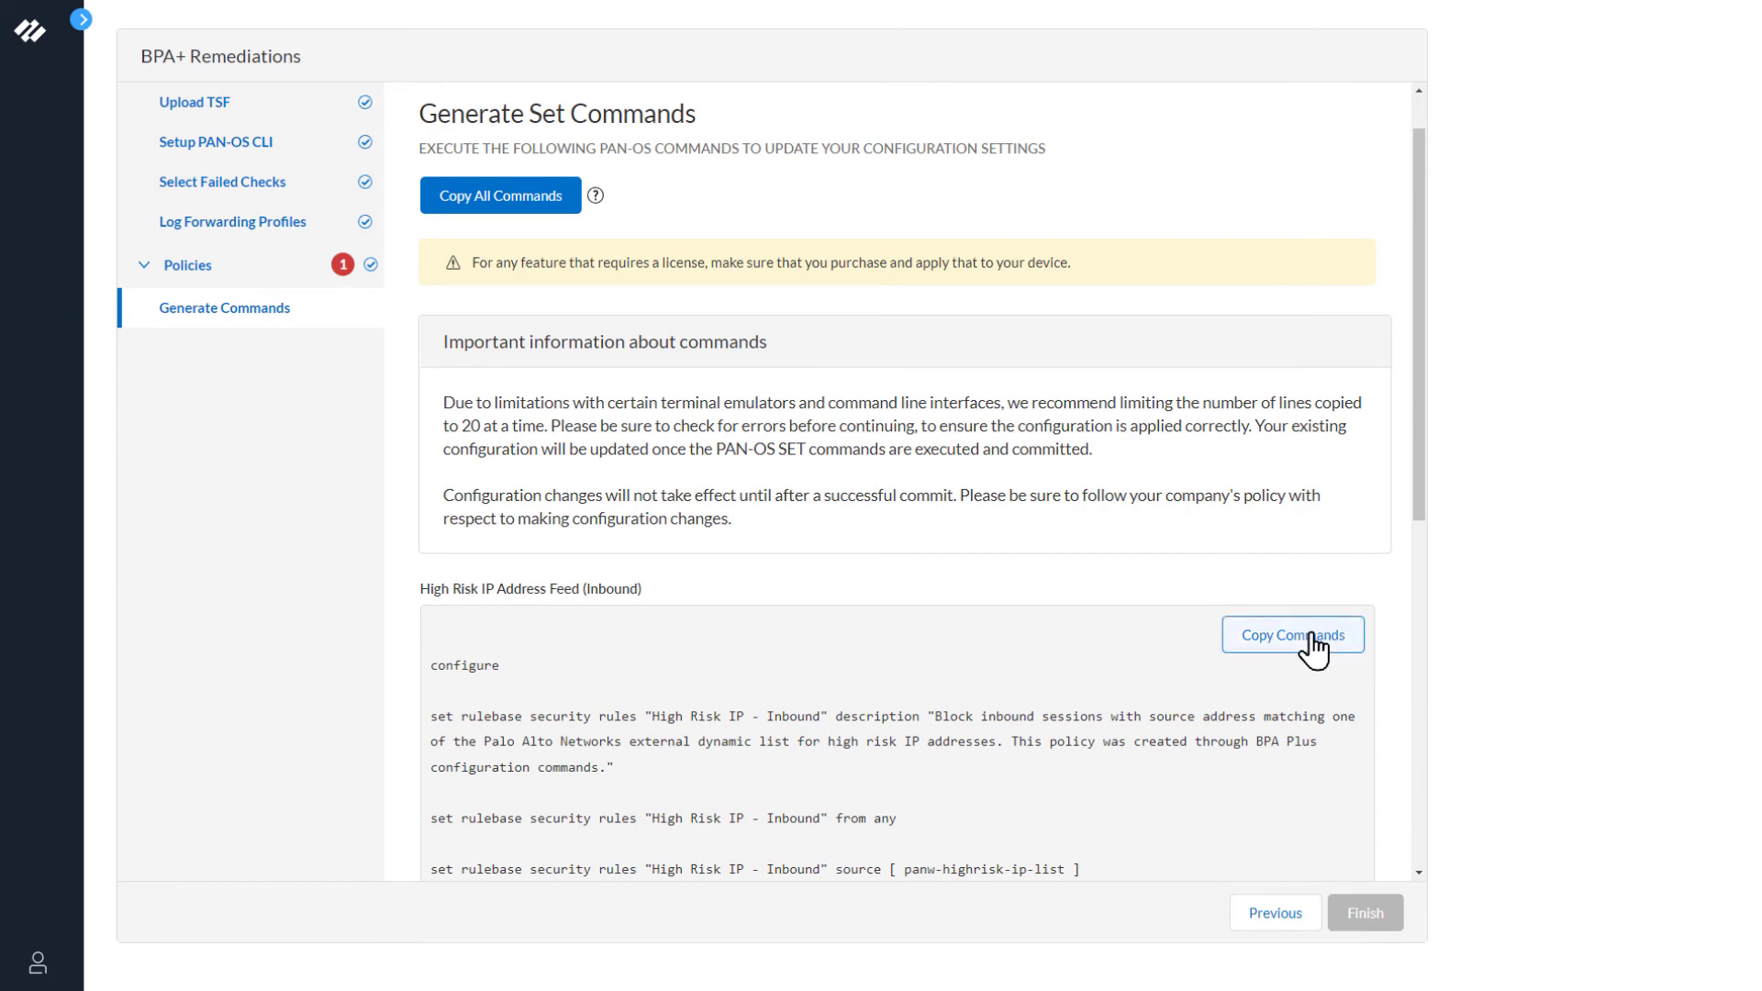
left_click(1292, 635)
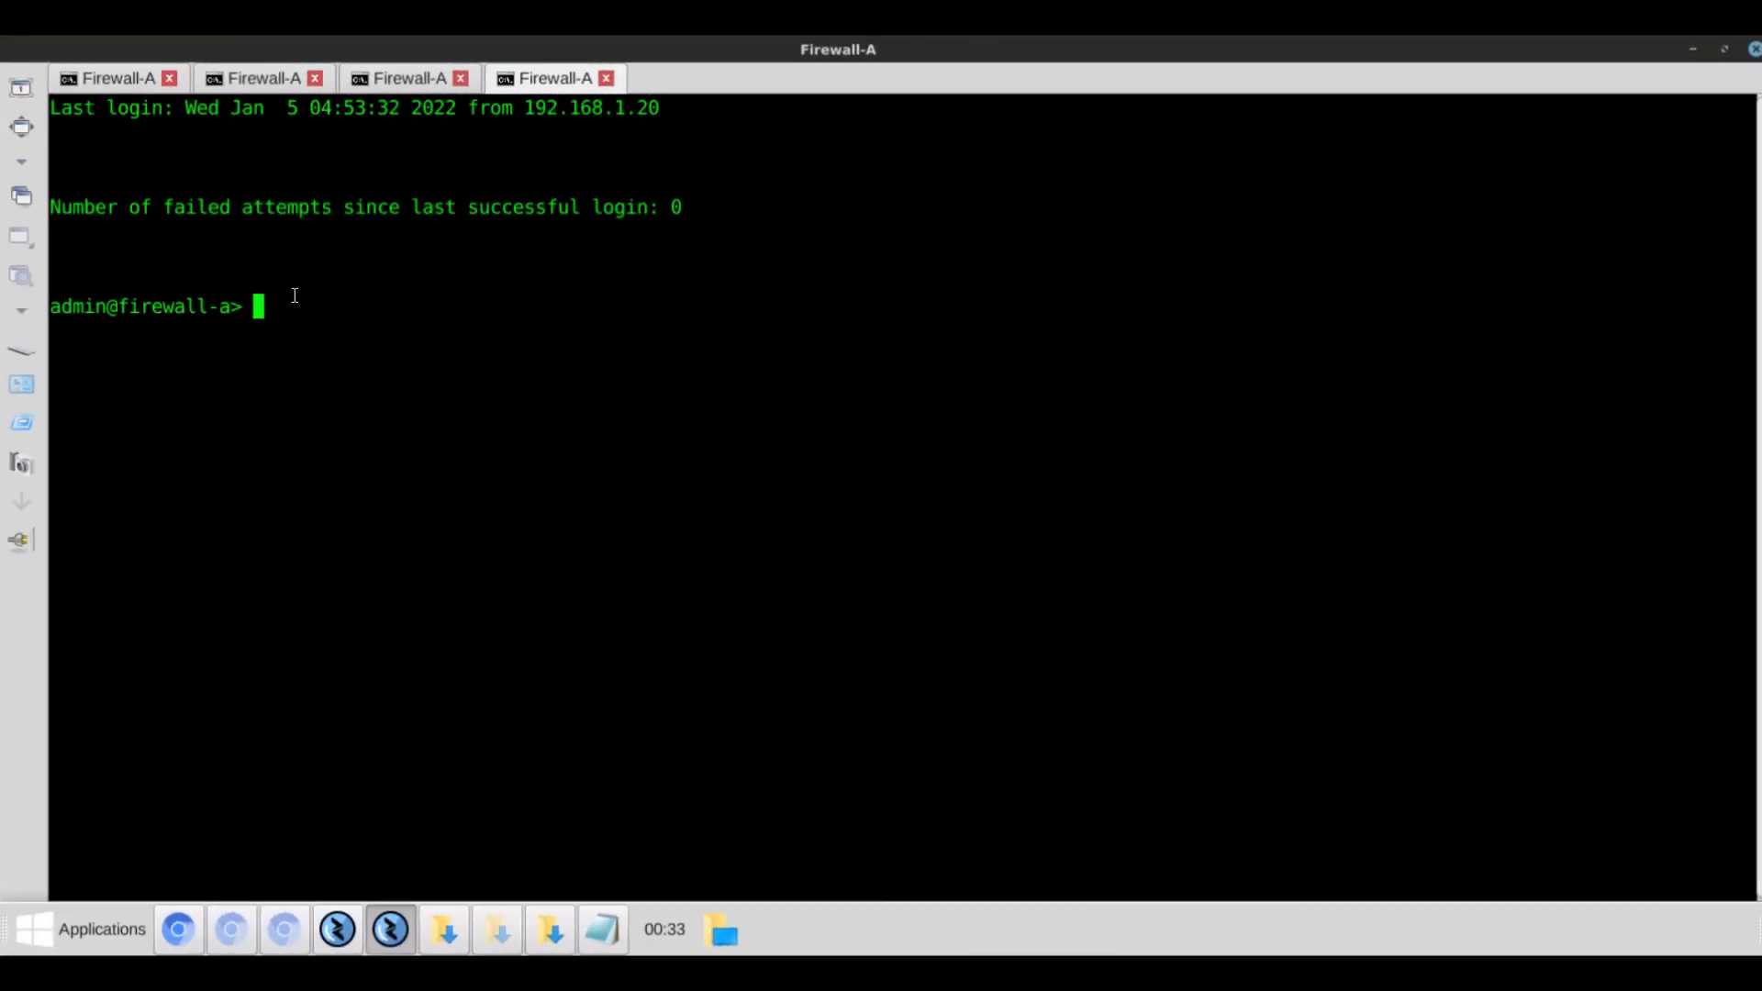
Step: Paste the High Risk IP - Inbound commands into the Firewall-A CLI and commit the configuration
right_click(264, 307)
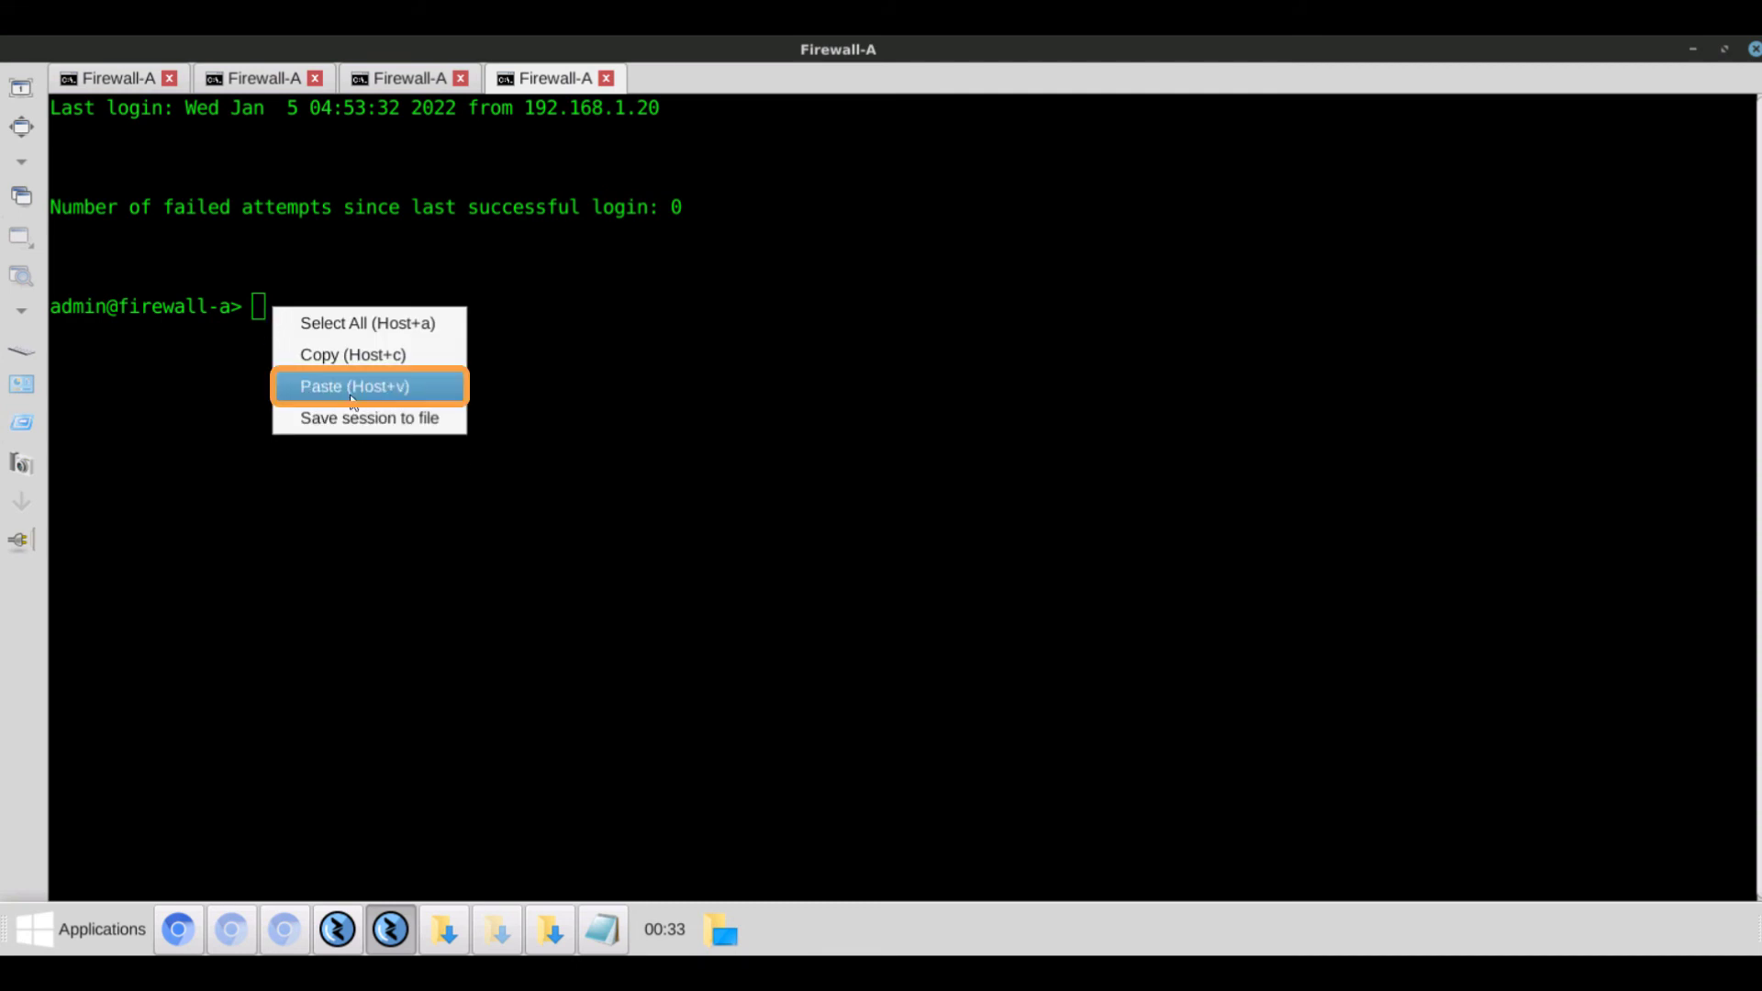
left_click(354, 385)
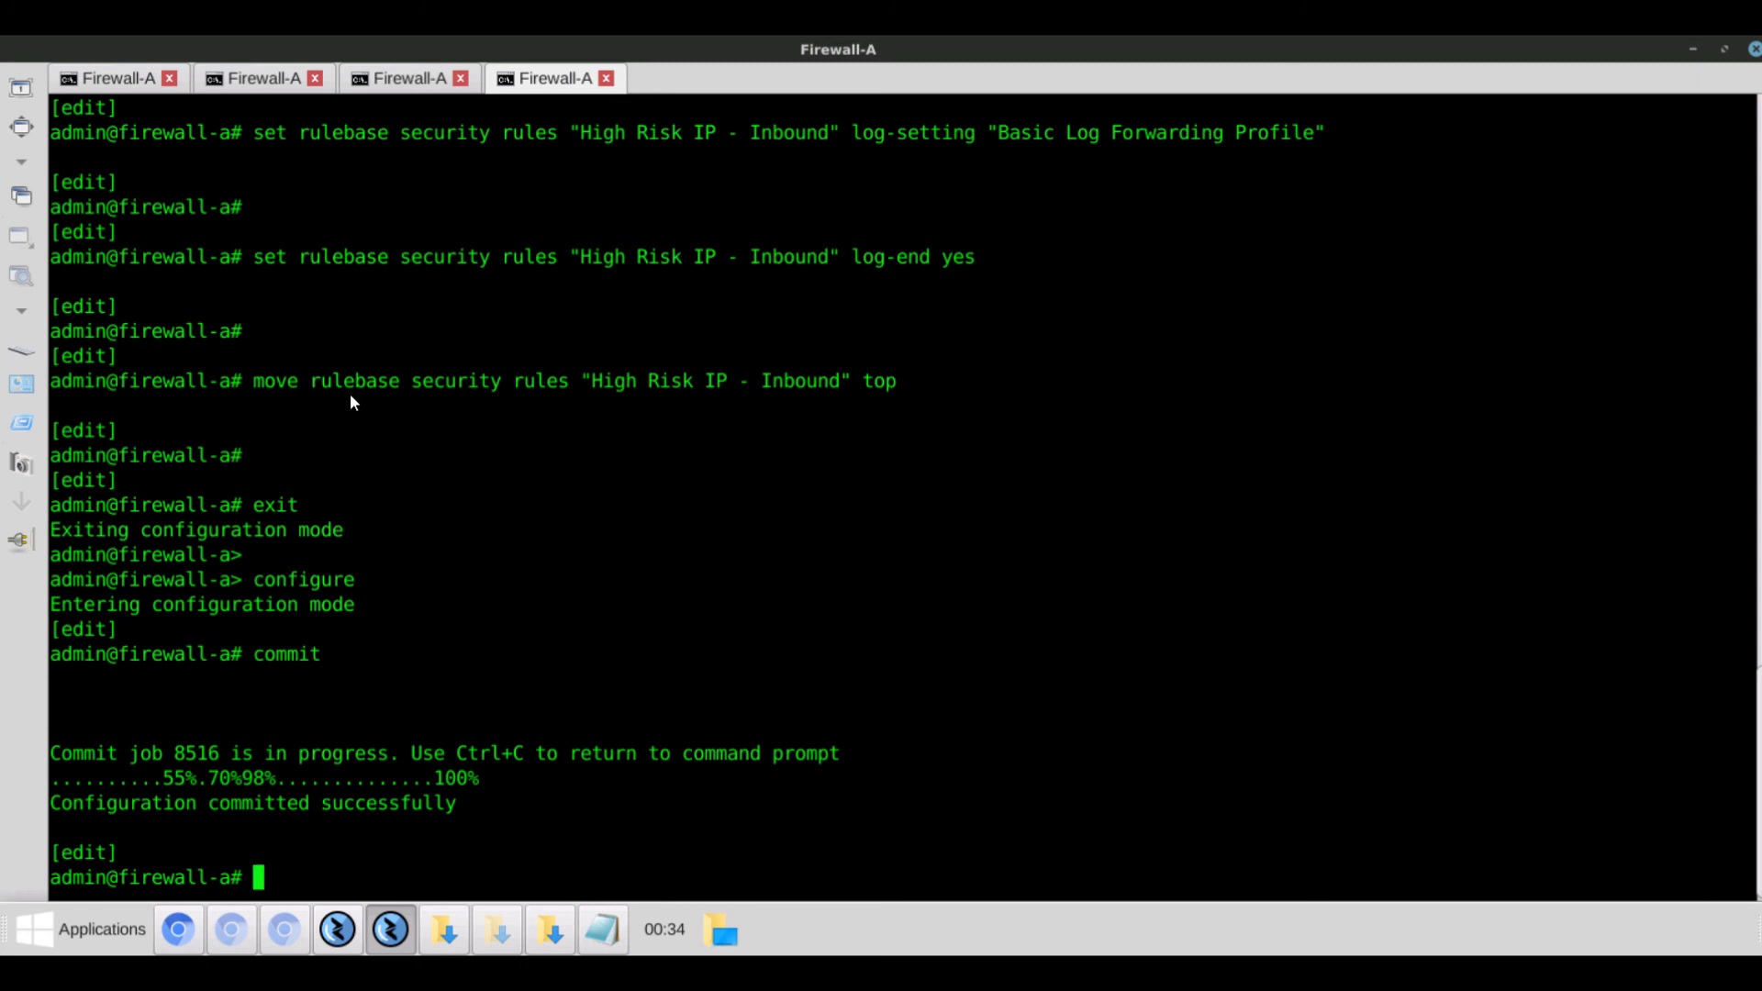
mouse_move(440, 413)
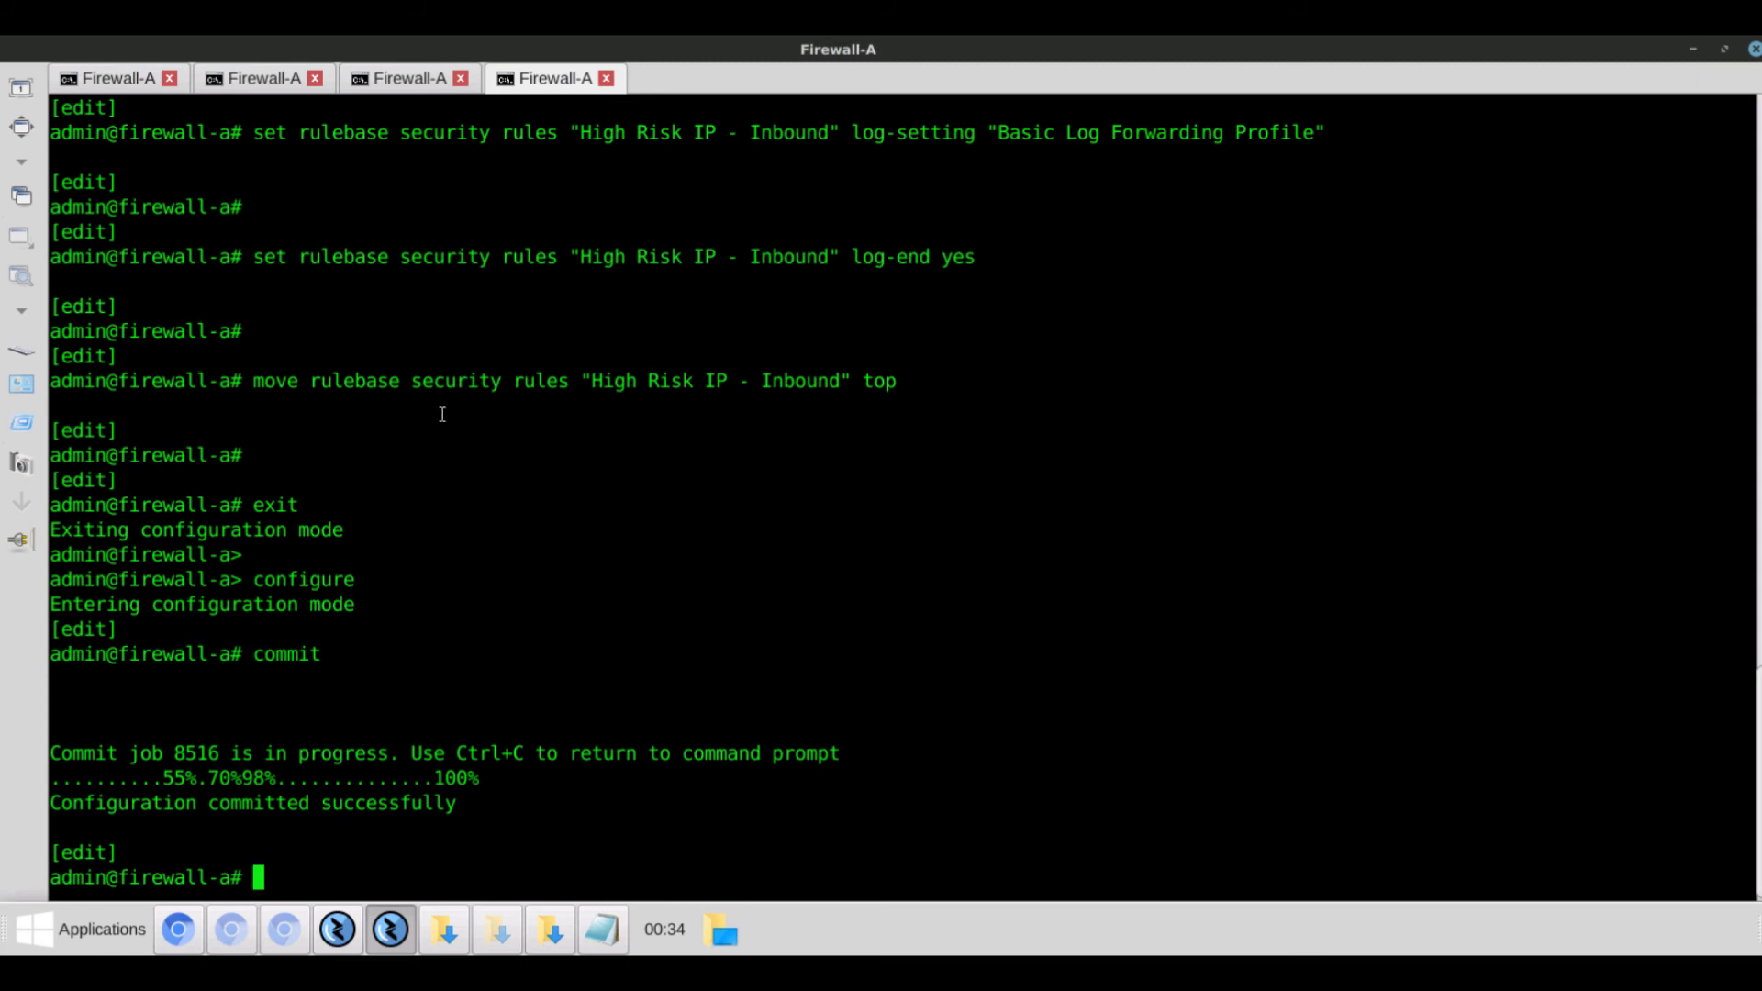
mouse_move(794, 292)
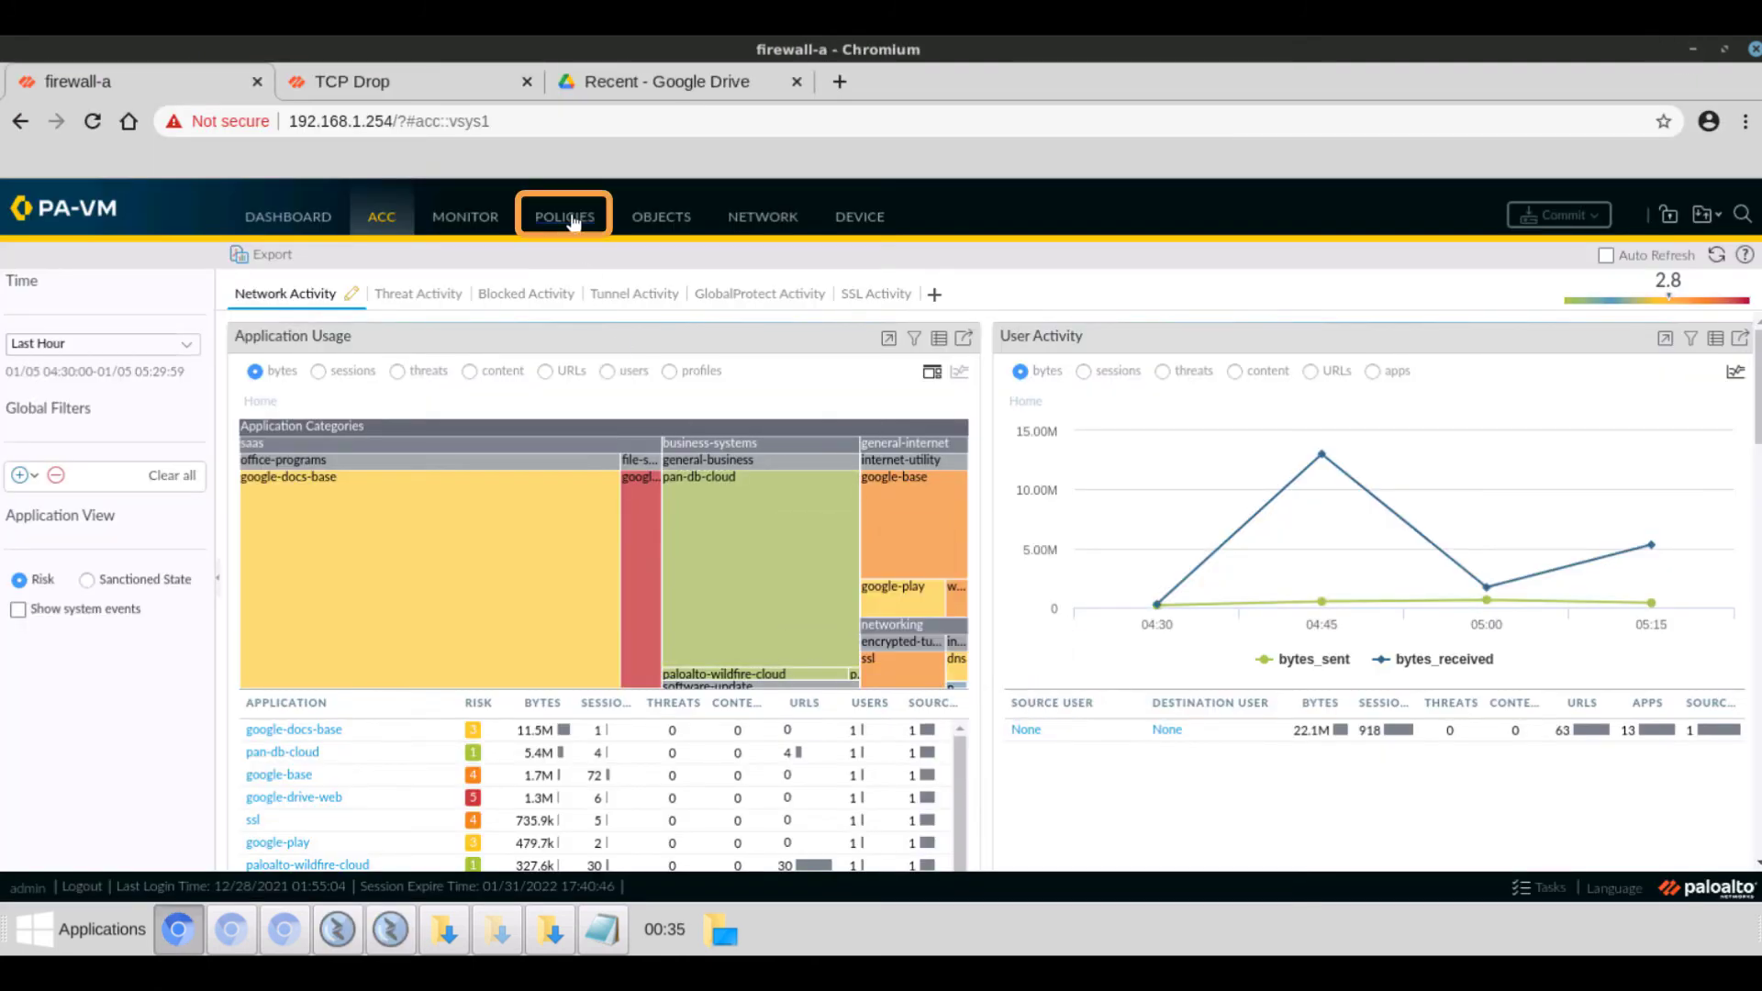
Step: Open the High Risk IP - Inbound rule from Policies > Security
left_click(563, 216)
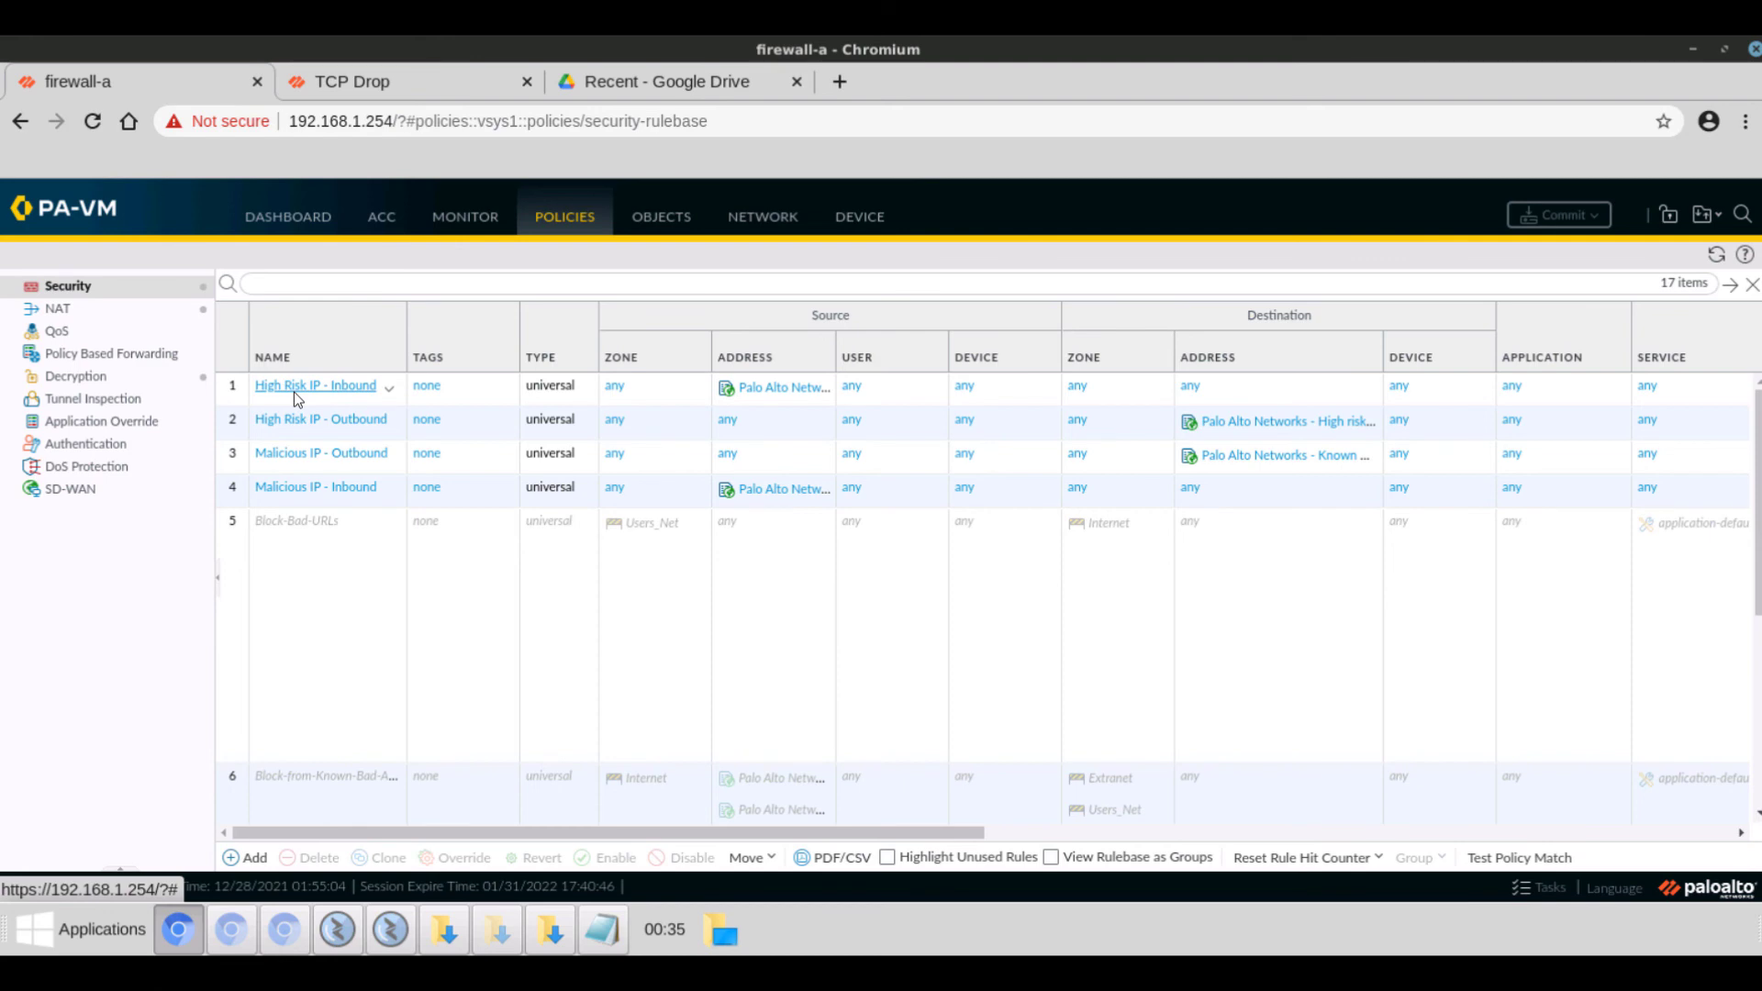
left_click(314, 385)
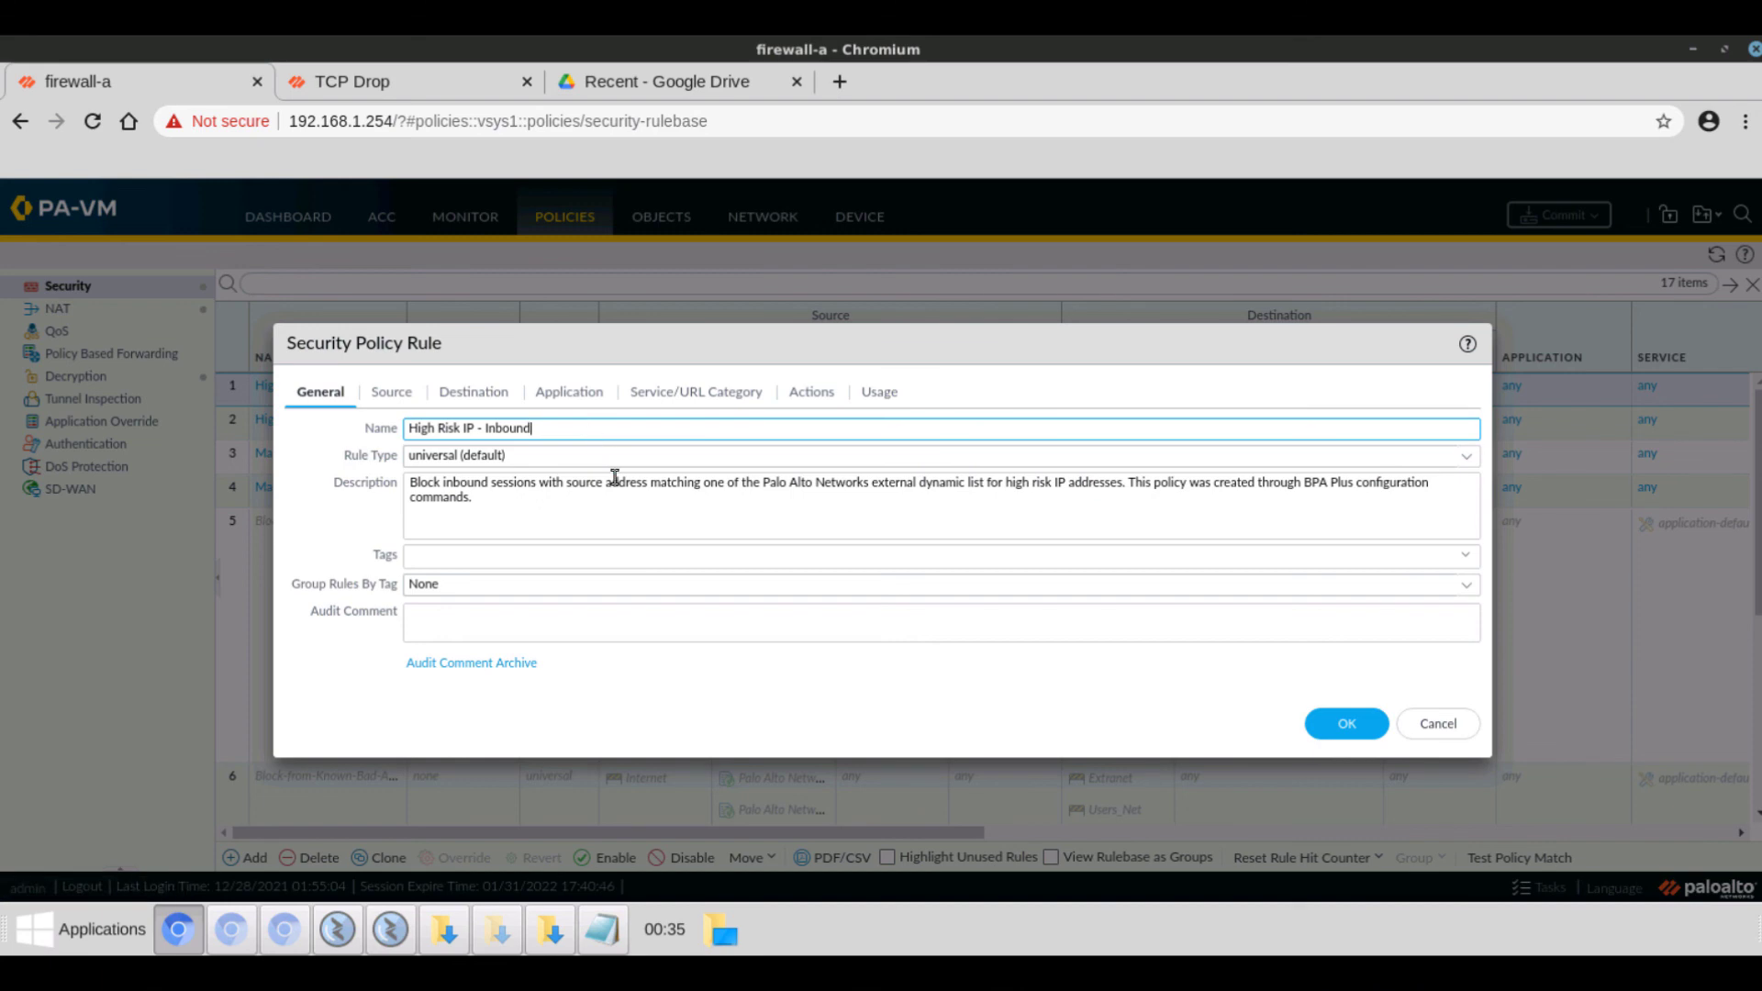
mouse_move(558, 514)
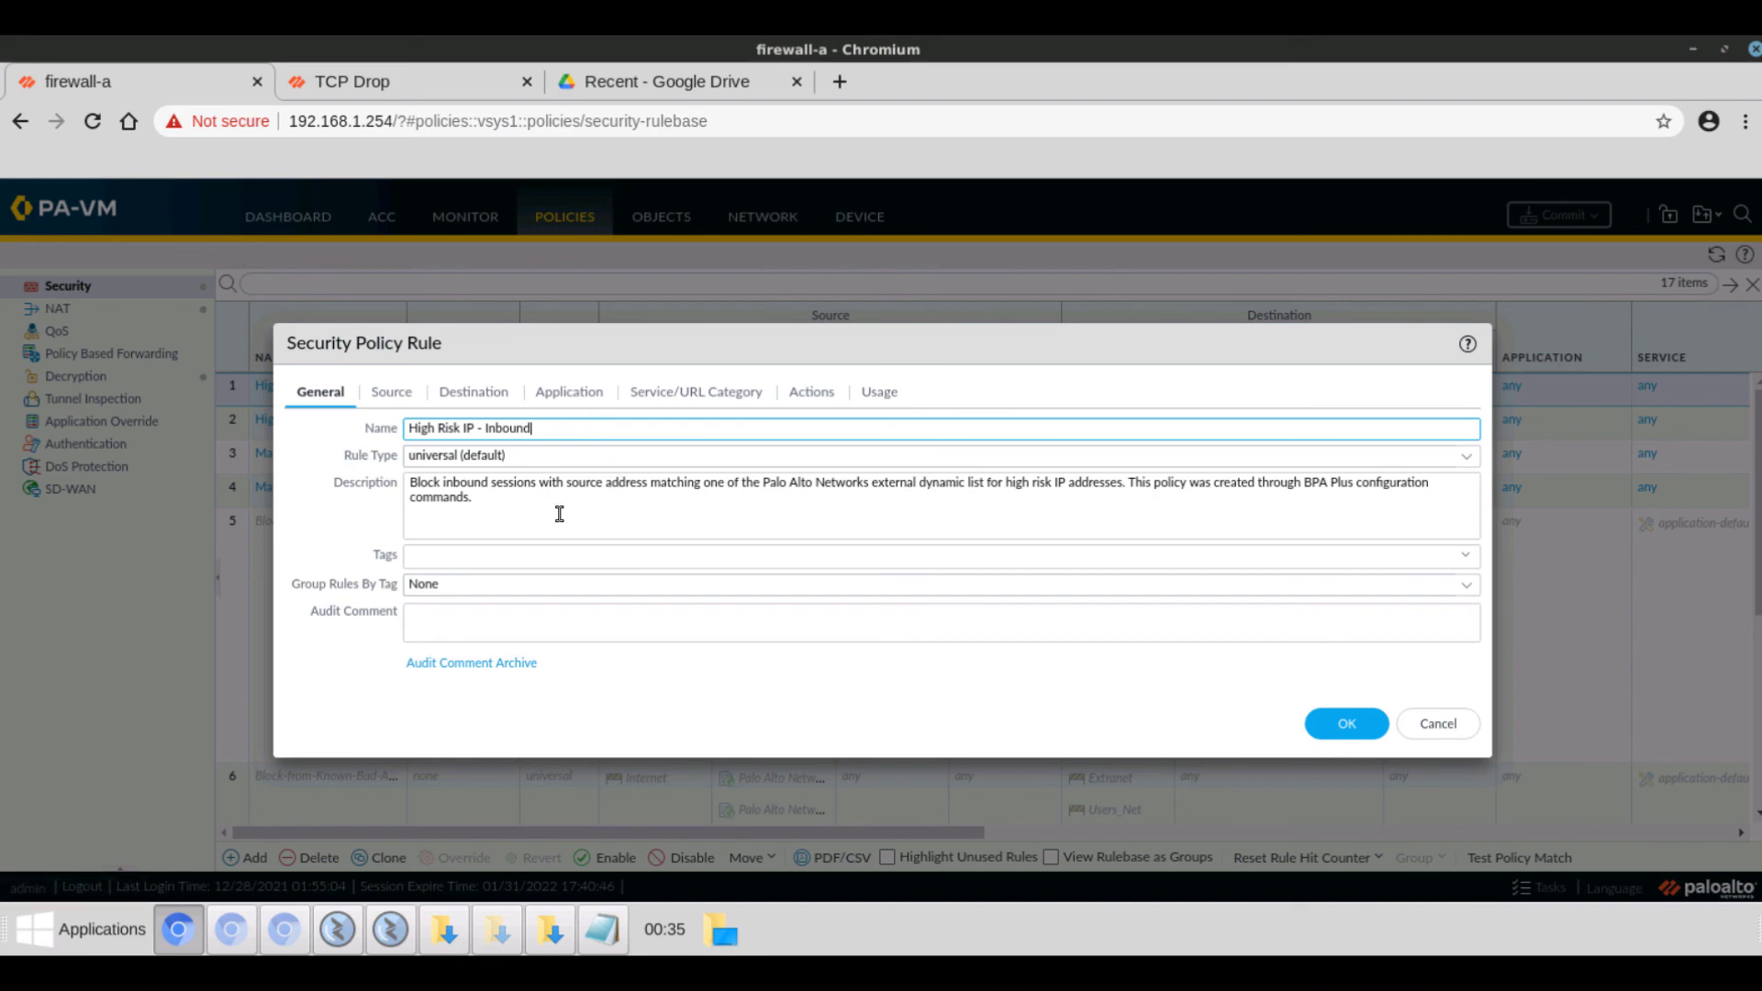
Step: Verify the rule's Source, Application and Actions settings, confirming Deny action and logging
left_click(389, 391)
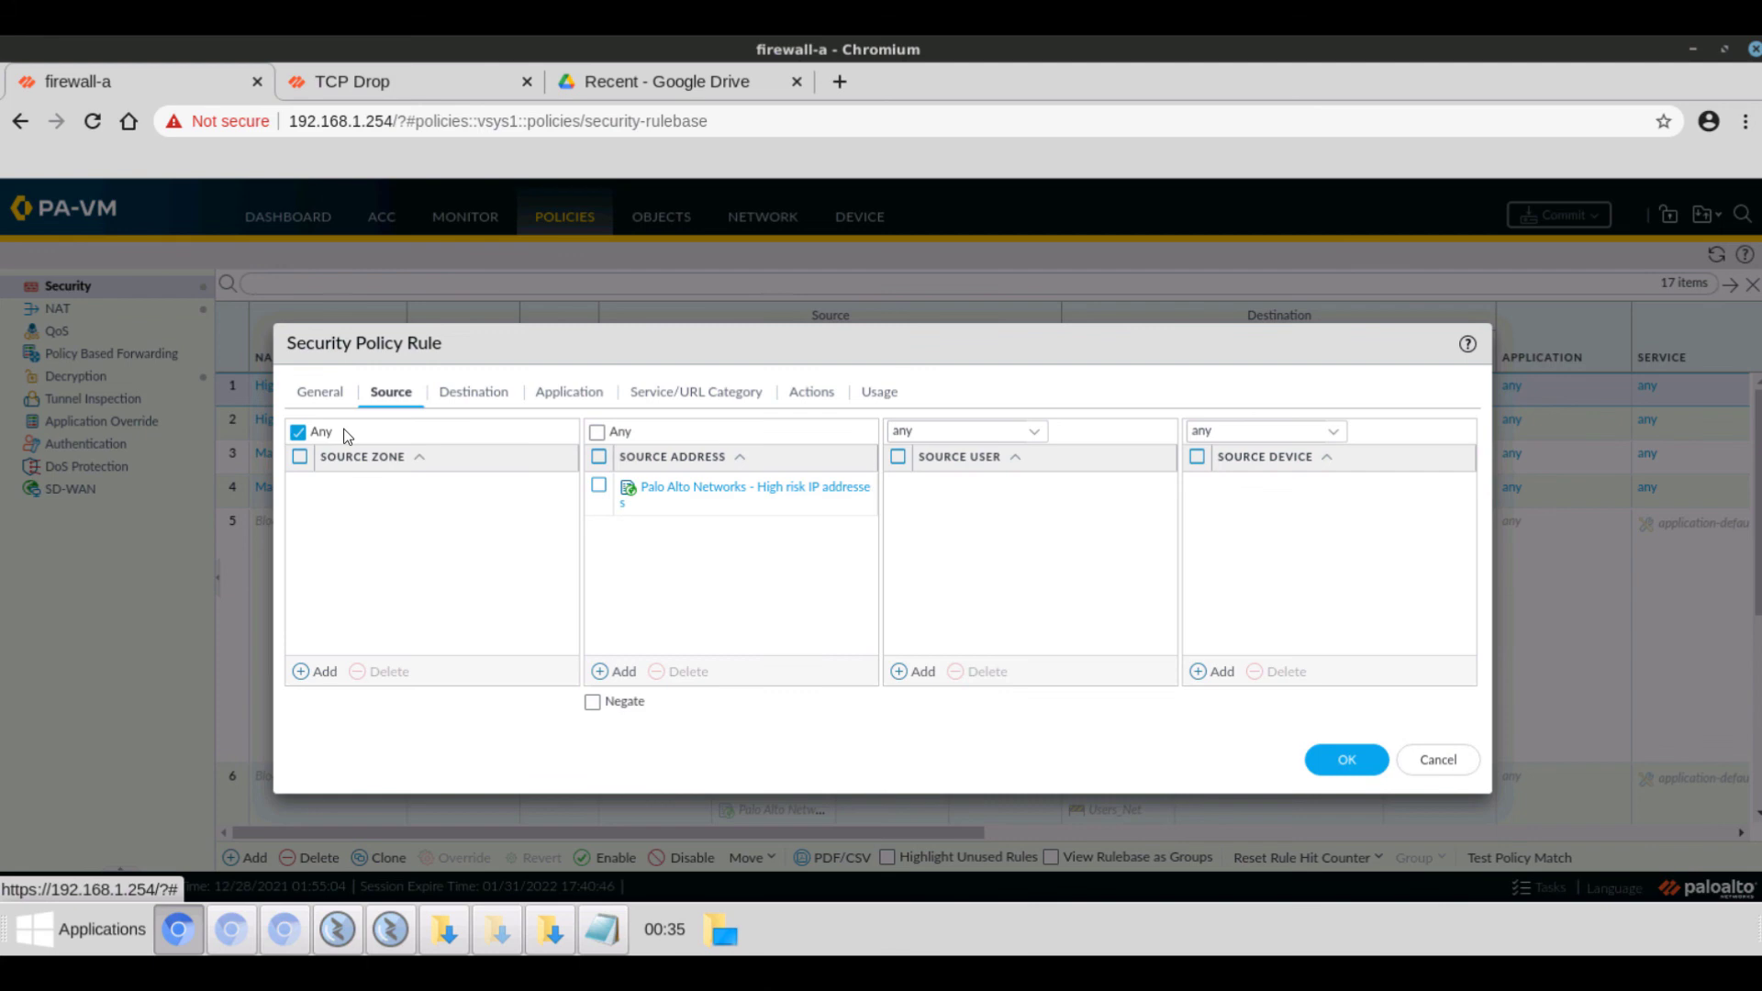
mouse_move(705, 486)
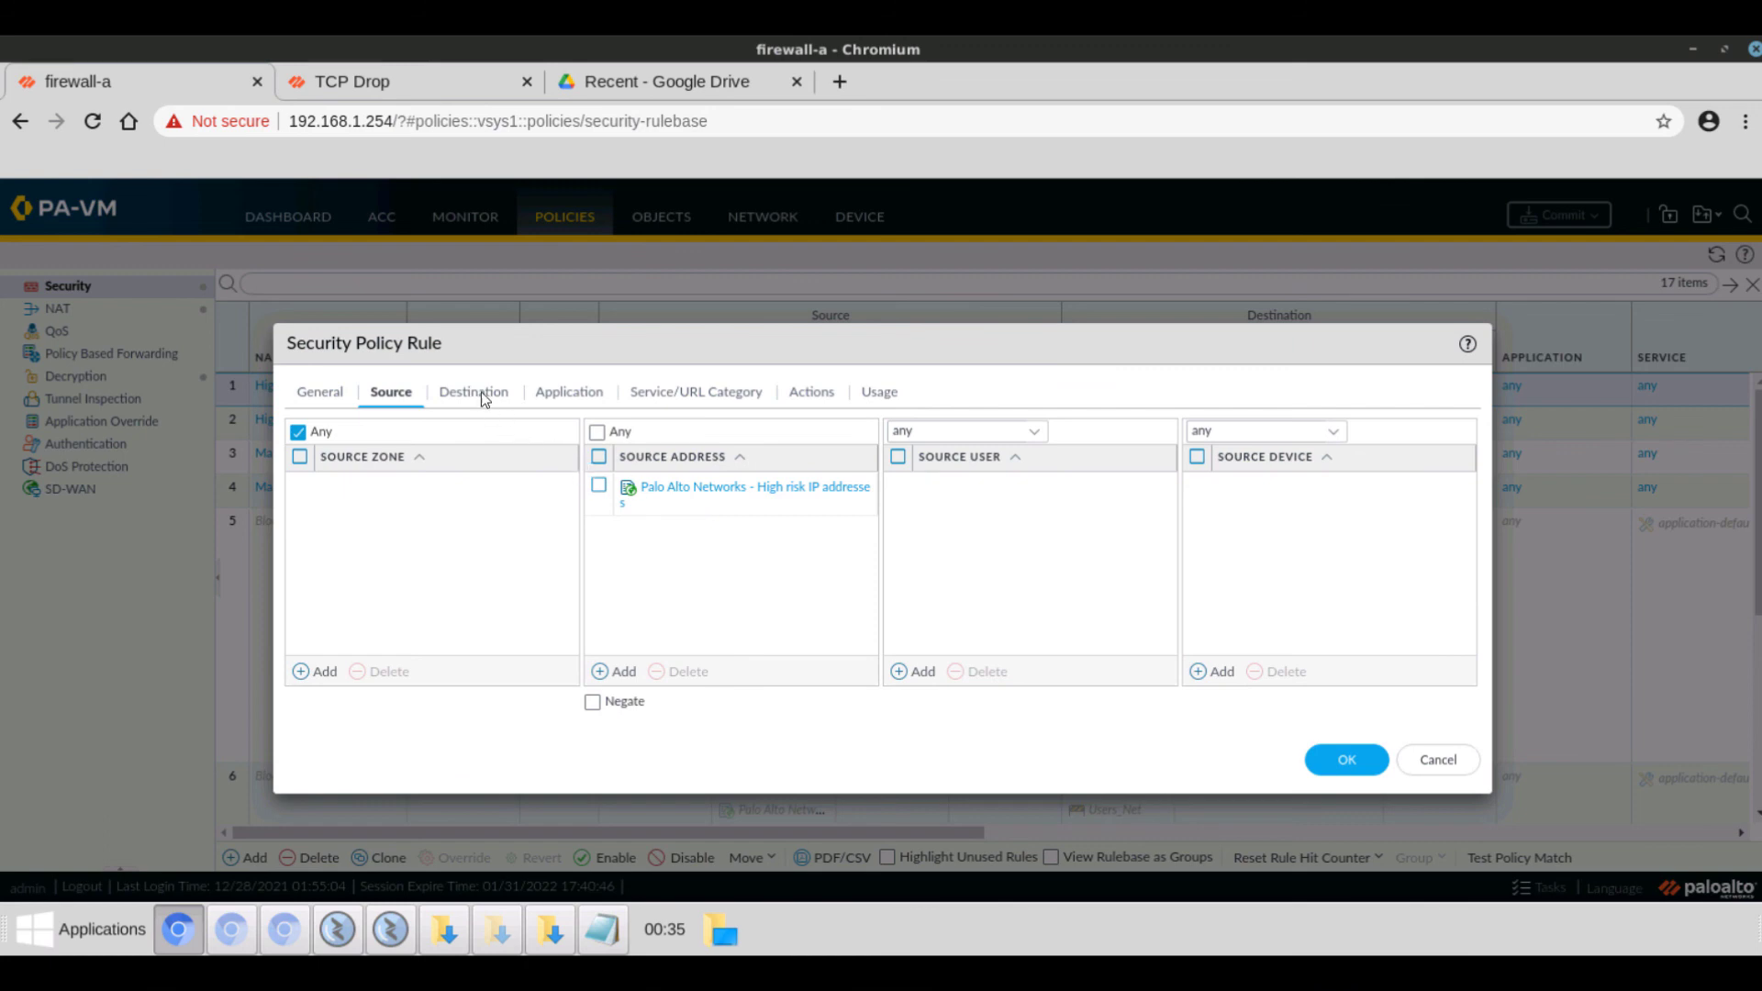
left_click(568, 391)
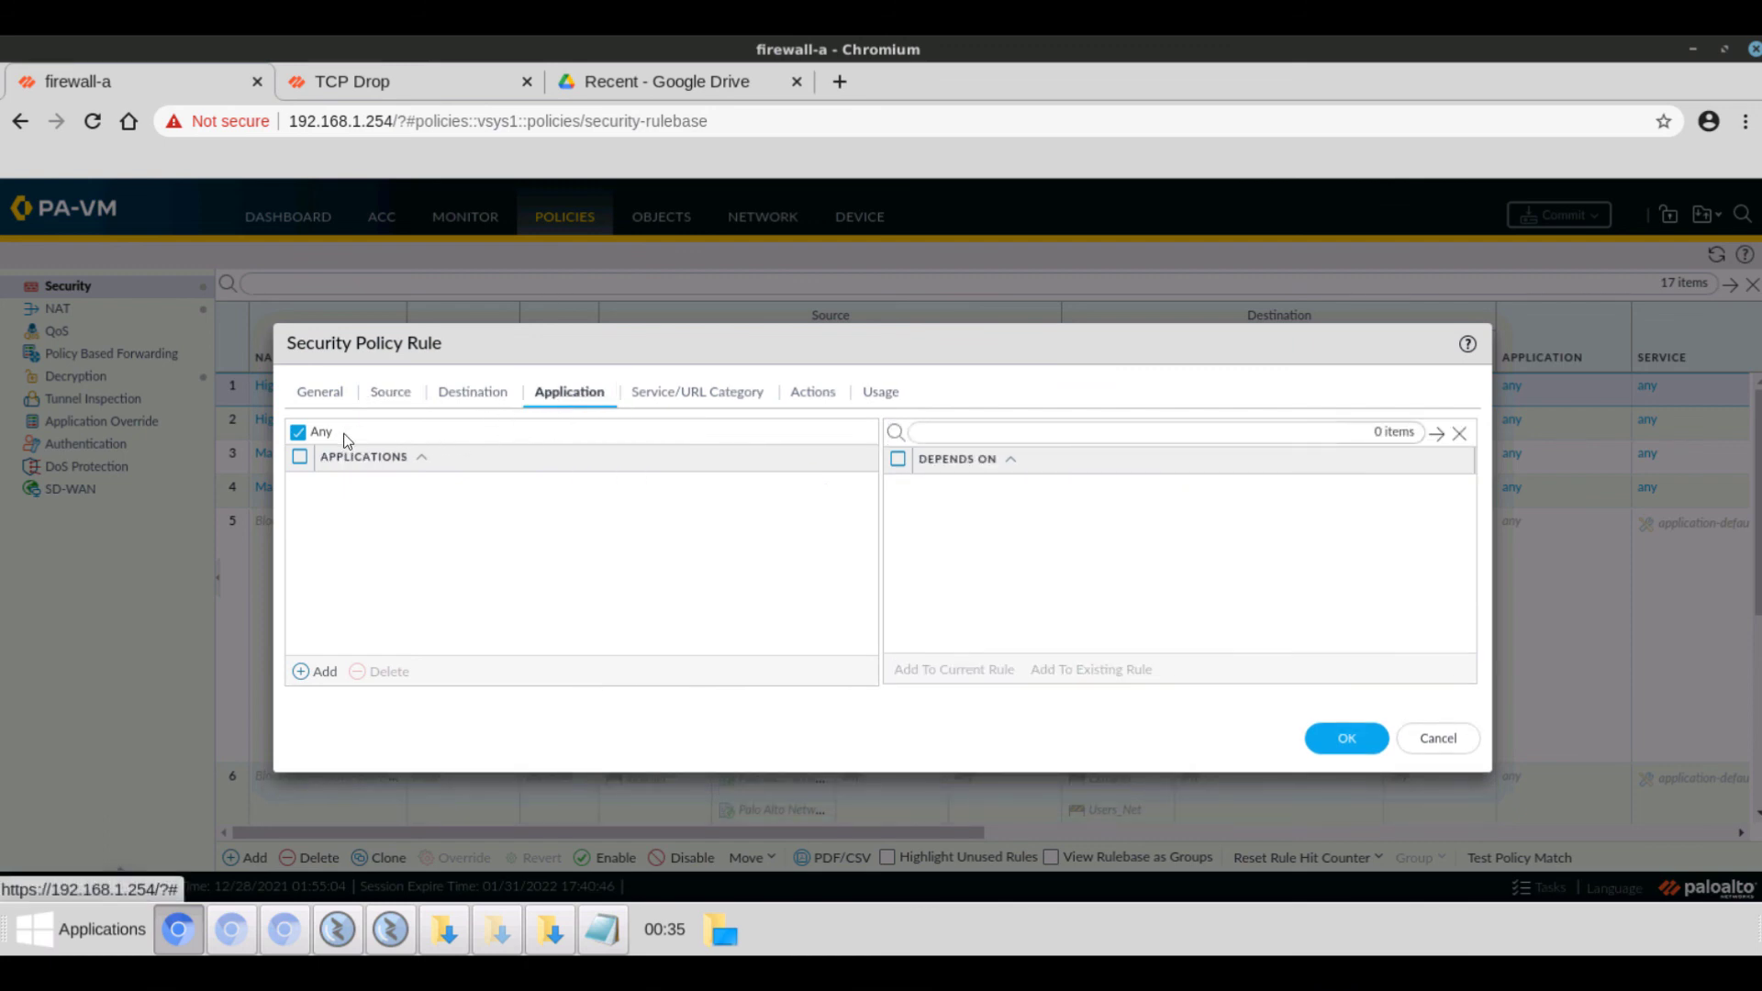
mouse_move(811, 391)
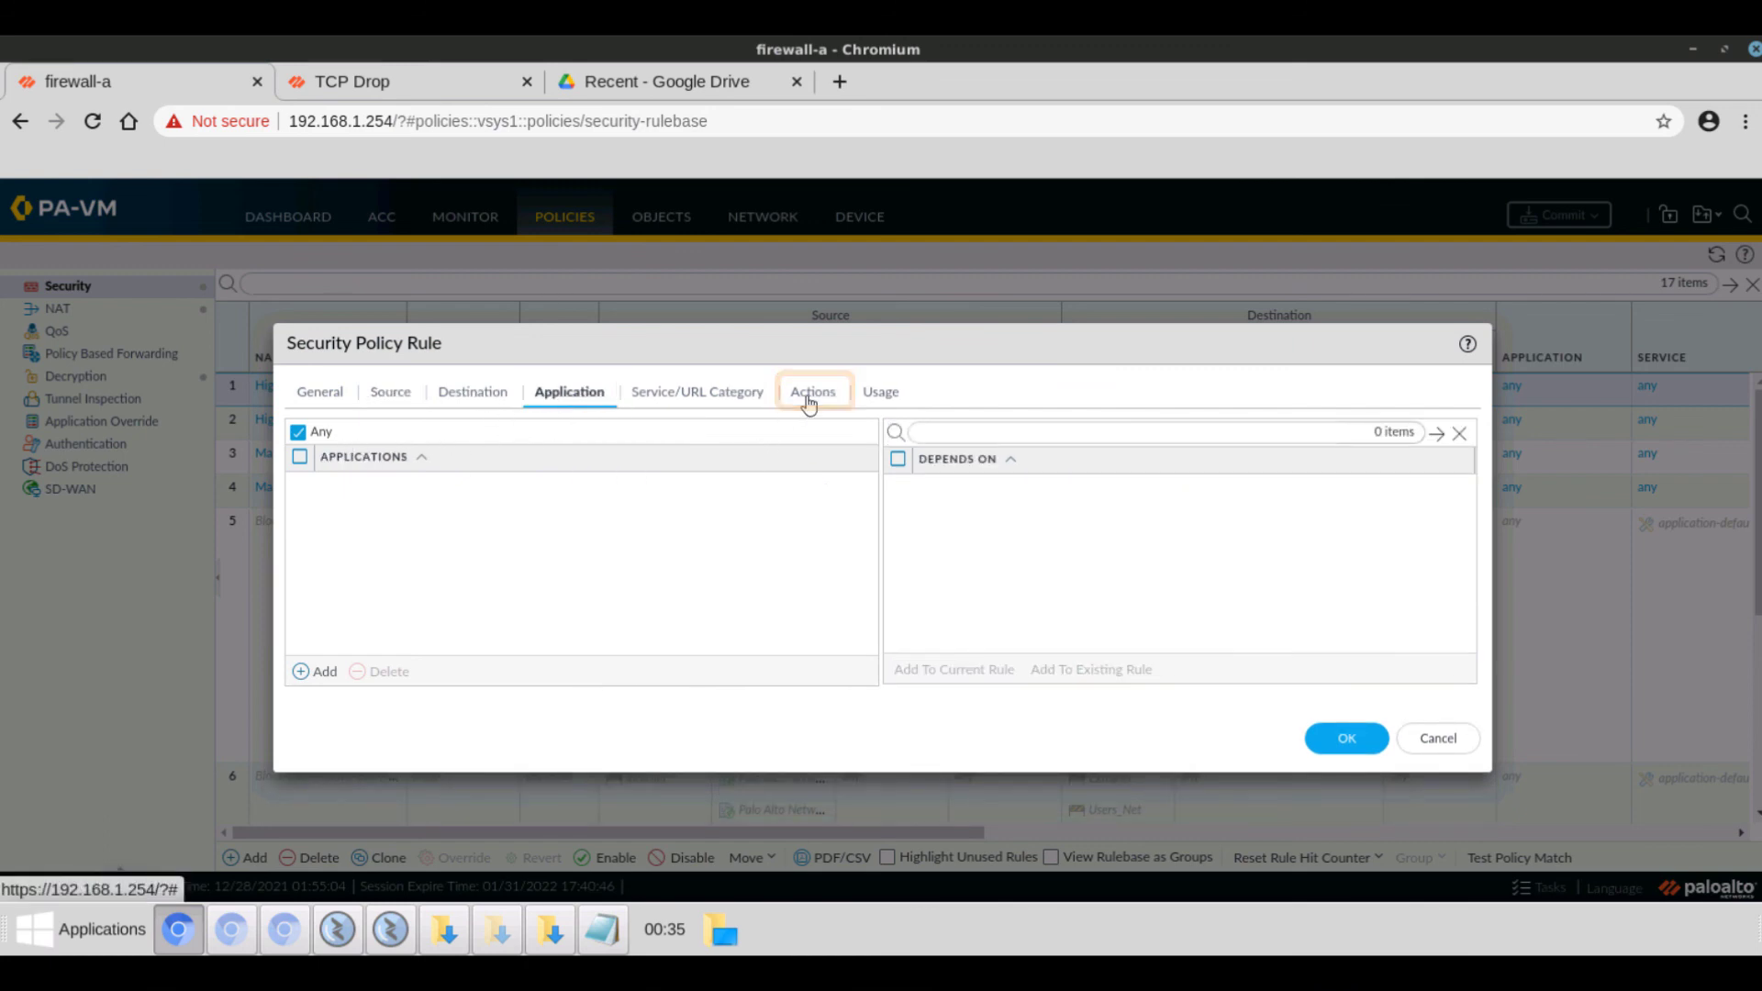
left_click(811, 391)
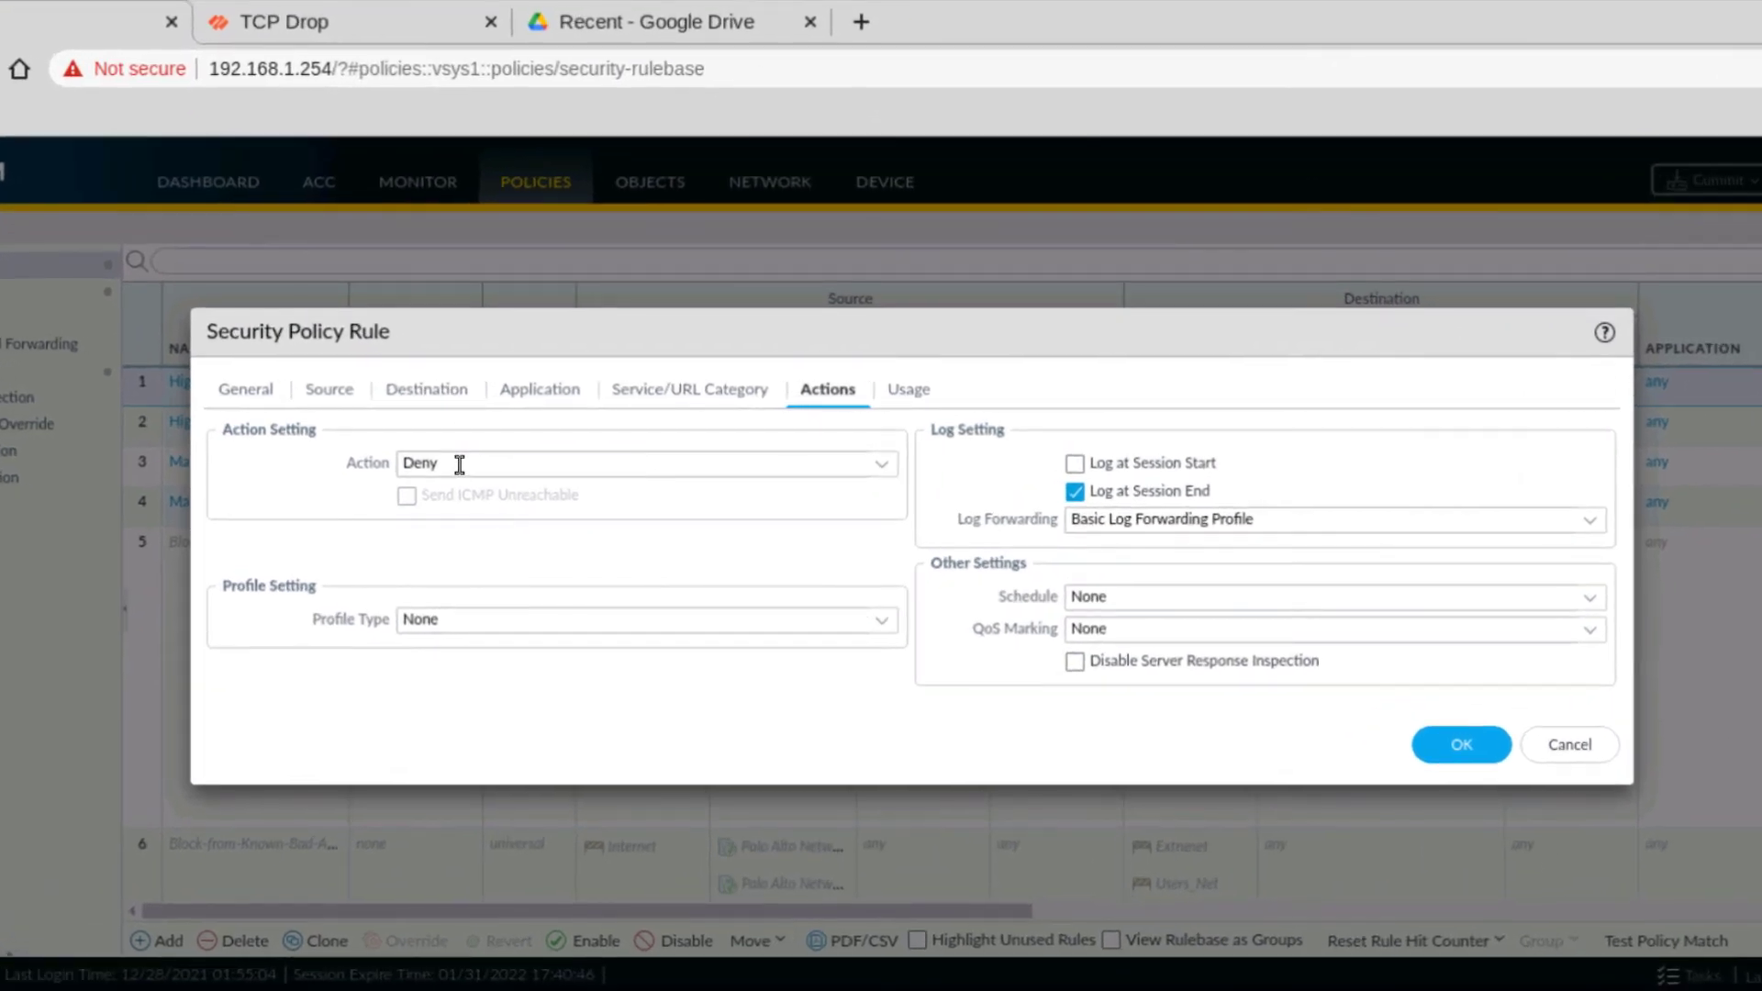
mouse_move(960, 479)
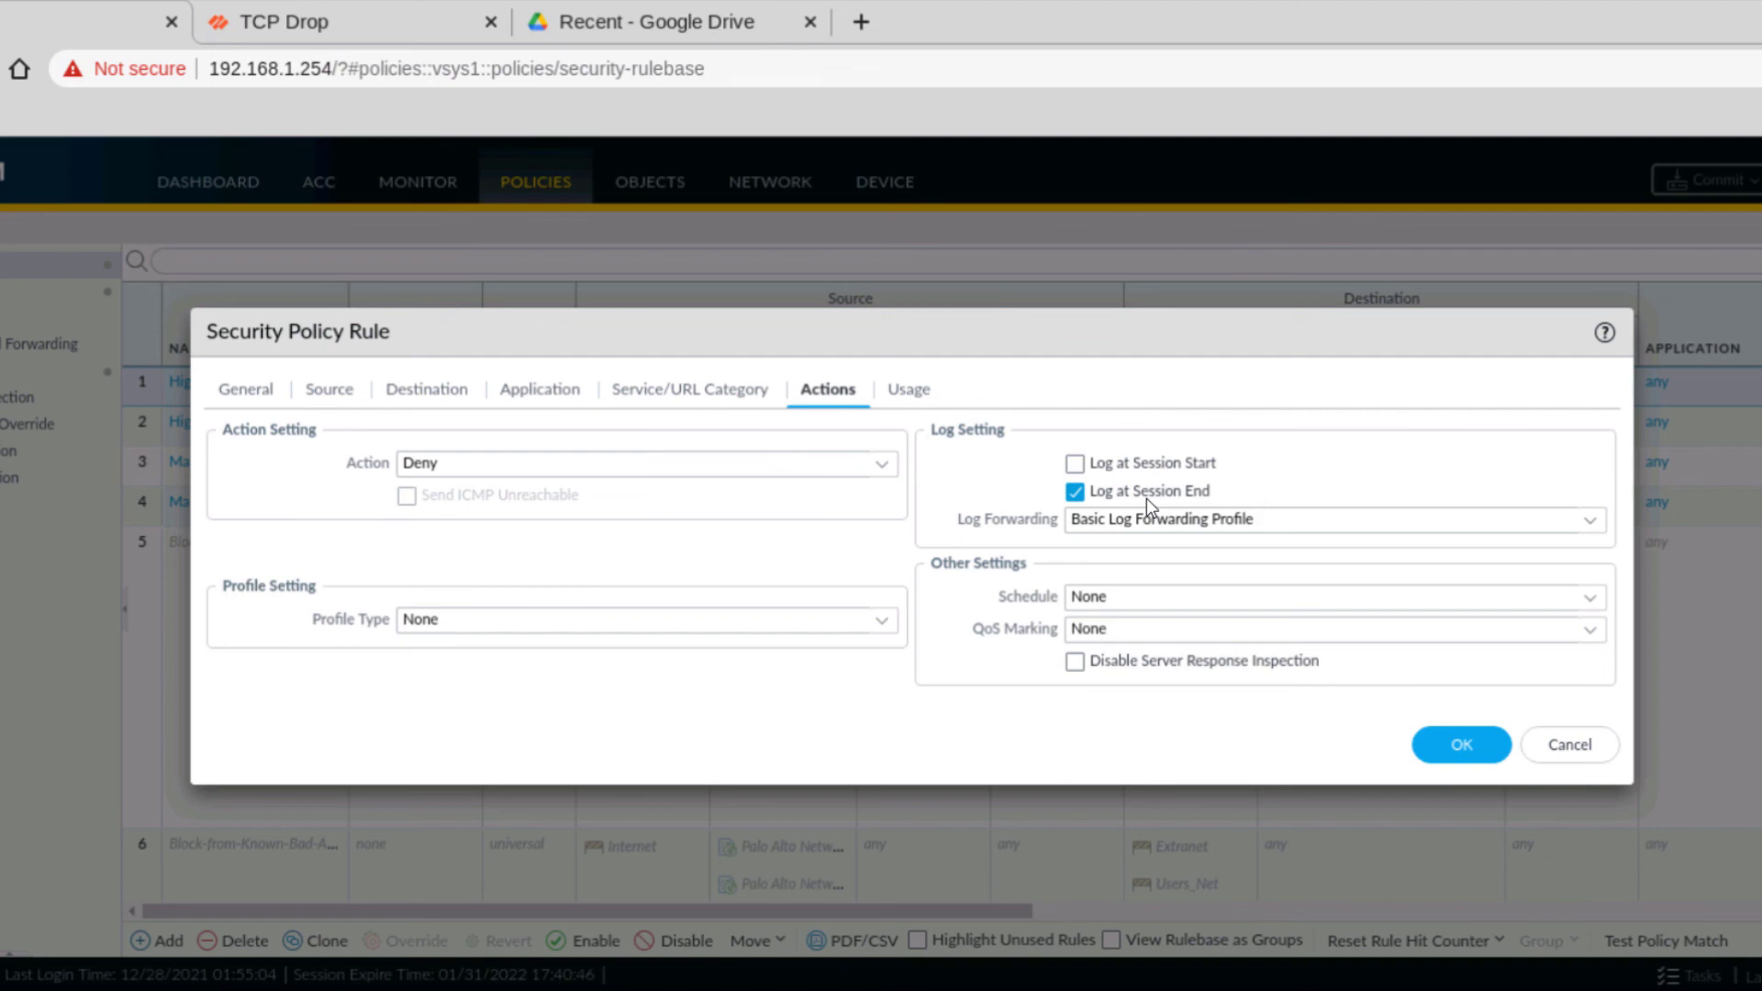
mouse_move(1360, 520)
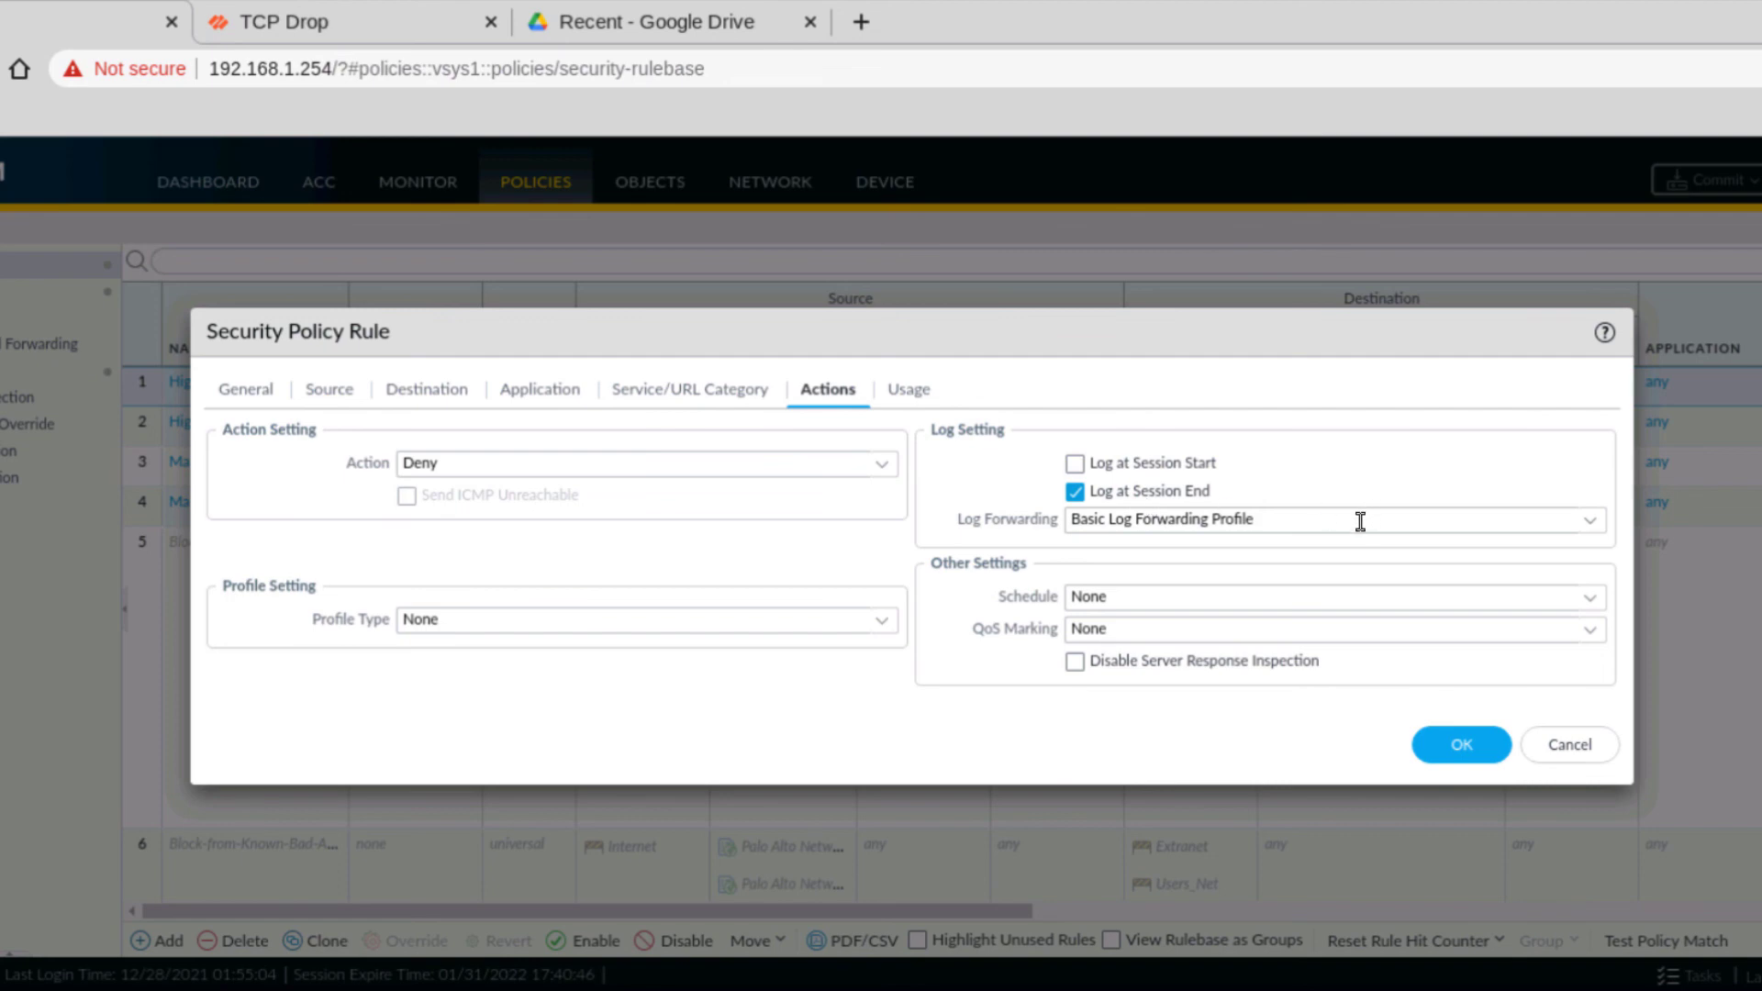